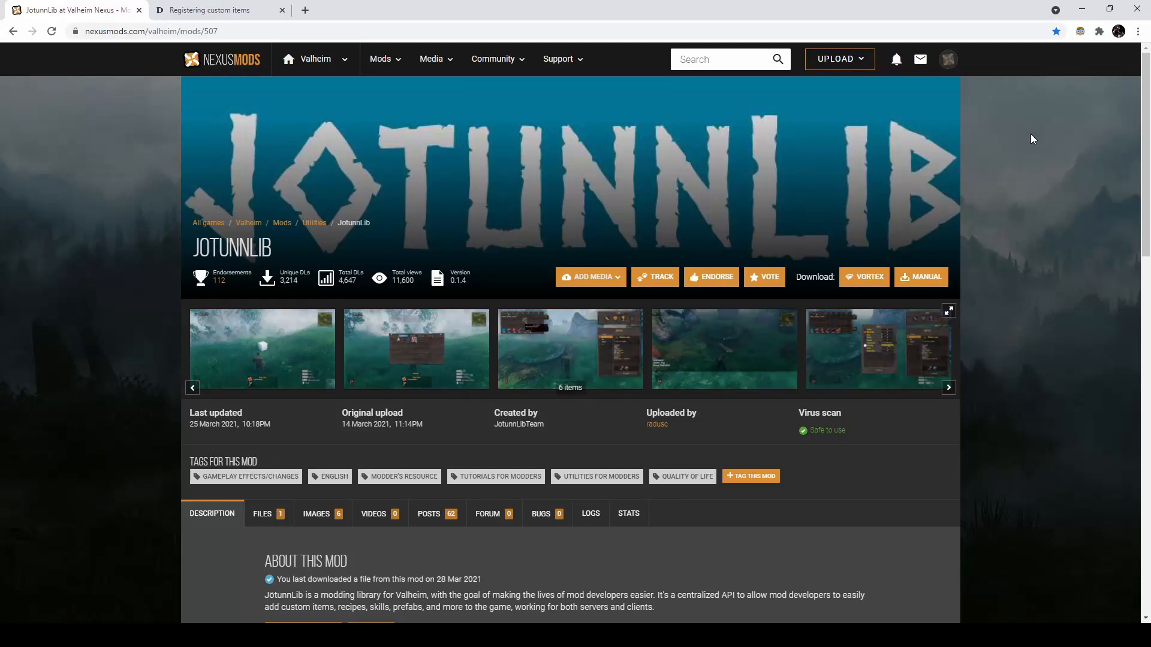
mouse_move(886, 176)
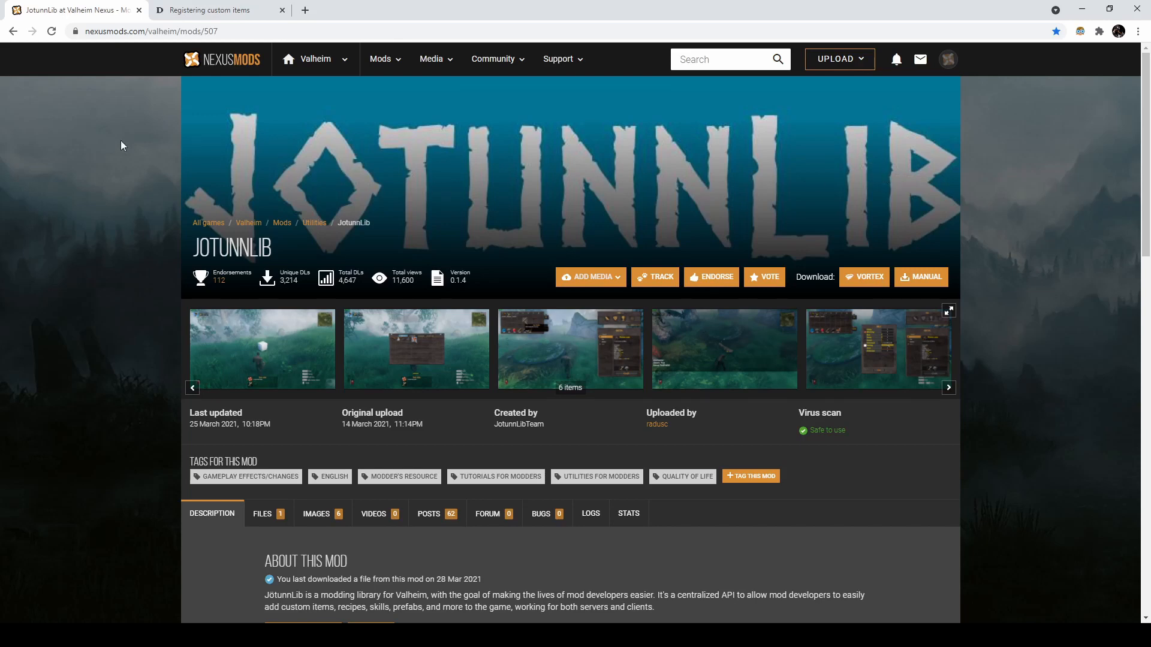
mouse_move(110, 98)
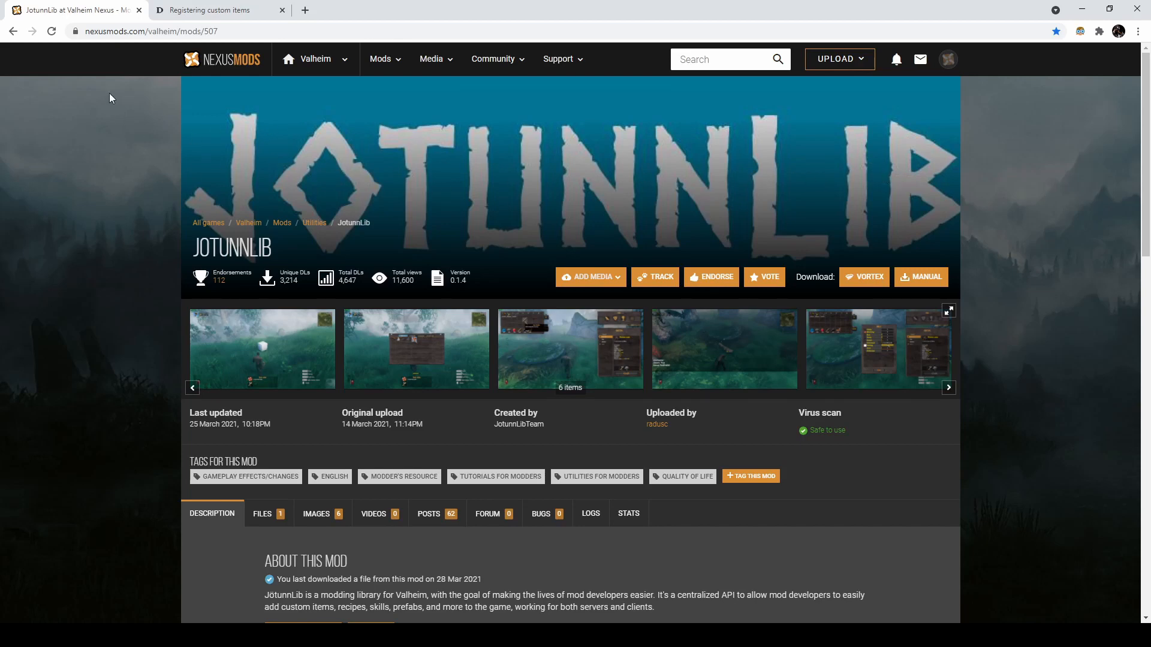
mouse_move(999, 523)
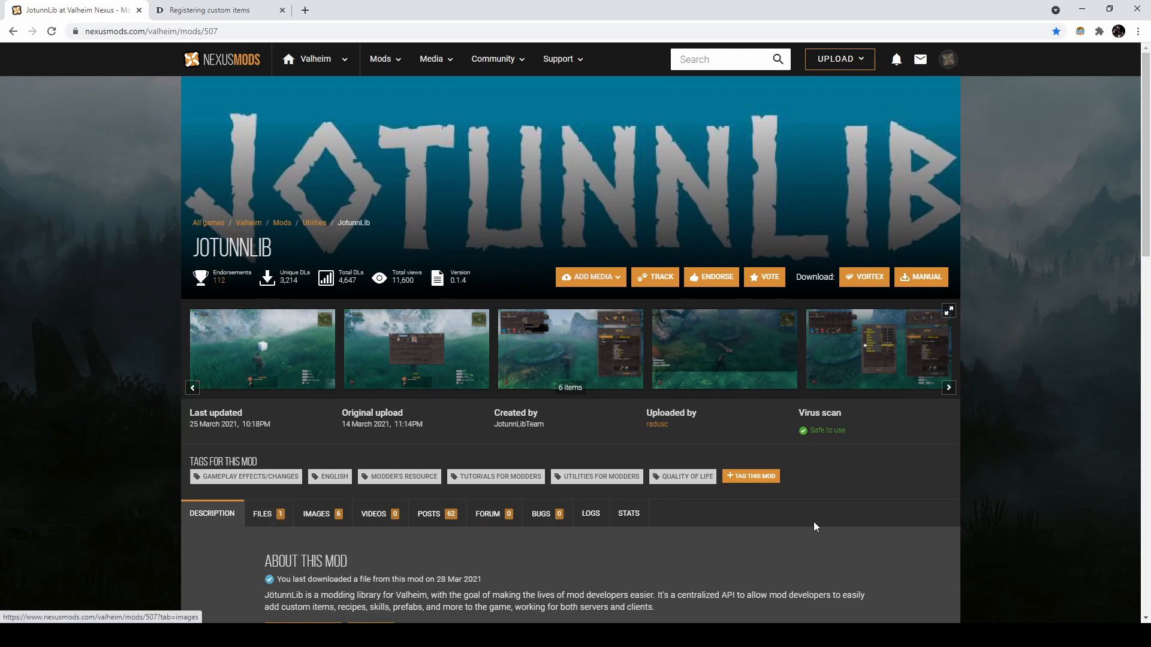
- Scroll to JotunnLib's Features list and highlight the custom prefabs and inventory items lines
scroll(down, 3)
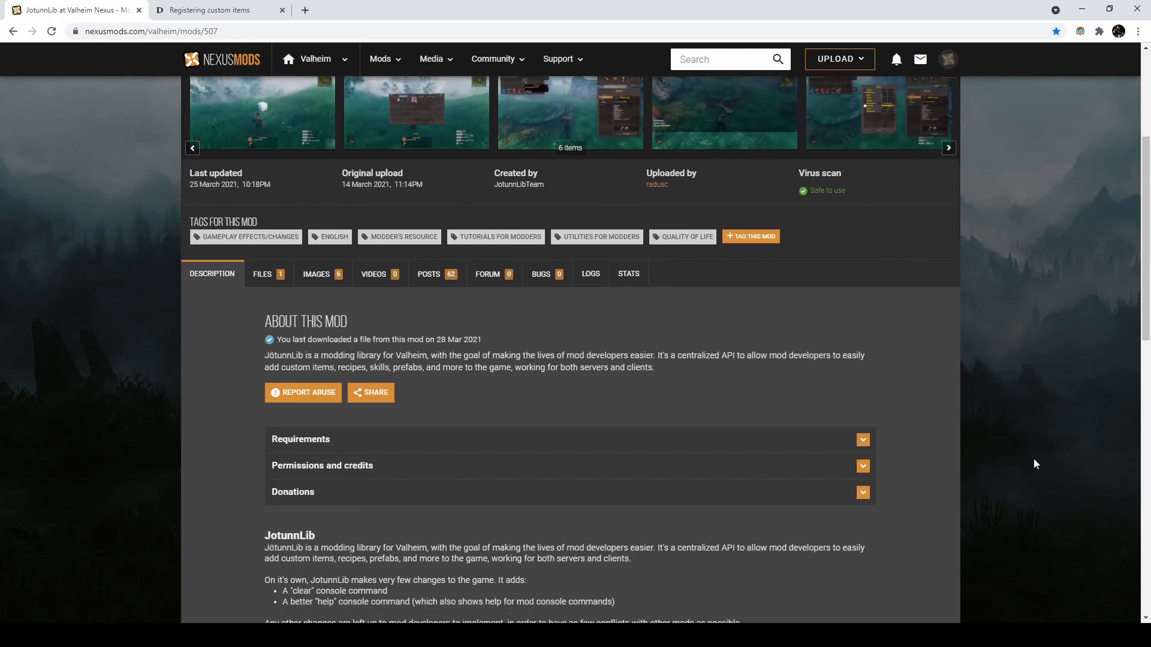
scroll(down, 3)
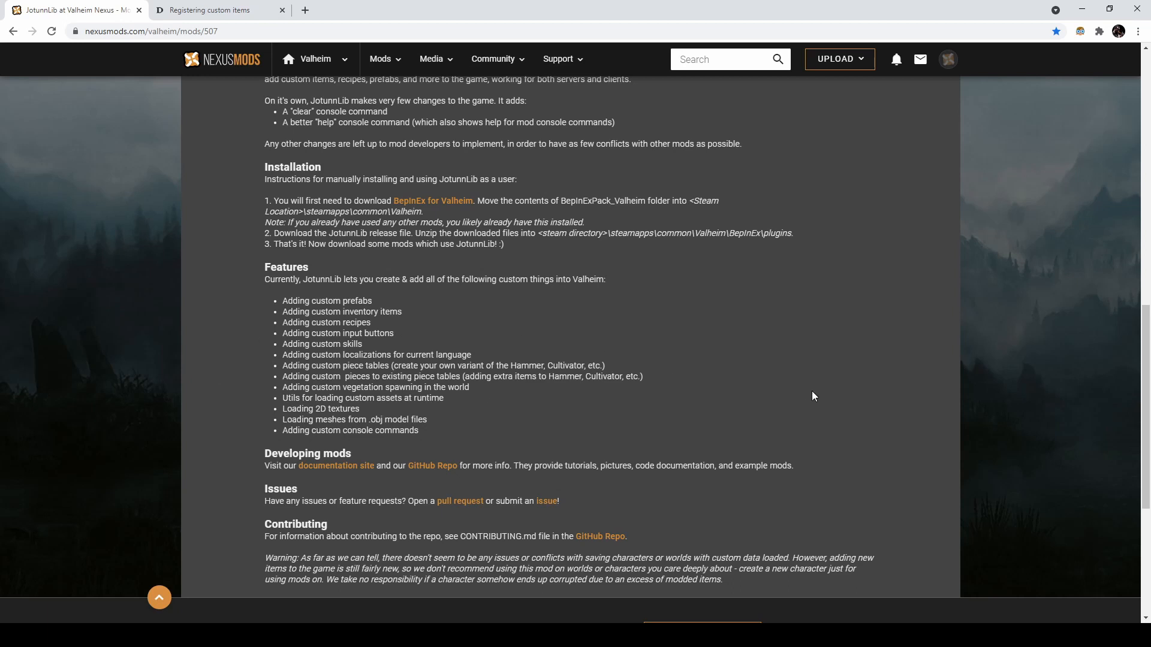
drag(301, 301, 390, 312)
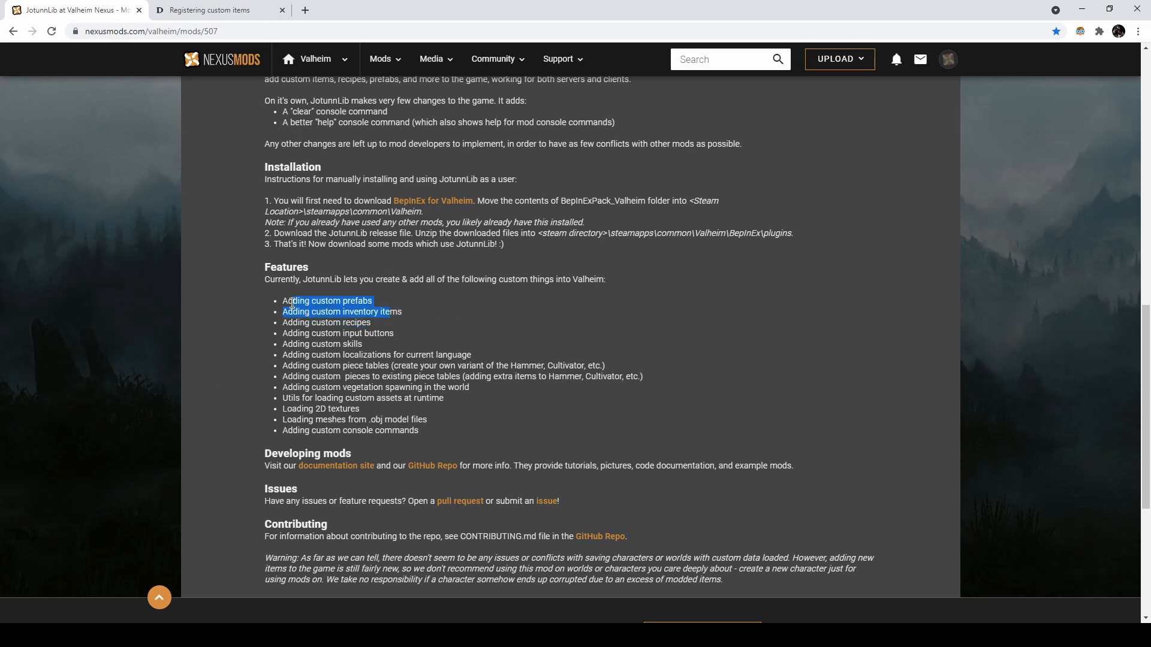
click(374, 326)
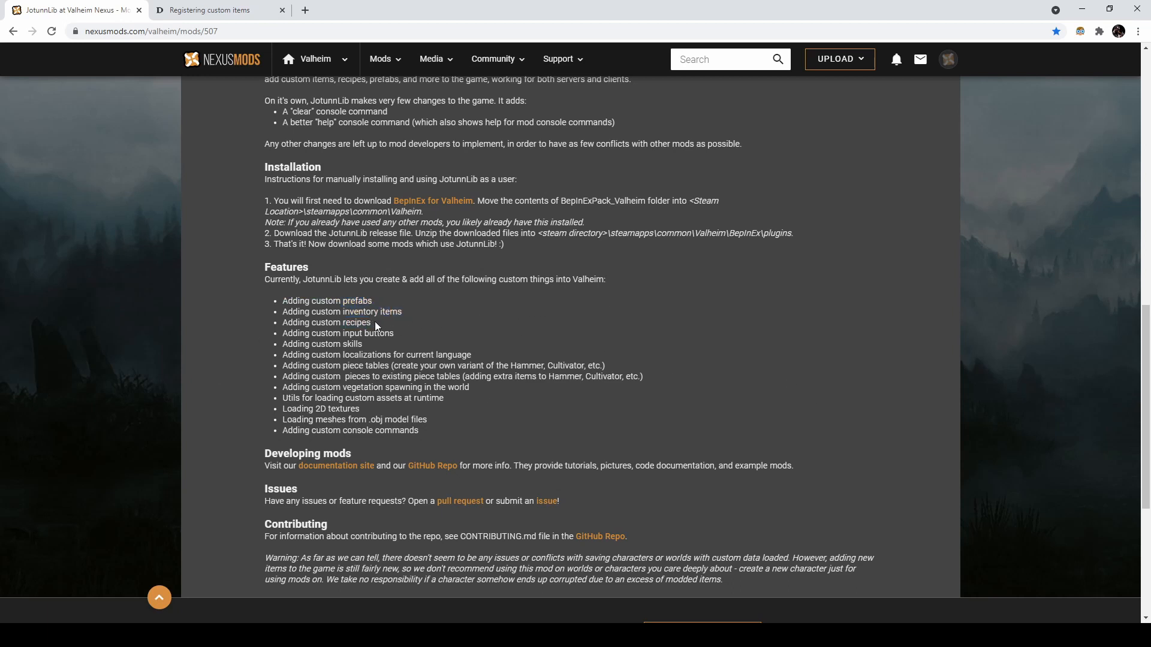
mouse_move(440, 330)
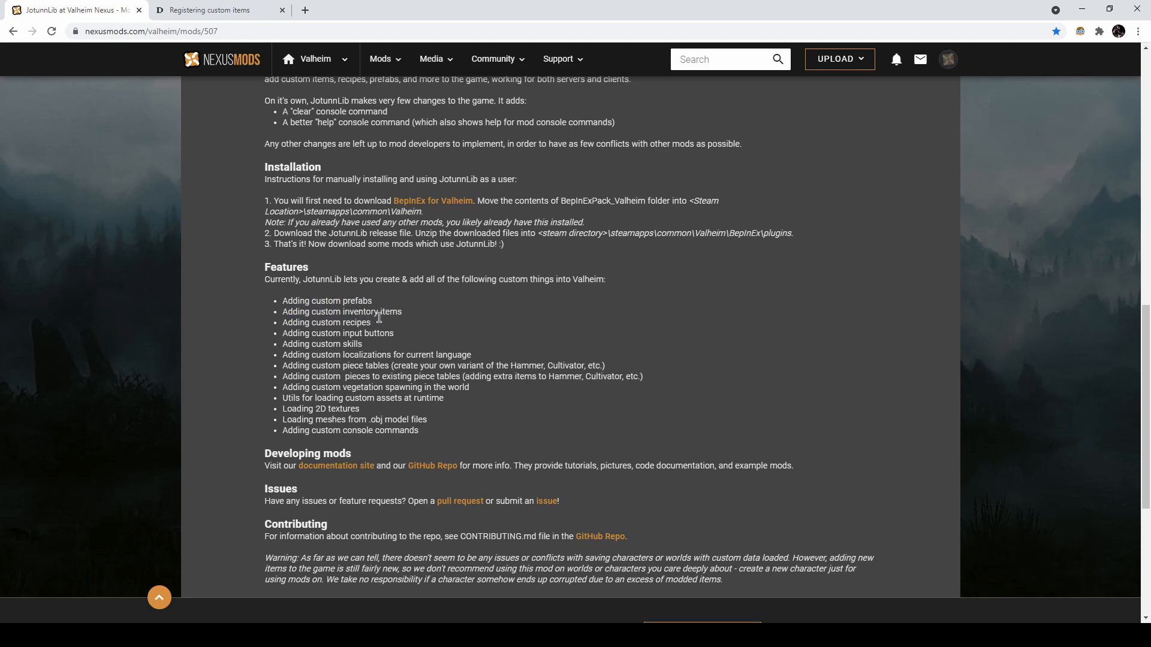
mouse_move(617, 350)
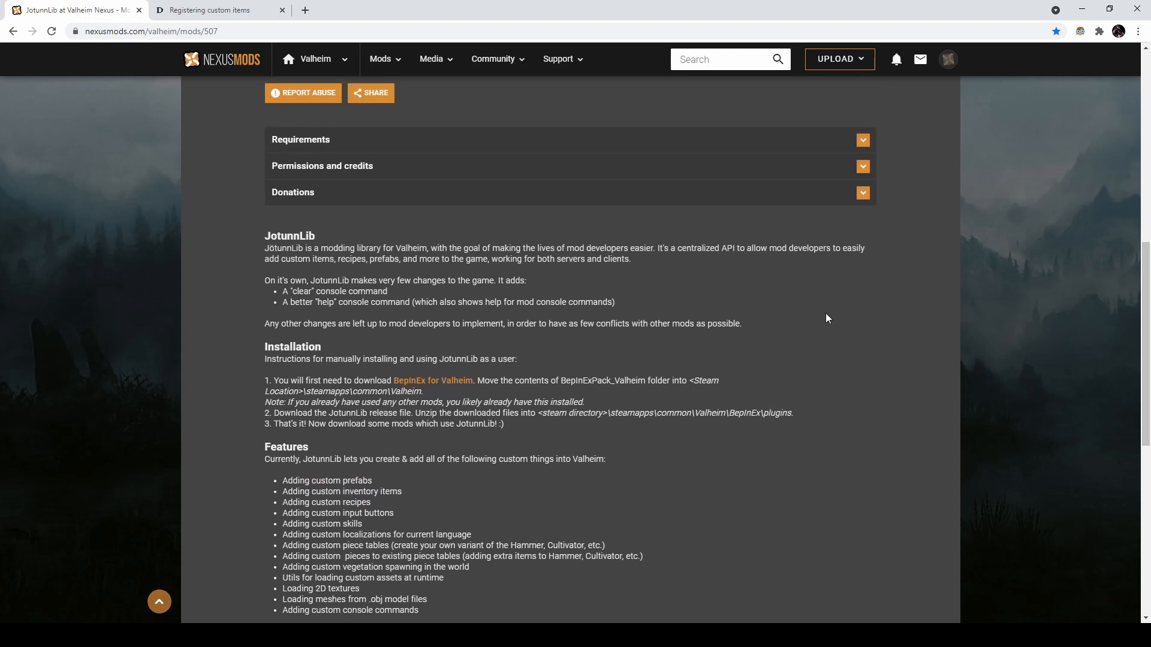
mouse_move(738, 147)
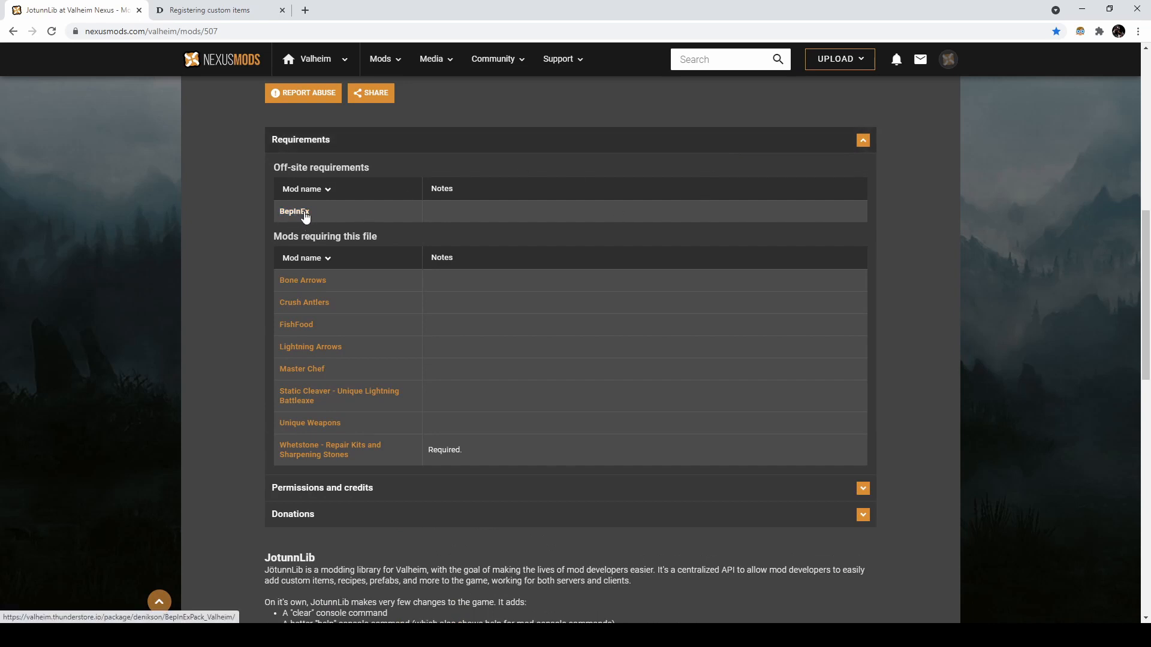
mouse_move(203, 232)
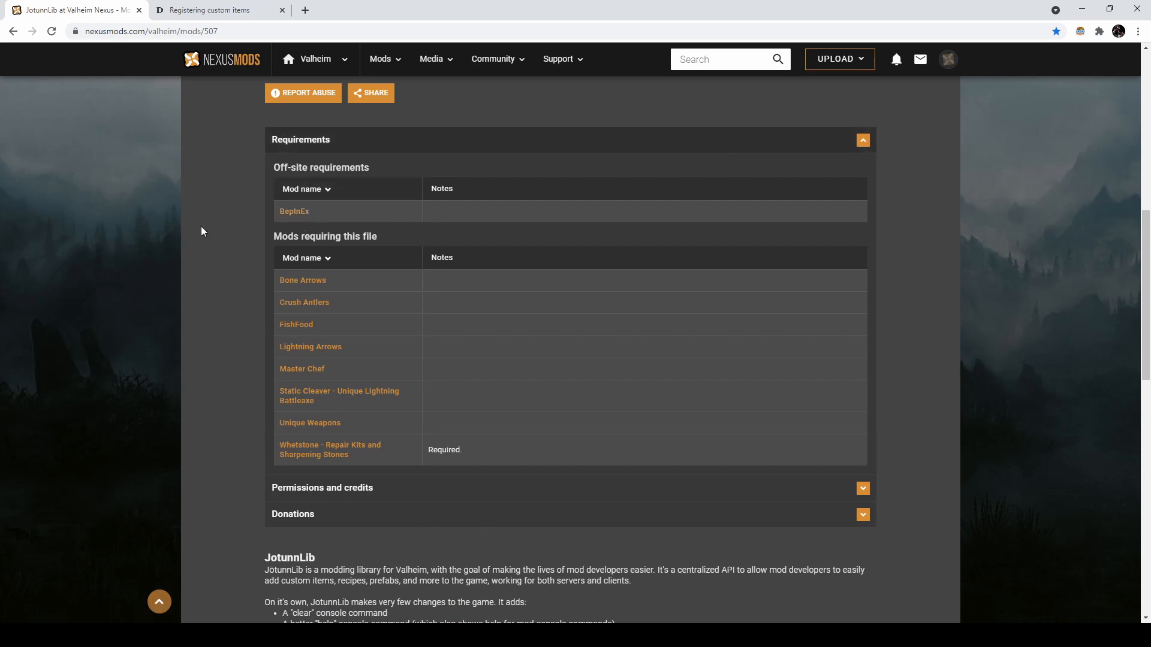
mouse_move(222, 340)
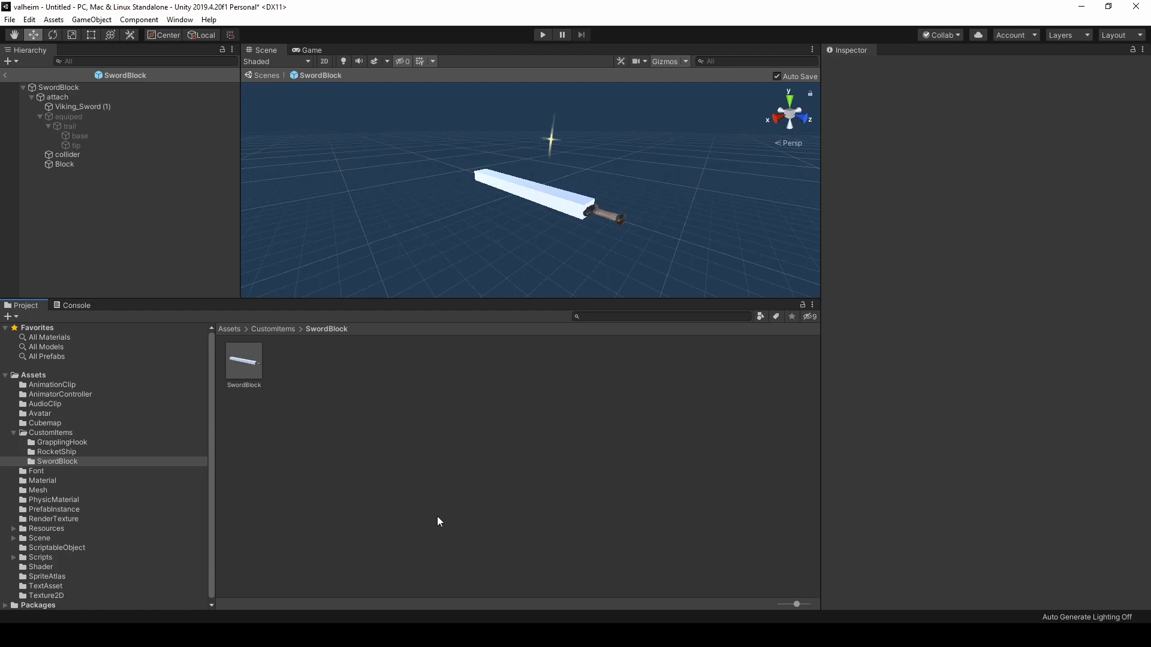
mouse_move(447, 429)
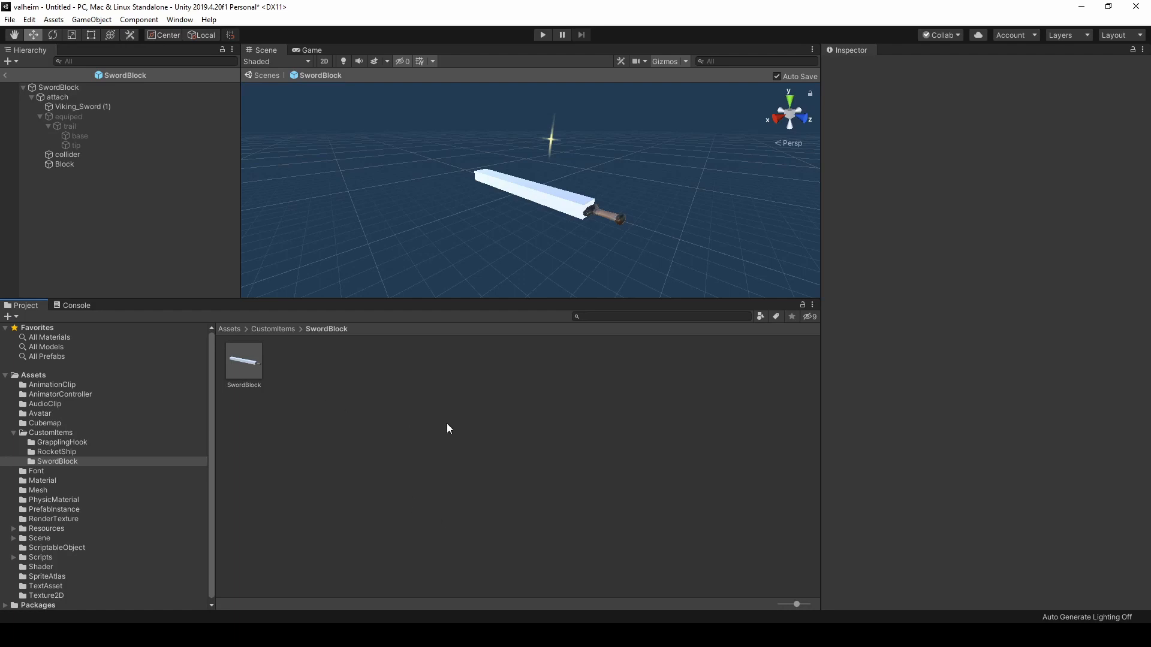
mouse_move(582, 444)
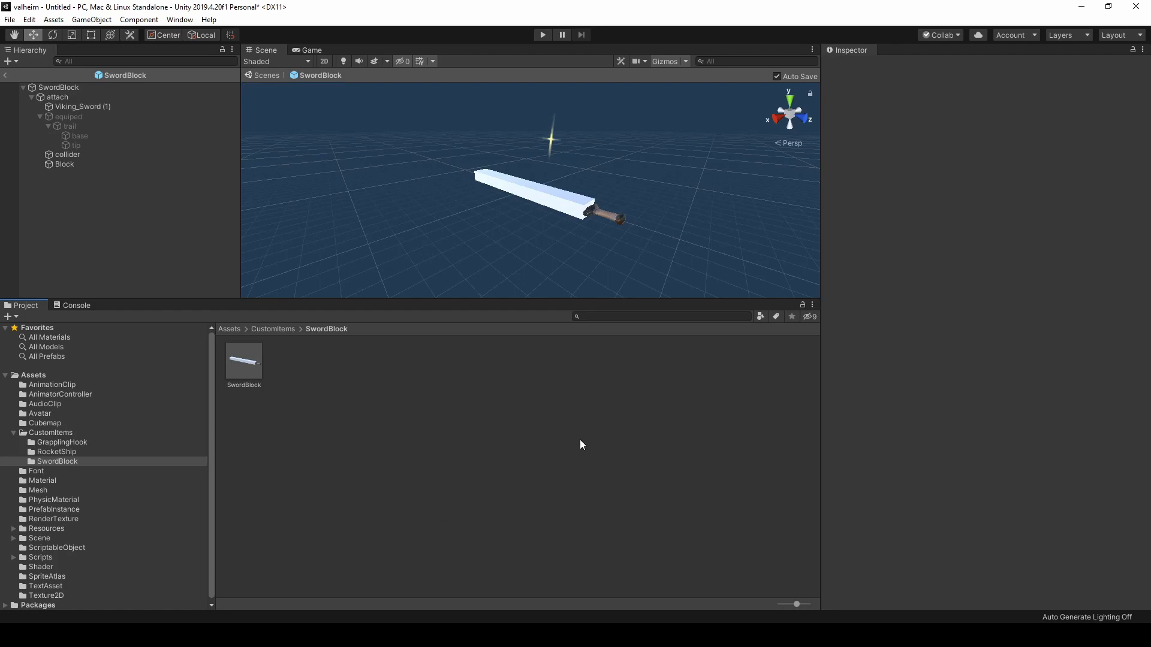
mouse_move(269, 370)
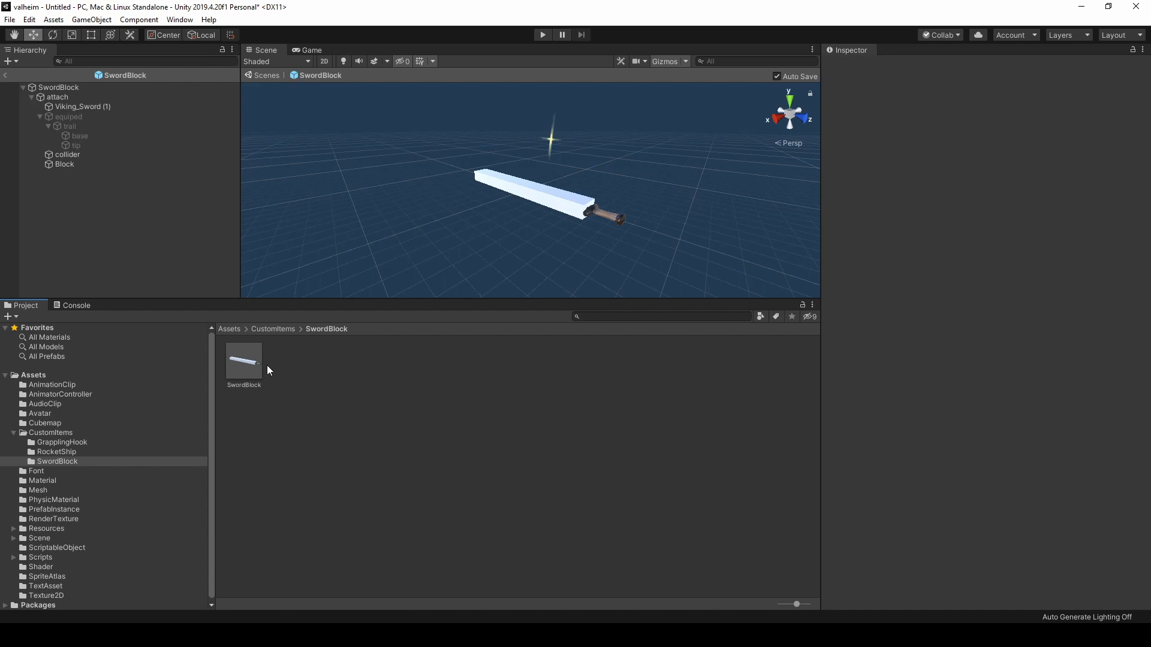
- Inspect the SwordBlock object, its Block child, then the SwordBlock prefab asset's Block Sword data
click(60, 87)
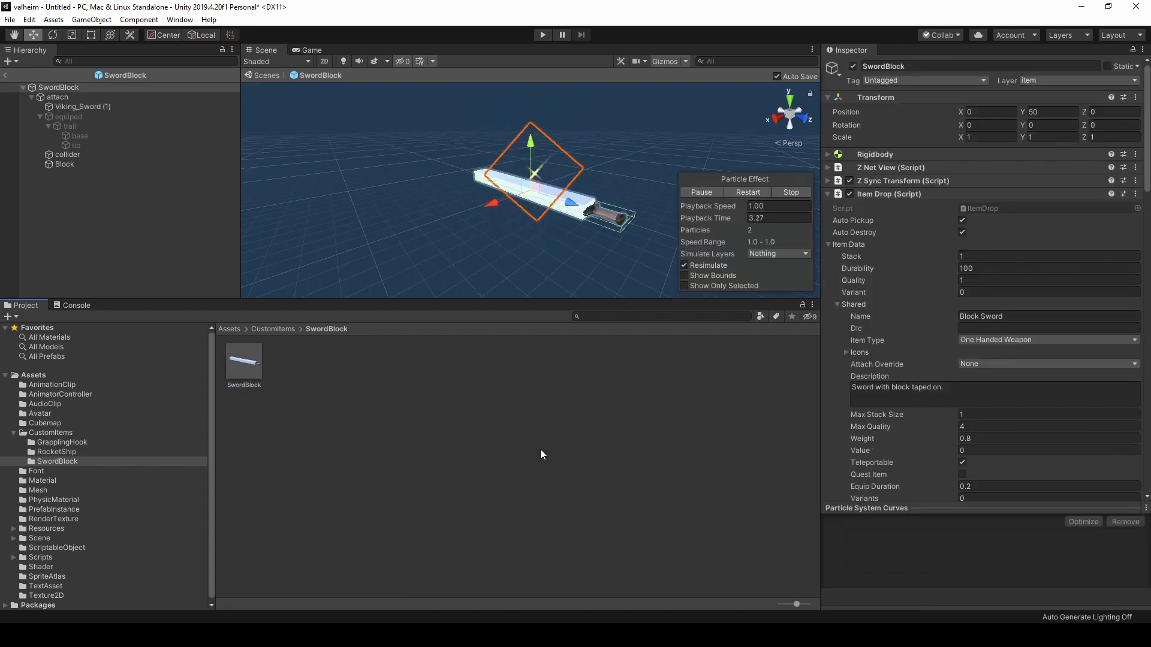
click(64, 164)
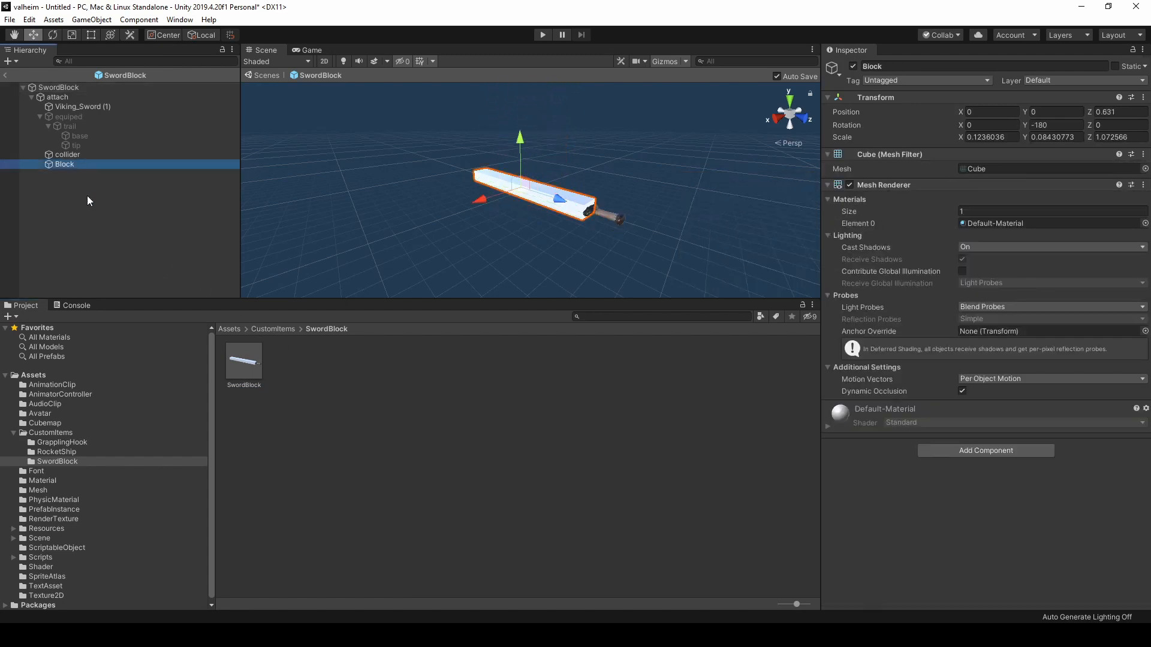
mouse_move(563, 265)
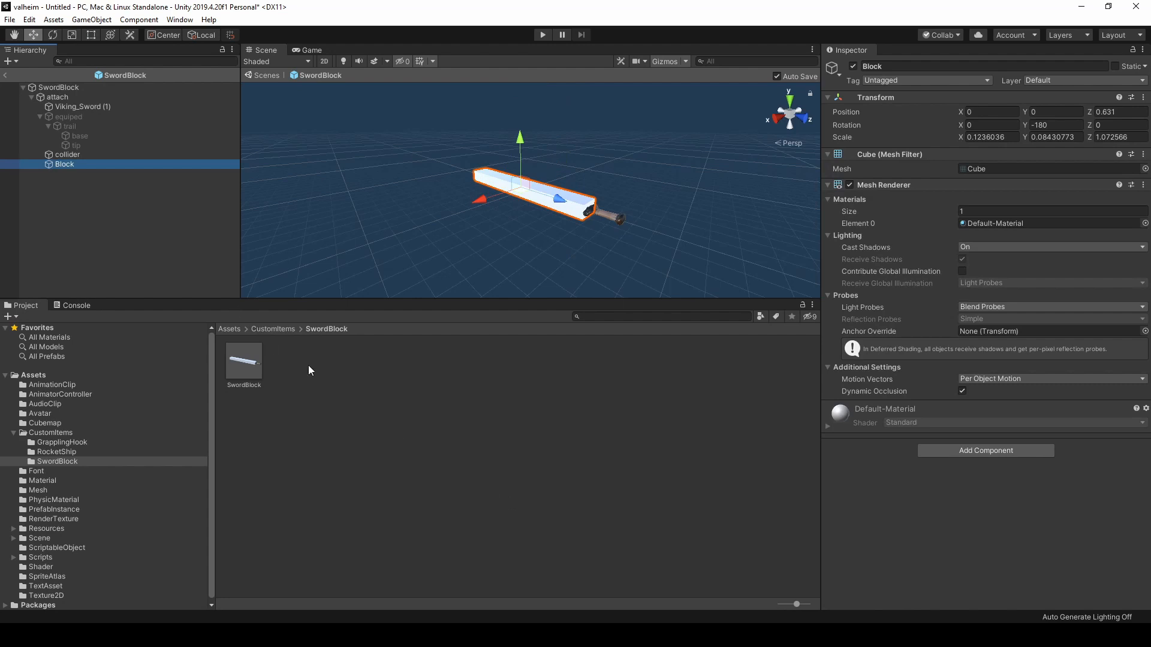
click(91, 19)
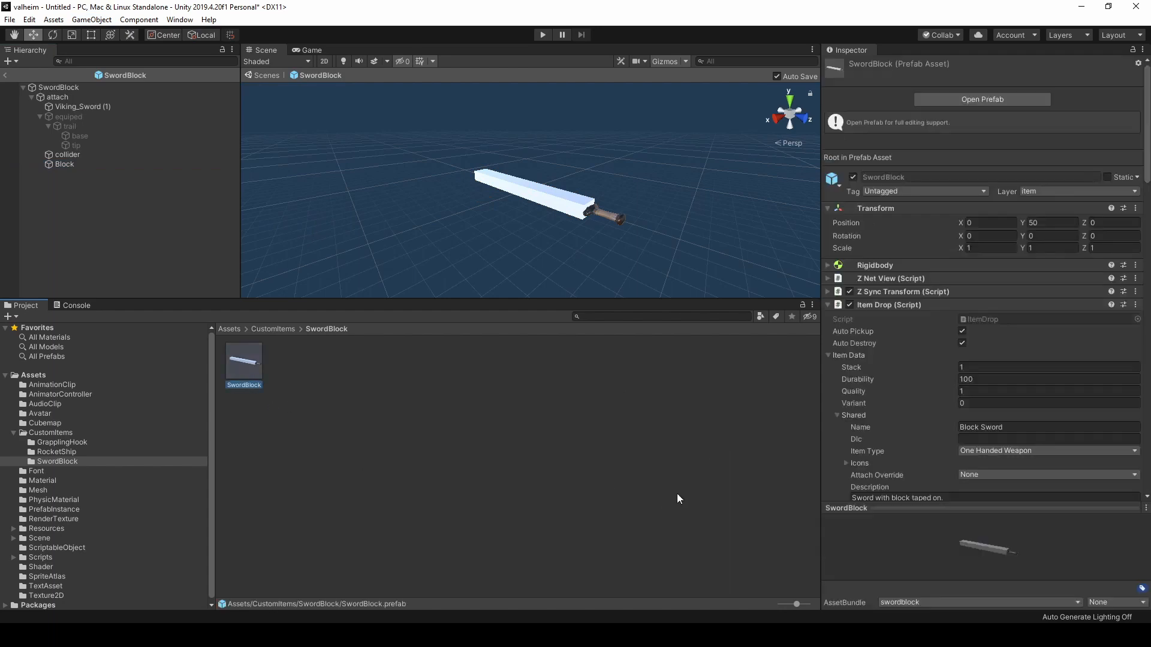
- Scroll to the Block Sword's stats: Swords skill, 55 slash, block power 10, armor 20
scroll(down, 3)
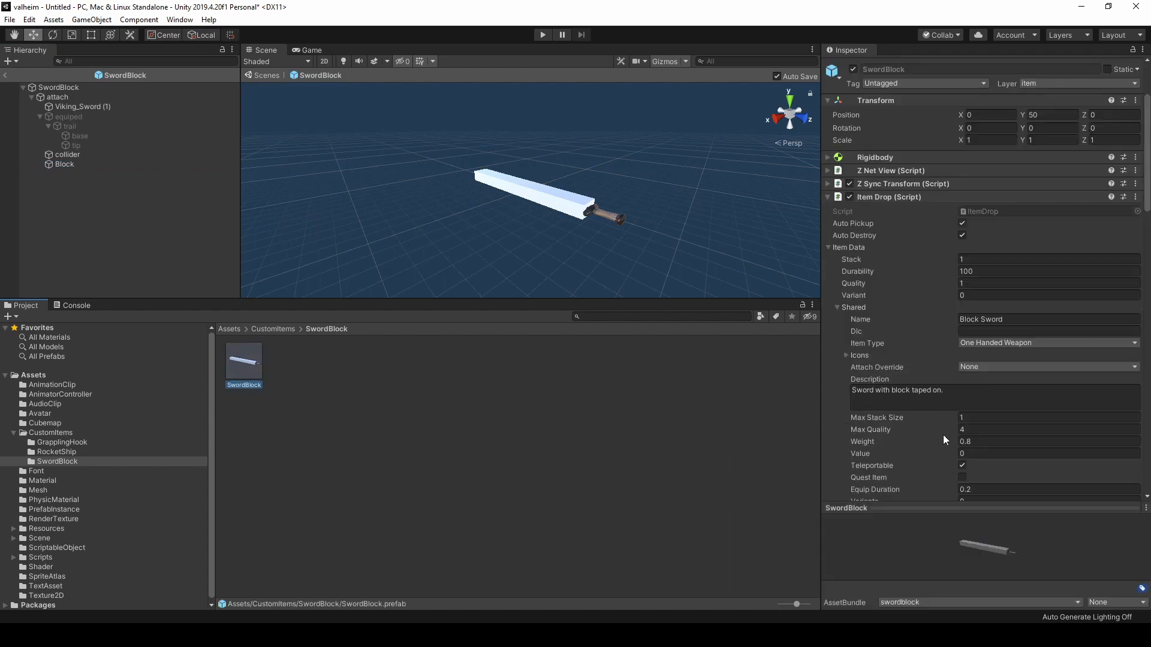
scroll(down, 3)
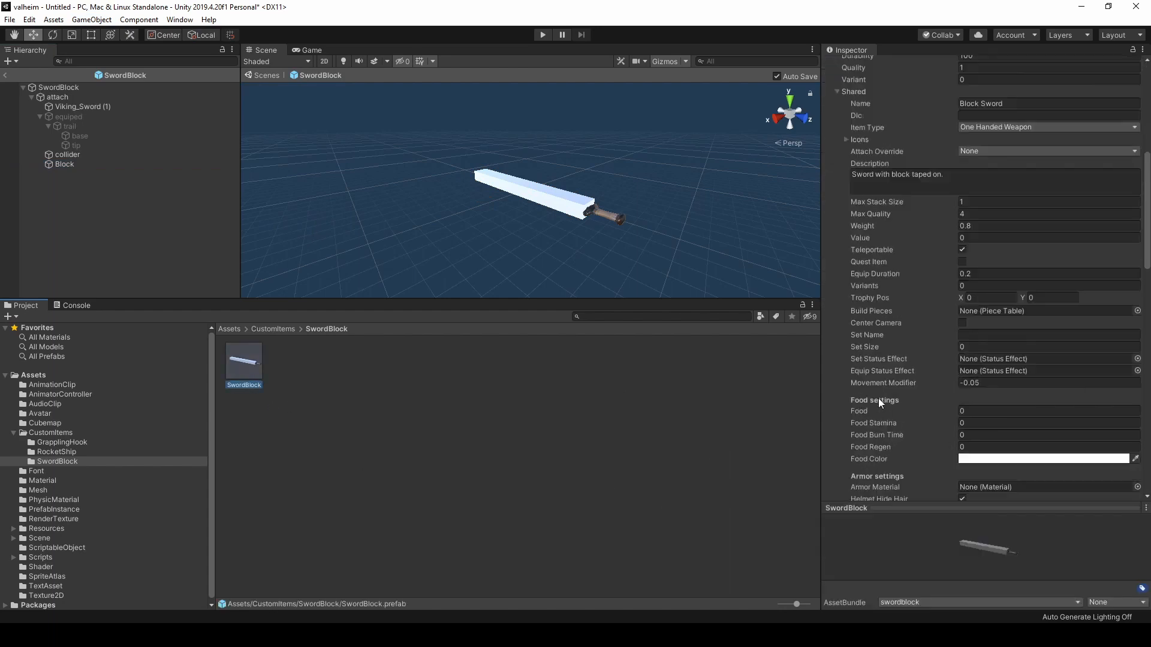
scroll(down, 3)
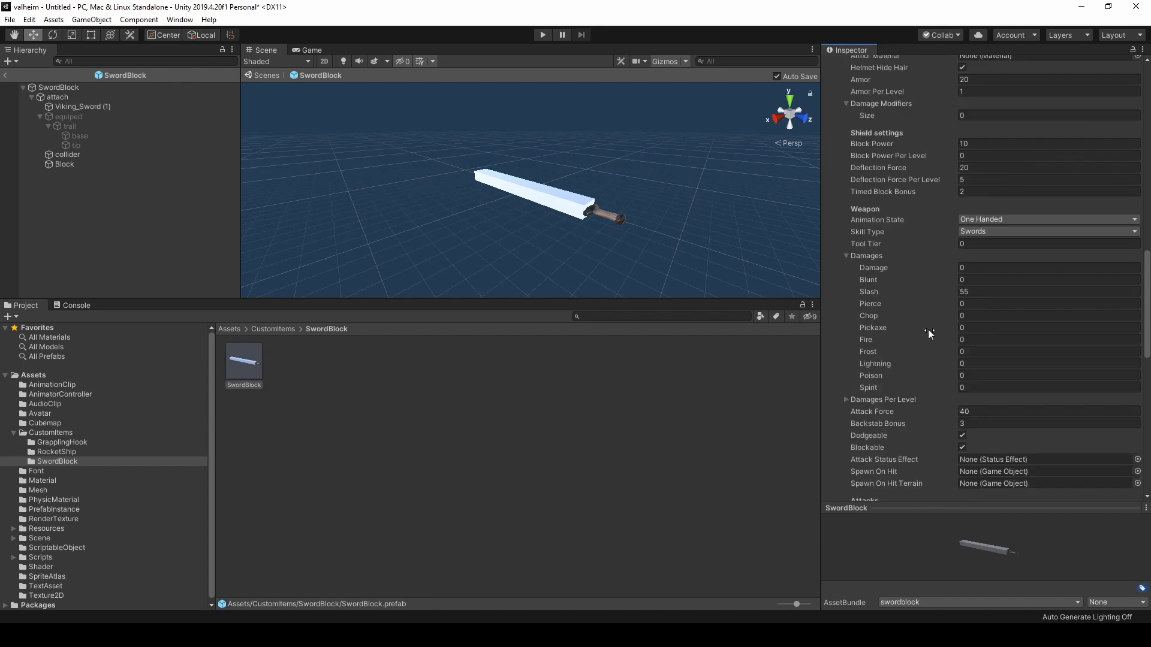
mouse_move(510, 495)
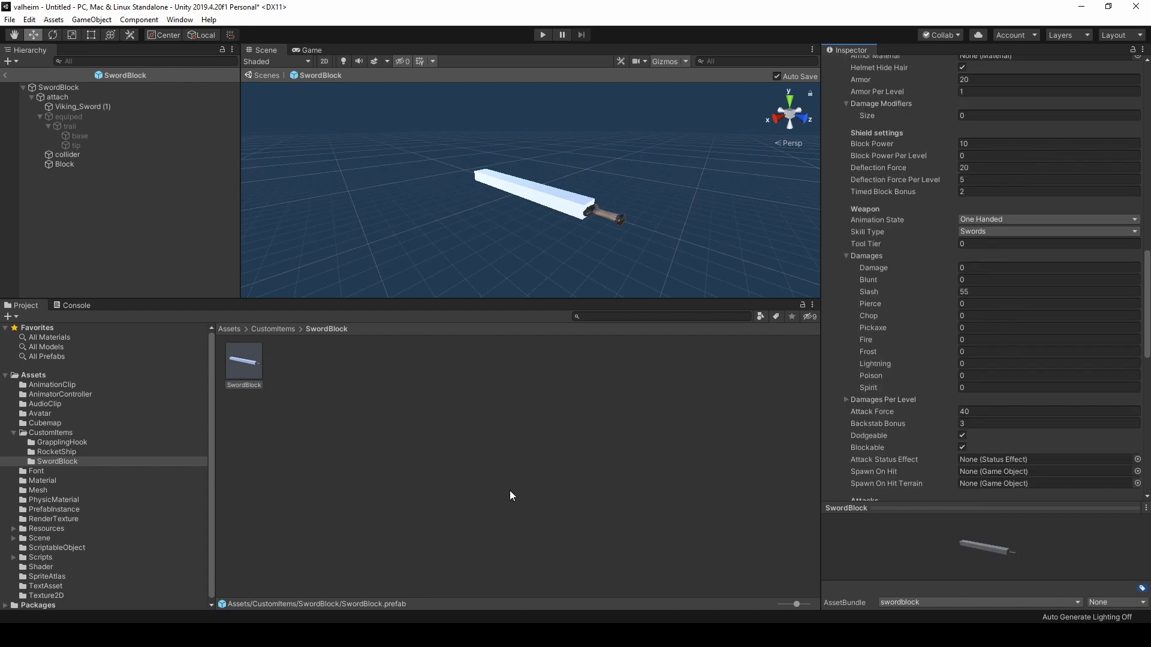
mouse_move(458, 503)
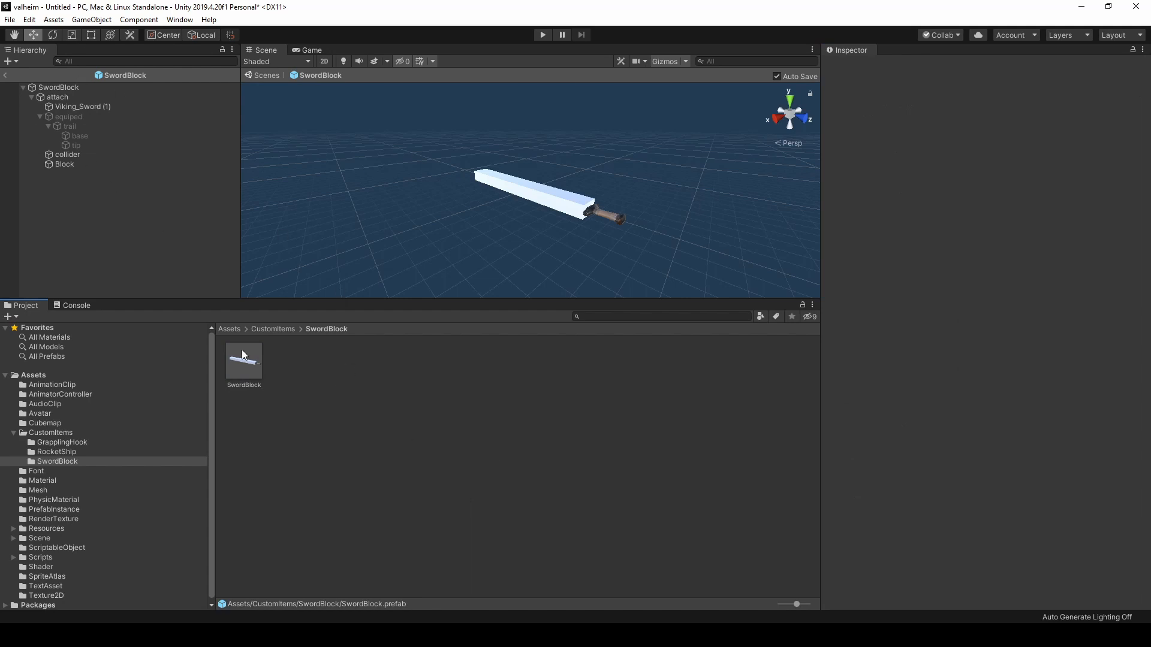
- Reselect the SwordBlock prefab to check its swordblock AssetBundle assignment
click(244, 360)
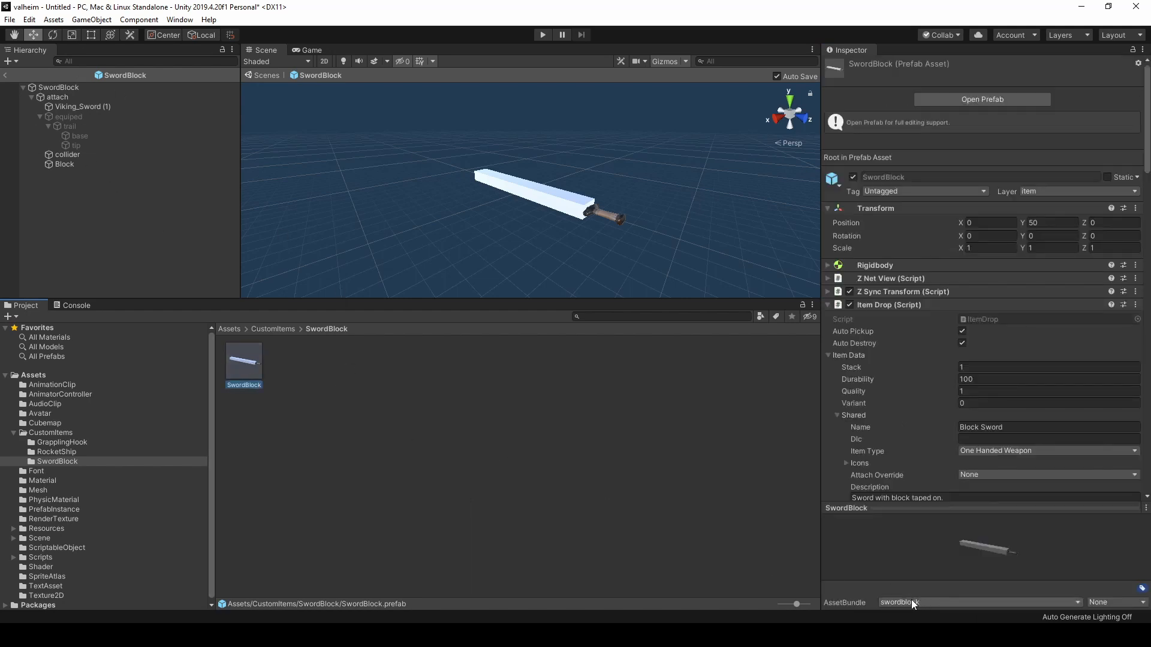
mouse_move(660, 504)
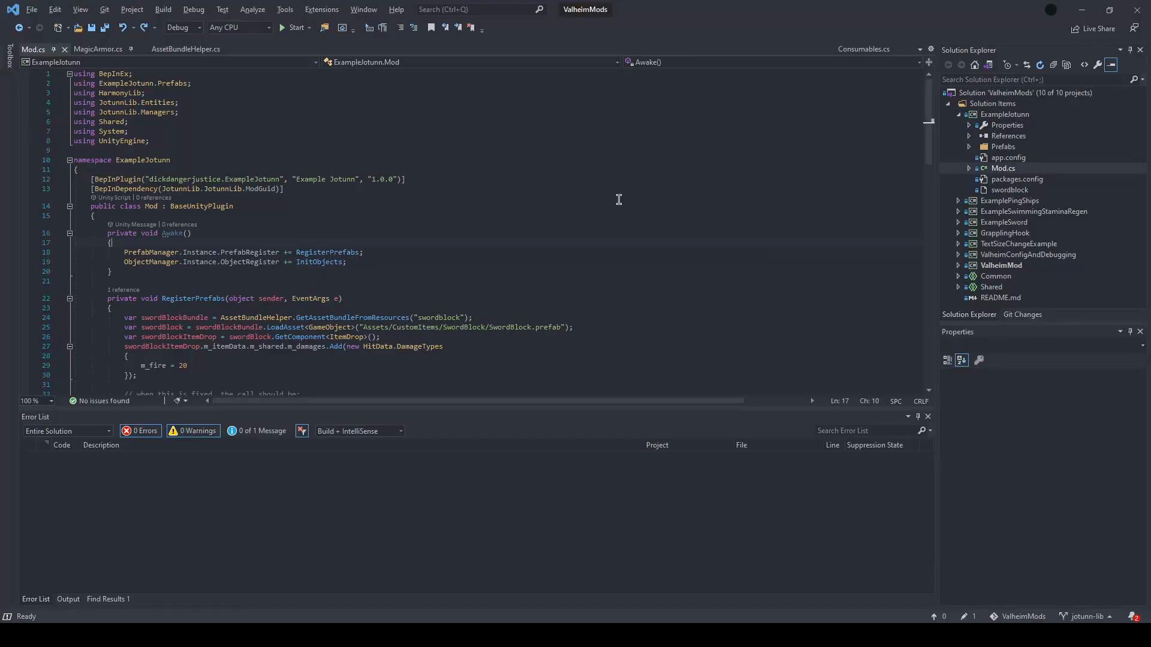
mouse_move(870, 243)
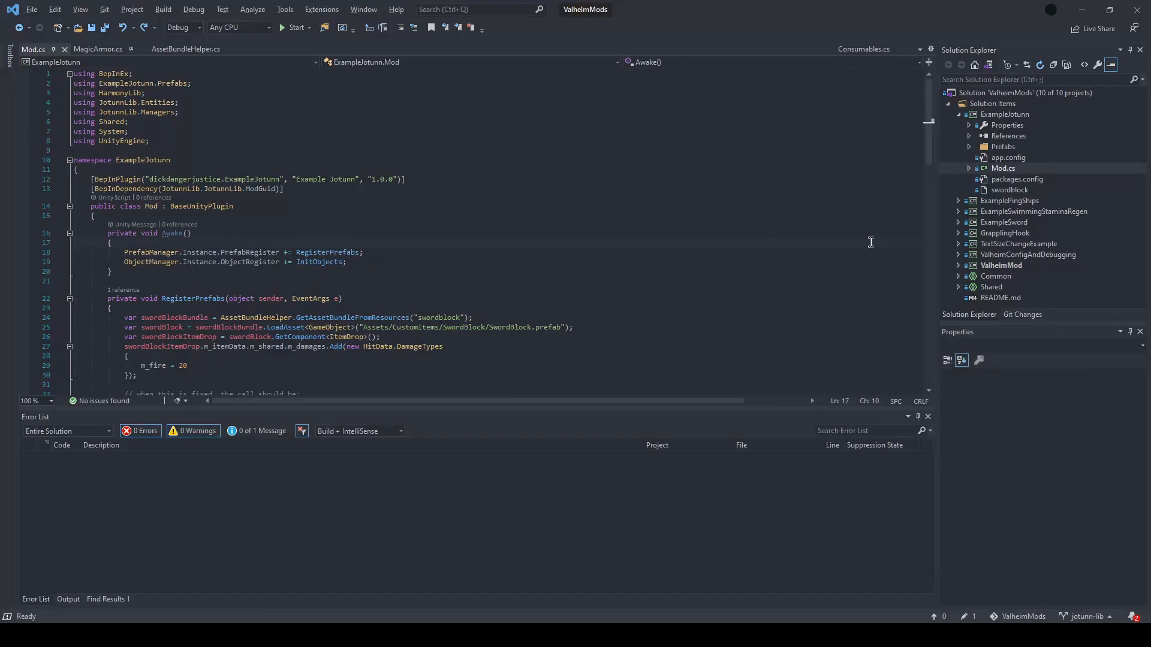
mouse_move(1011, 121)
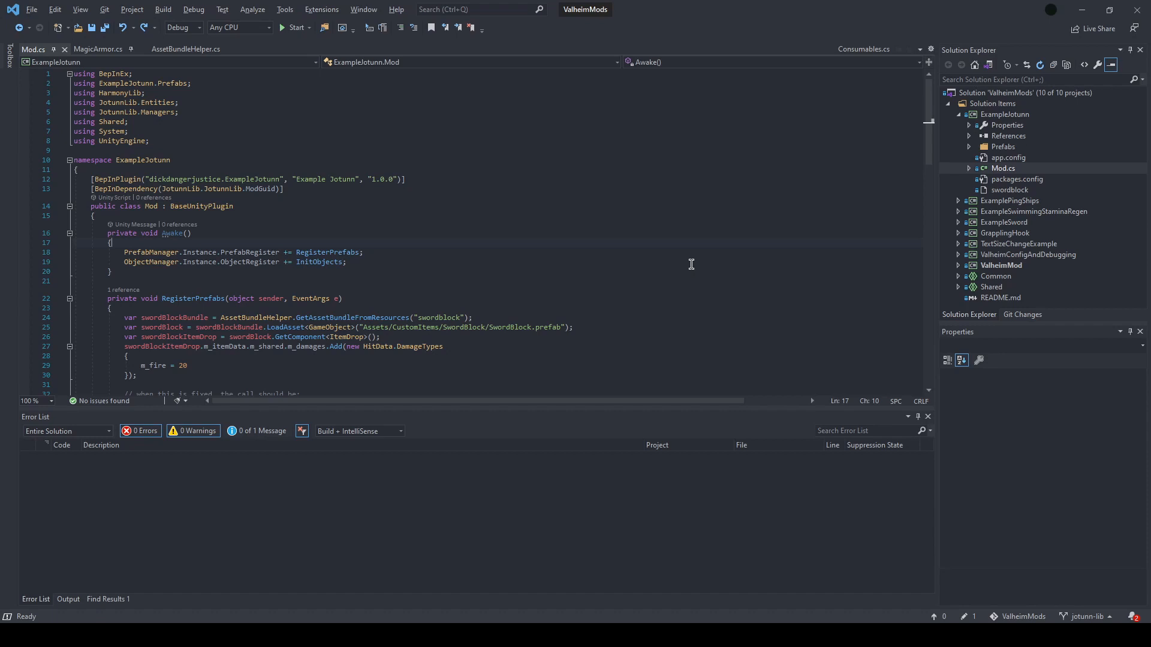
mouse_move(746, 239)
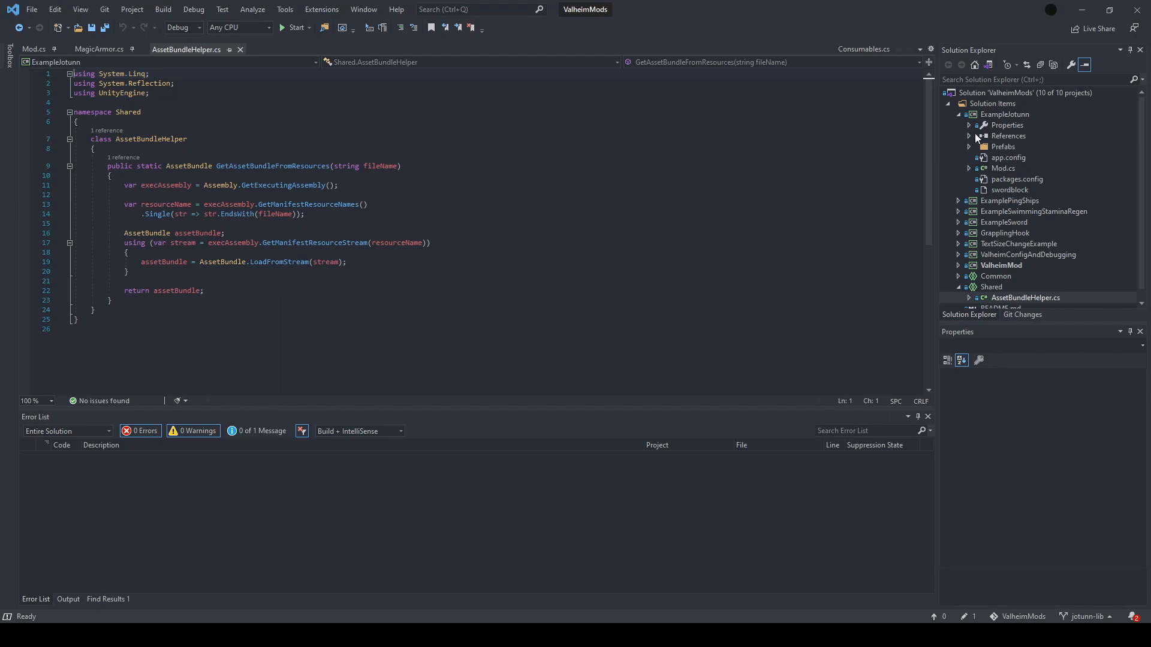
- Expand ExampleJotunn's References to list JotunnLib, BepInEx, Shared and UnityEngine modules
click(969, 136)
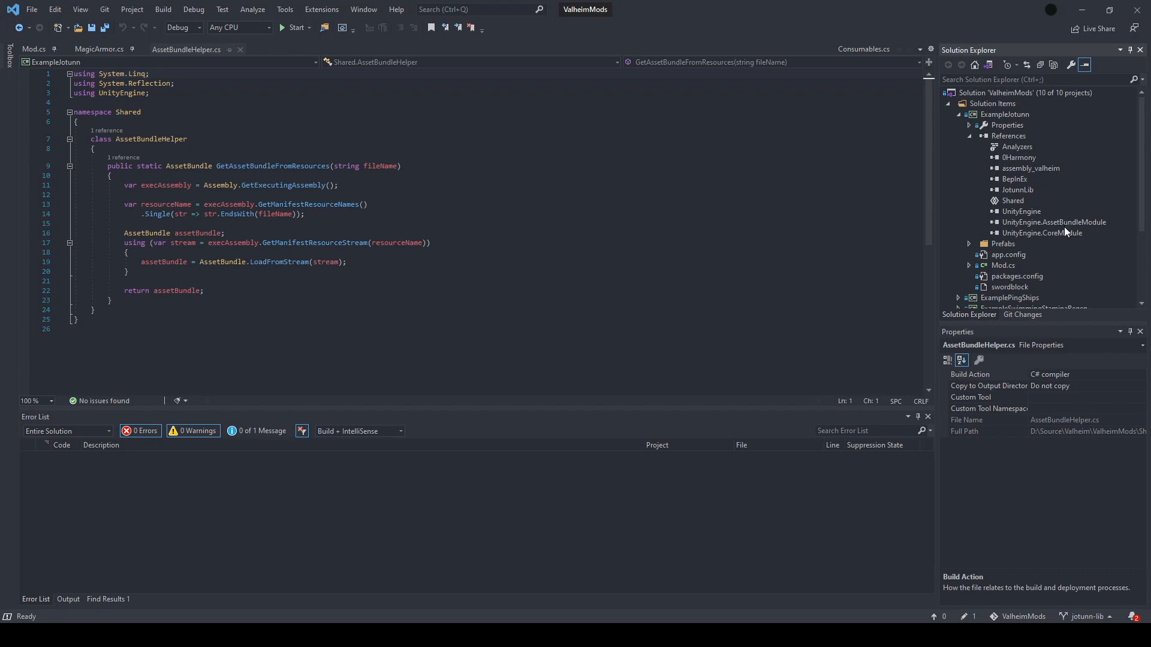
mouse_move(1020, 212)
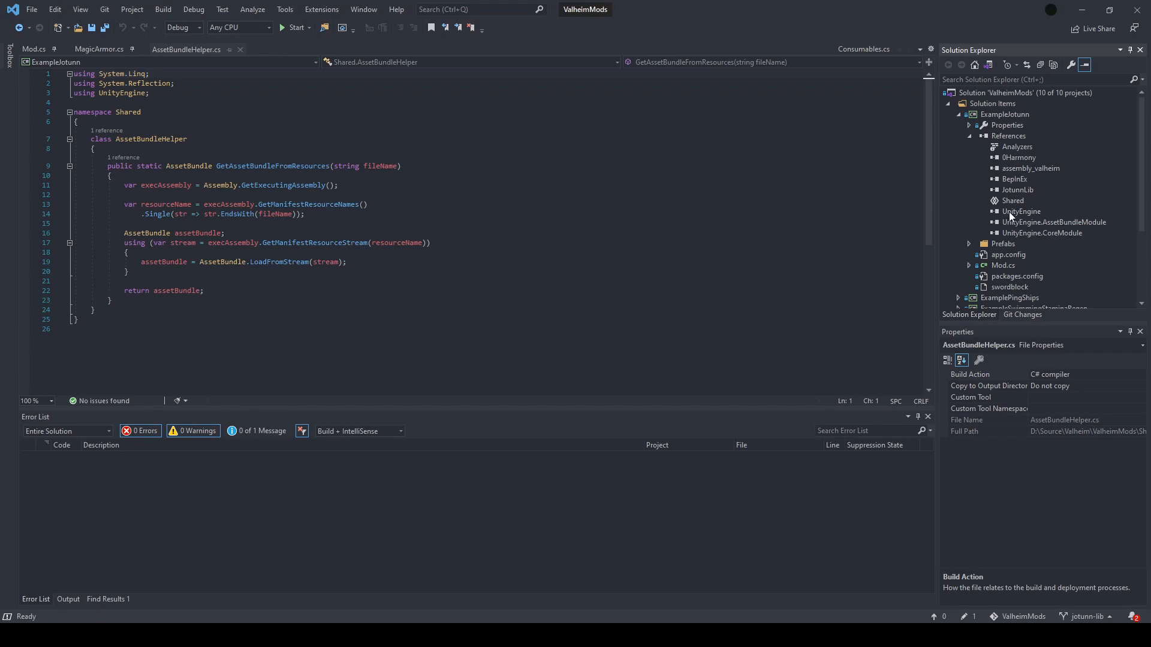
mouse_move(1027, 222)
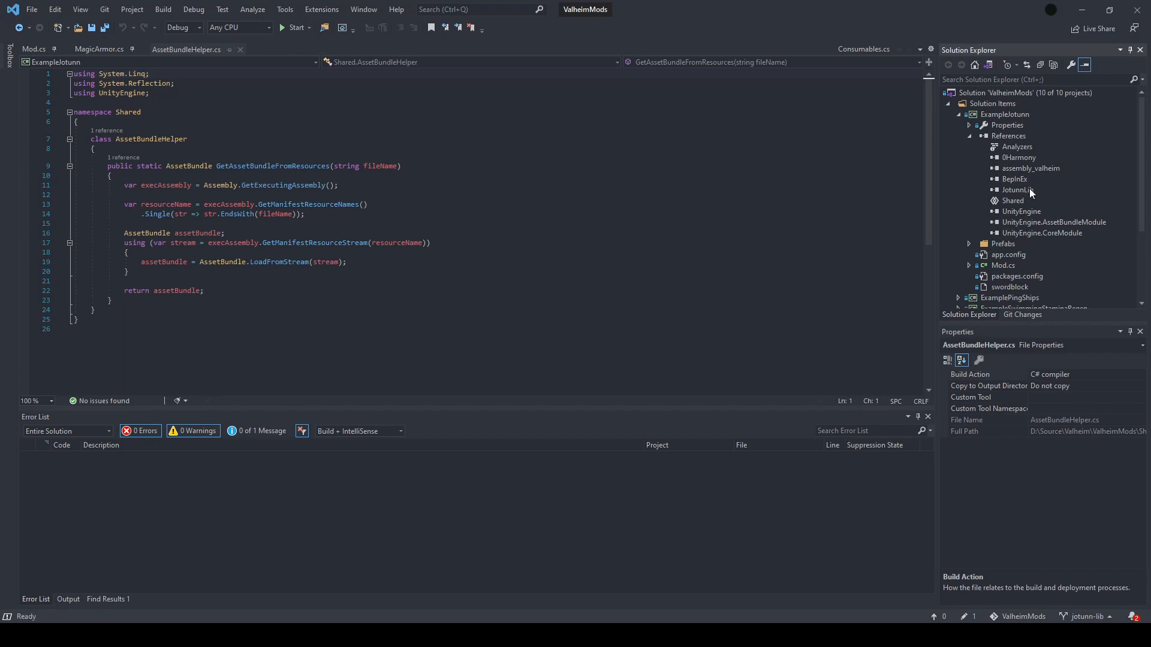
mouse_move(1023, 193)
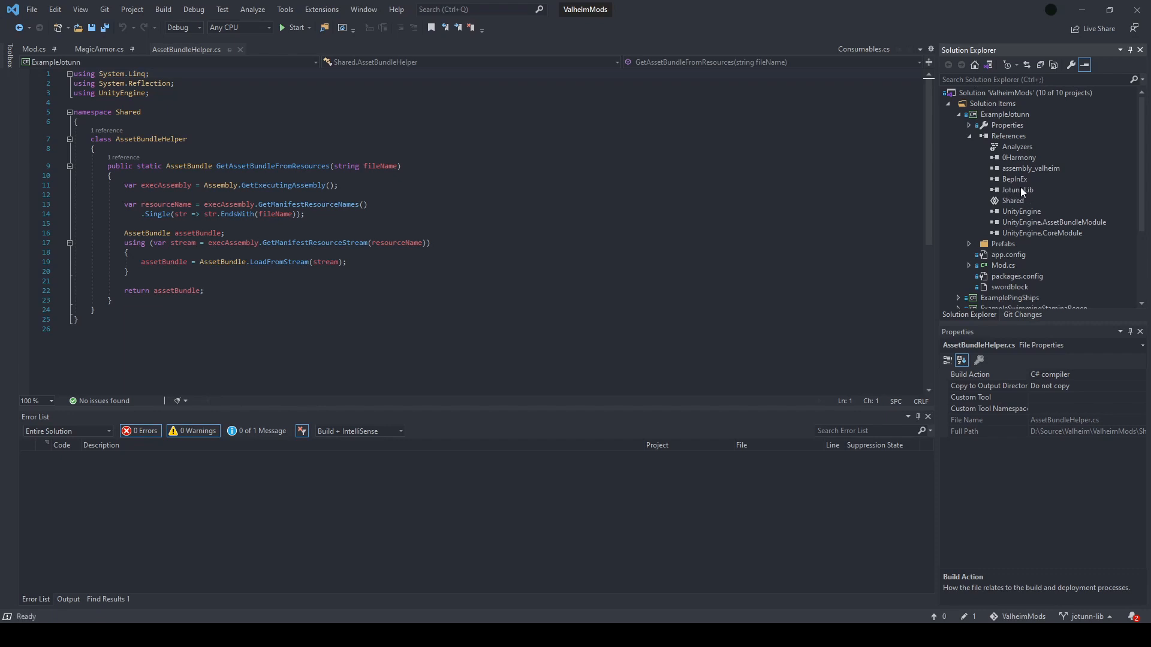
- Add a reference by browsing to Valheim's BepInEx plugins folder containing JotunnLib.dll
right_click(1008, 136)
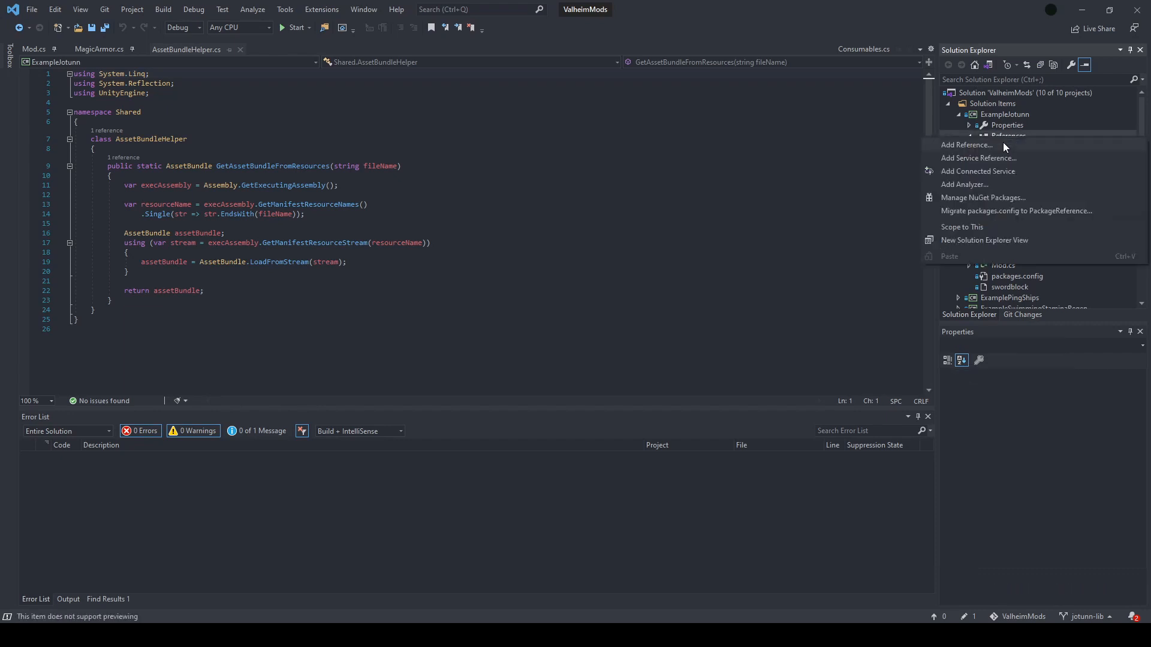
click(966, 144)
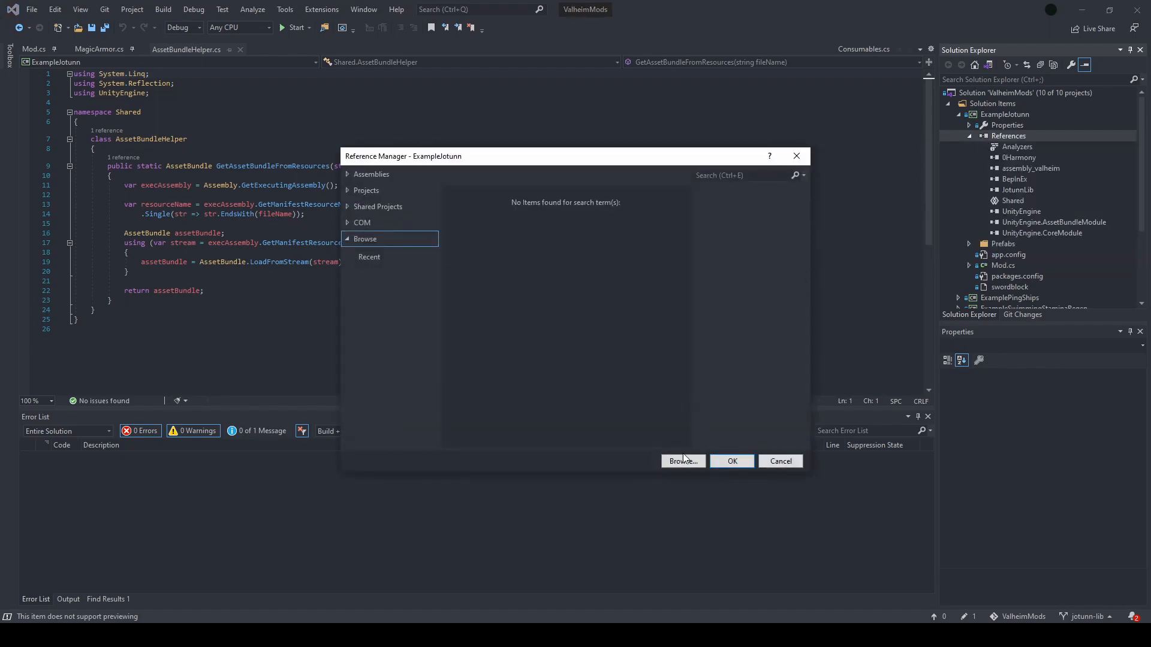
click(682, 461)
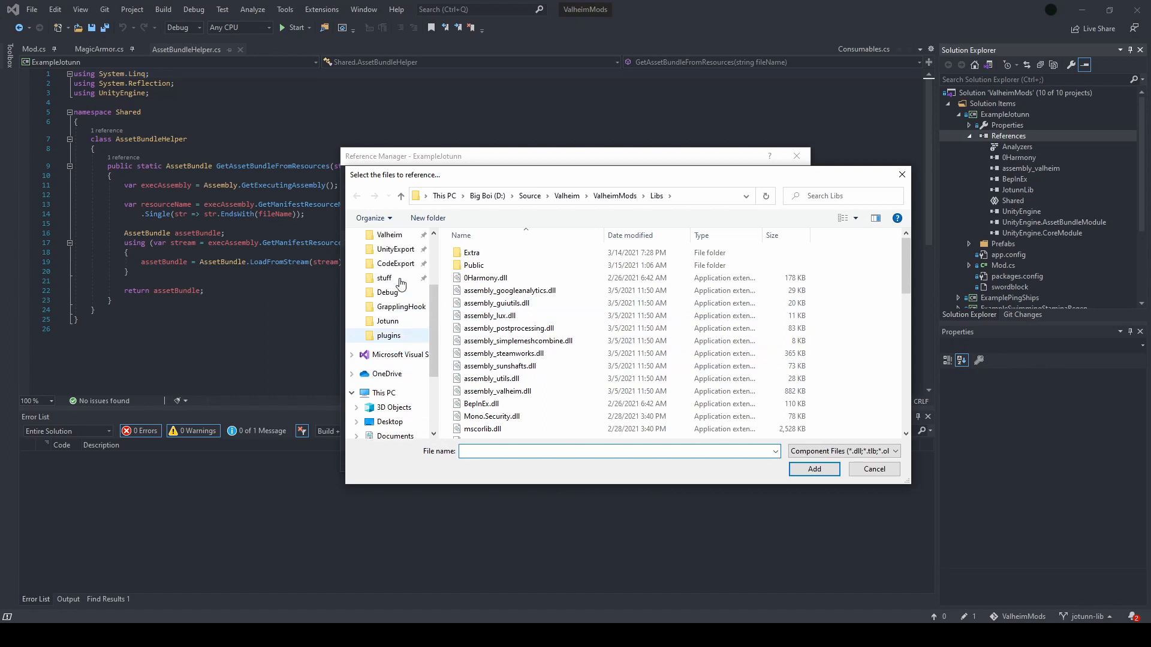
click(390, 263)
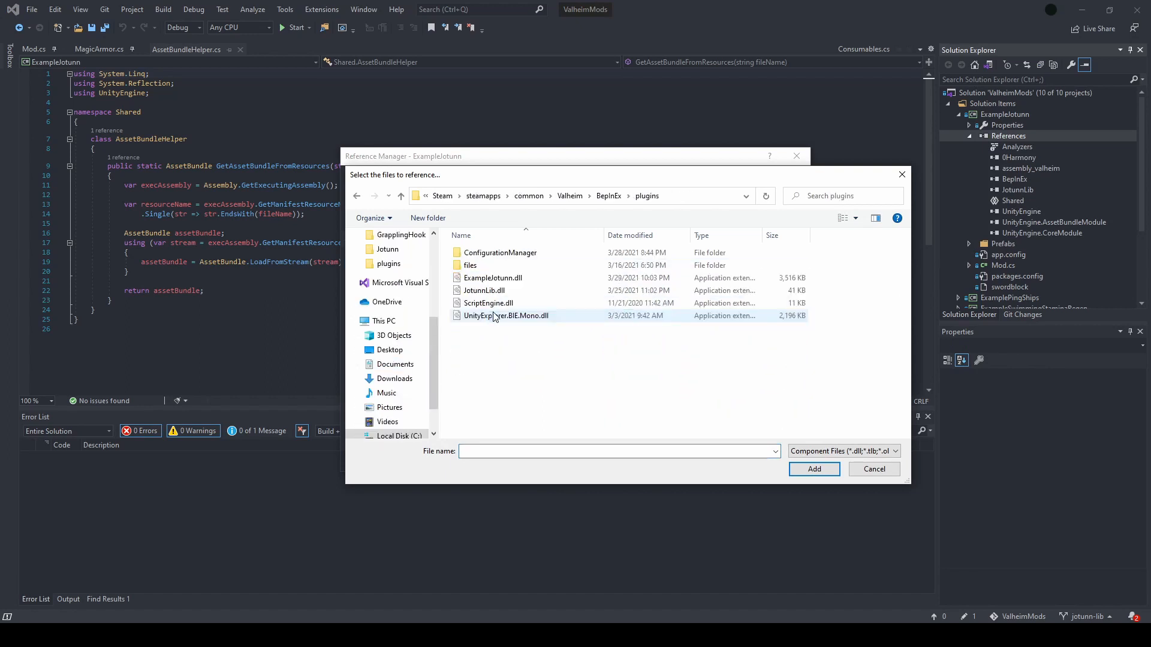
click(484, 290)
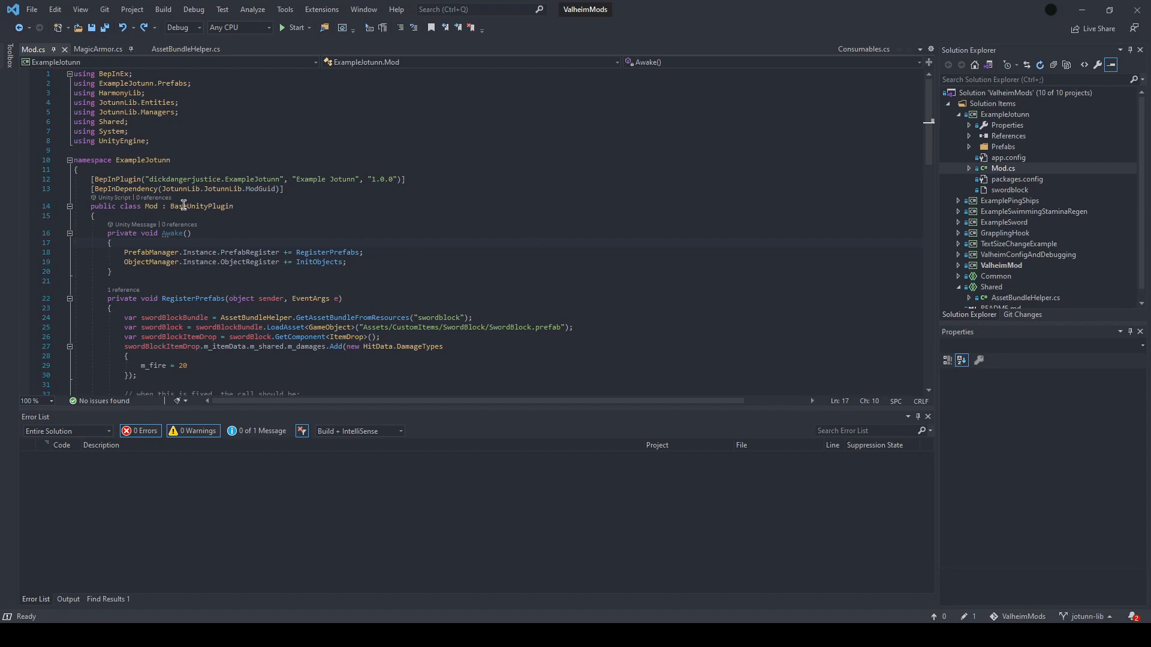
mouse_move(202, 206)
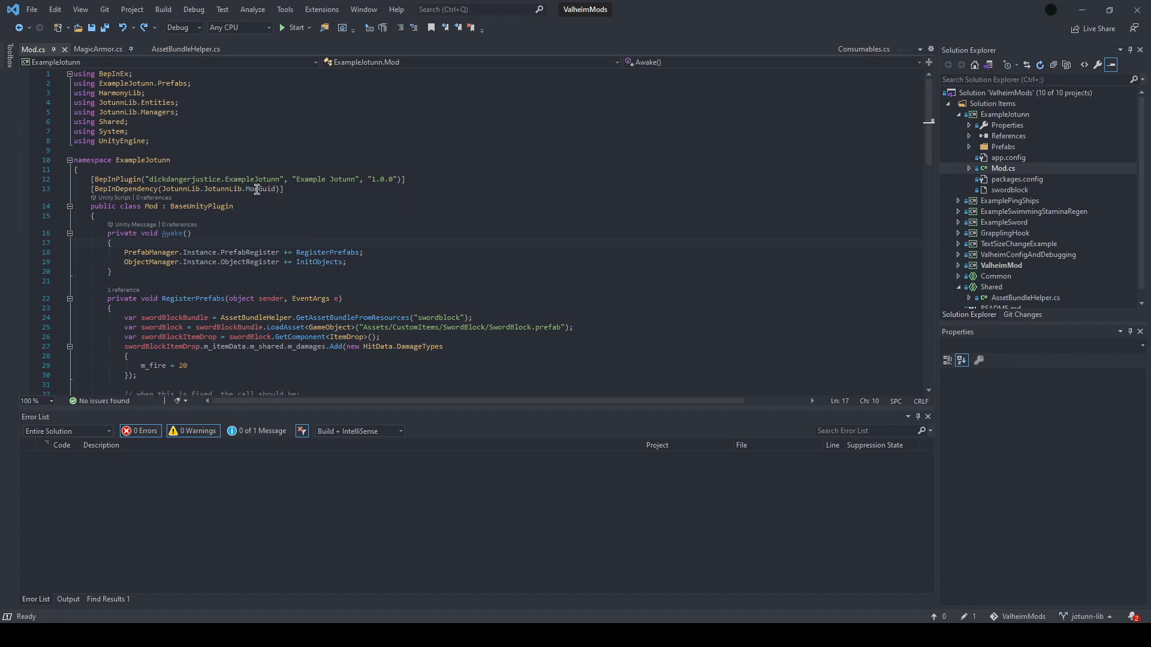
mouse_move(259, 189)
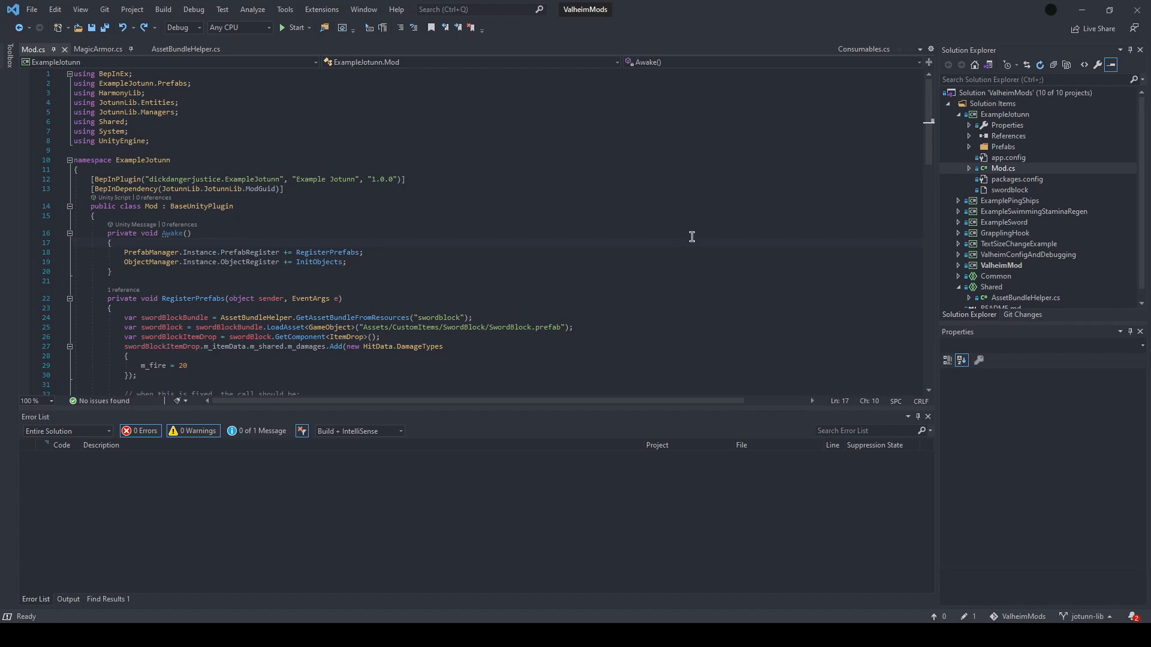
mouse_move(554, 223)
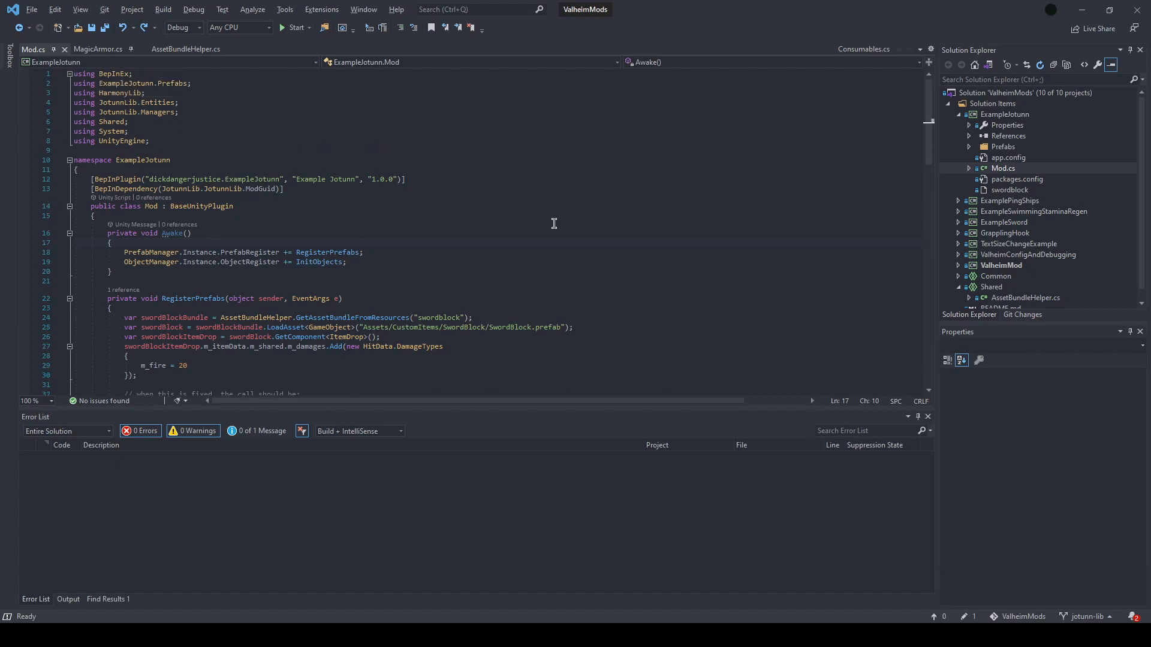
mouse_move(287, 228)
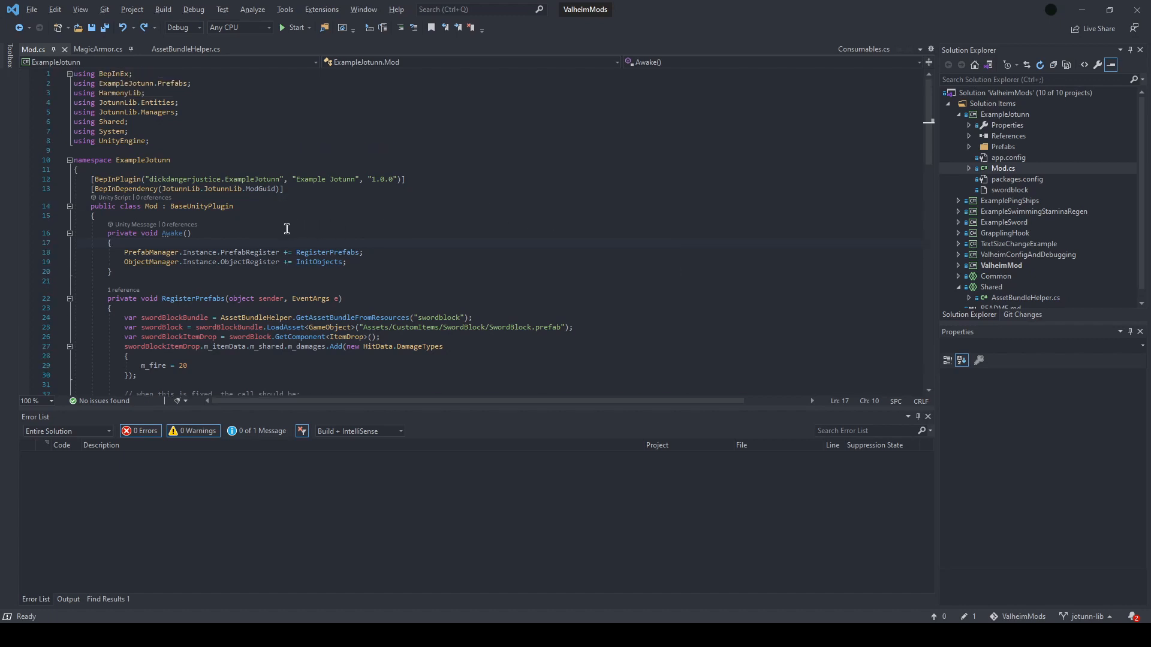
mouse_move(253, 252)
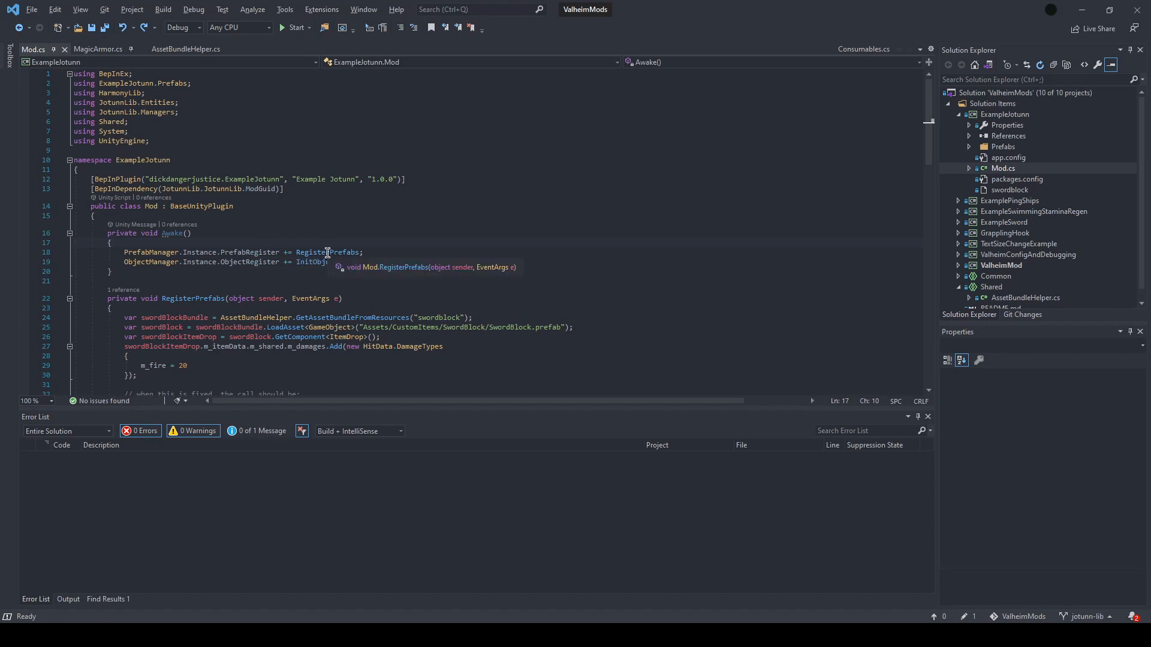
scroll(down, 3)
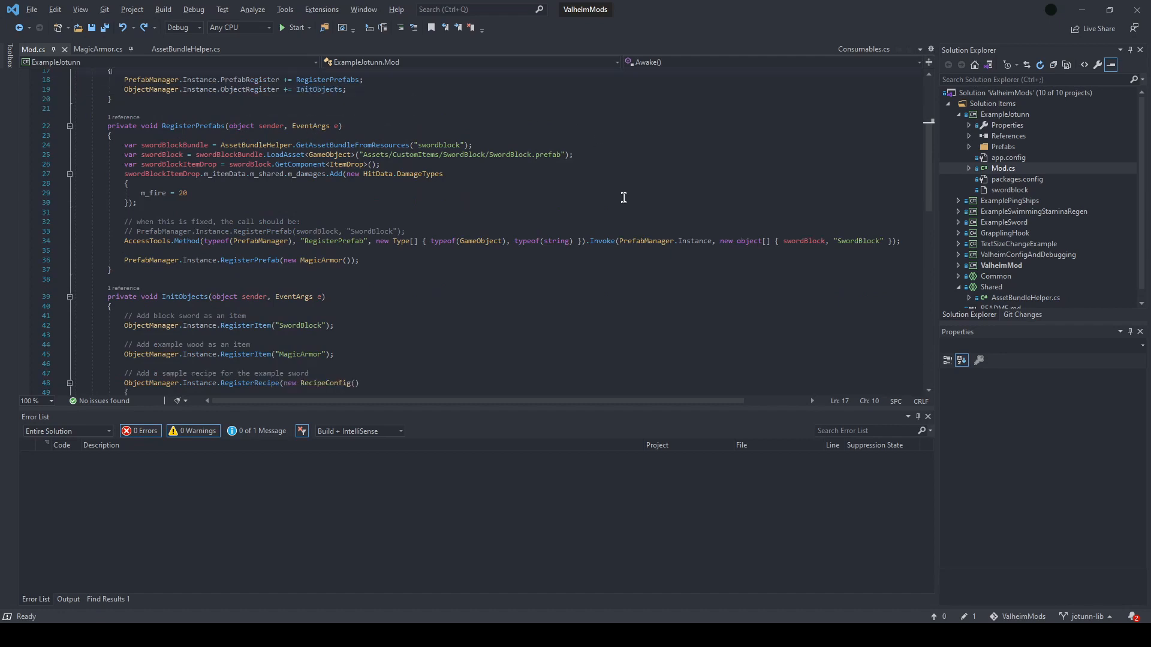
mouse_move(304, 275)
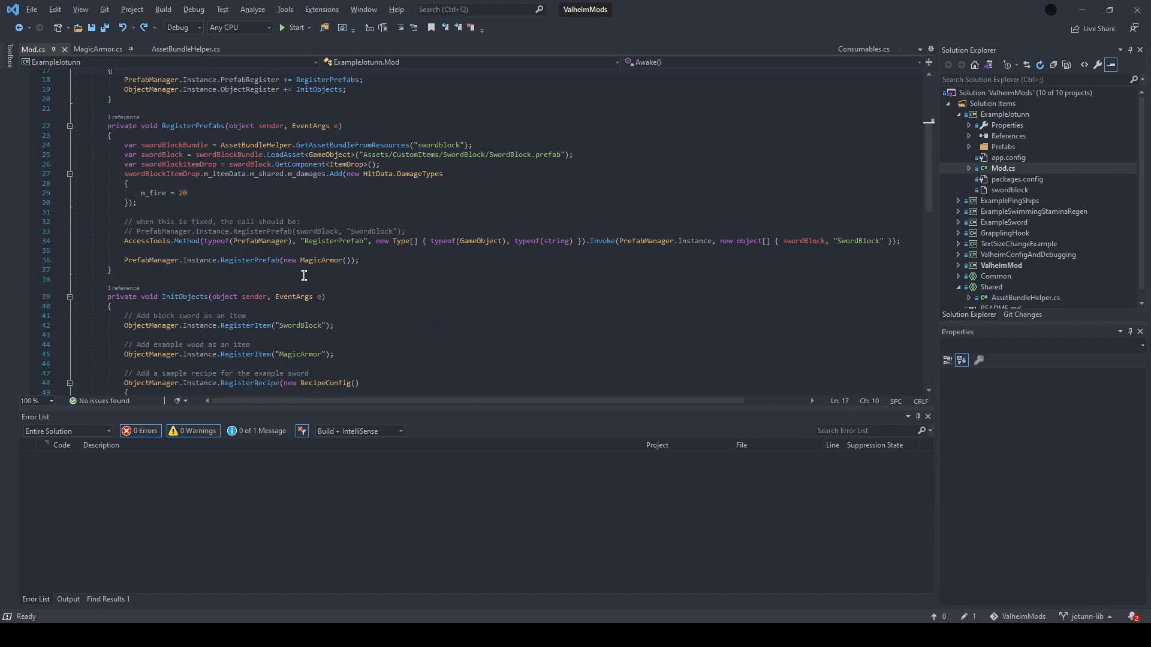
scroll(down, 3)
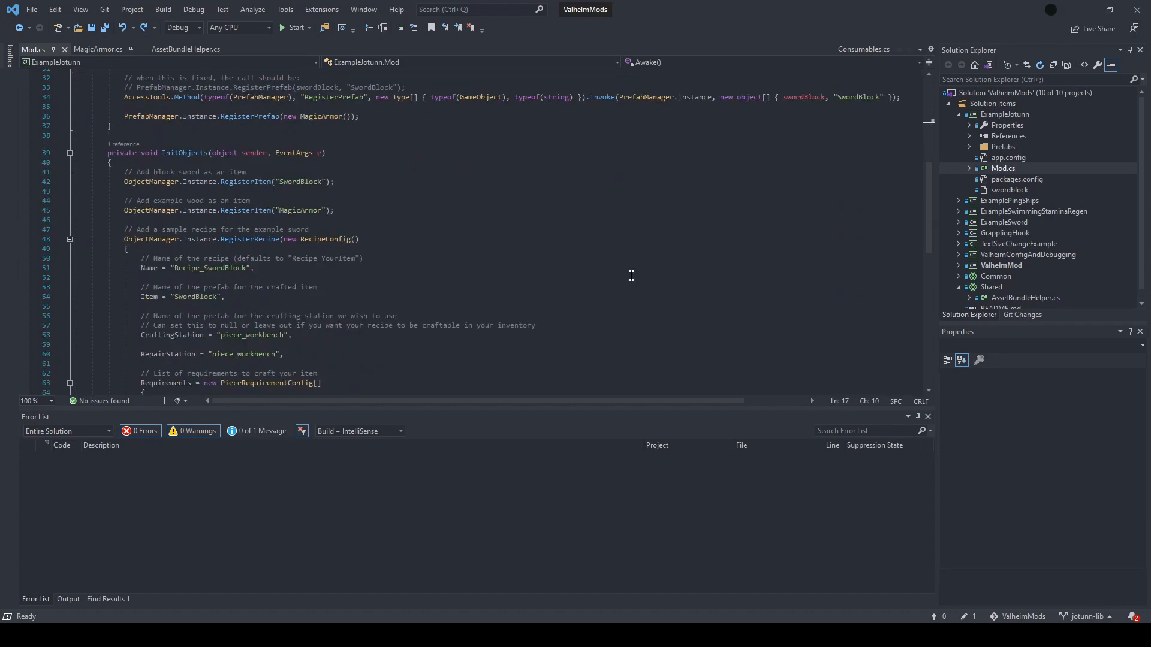
mouse_move(485, 232)
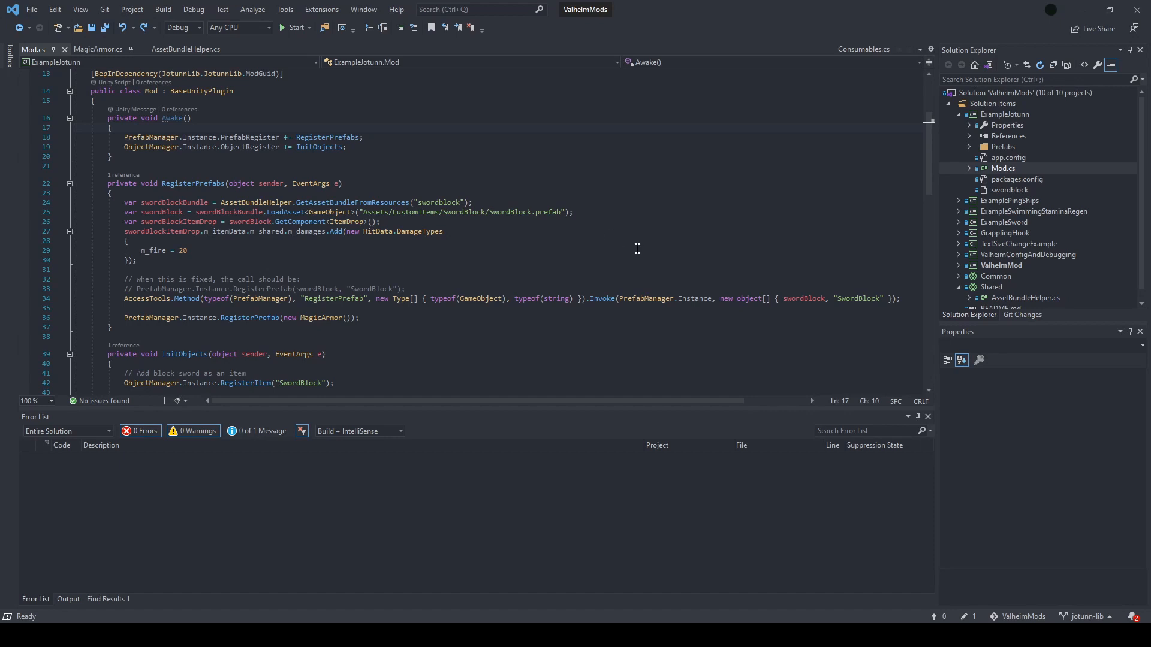
mouse_move(503, 338)
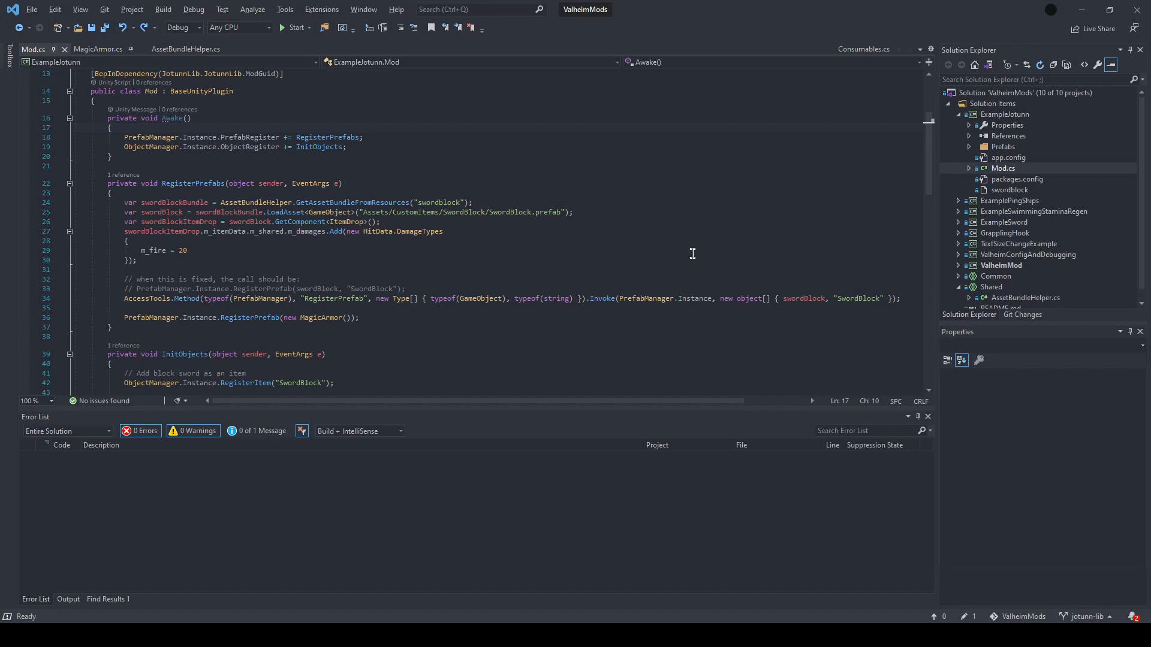
mouse_move(667, 194)
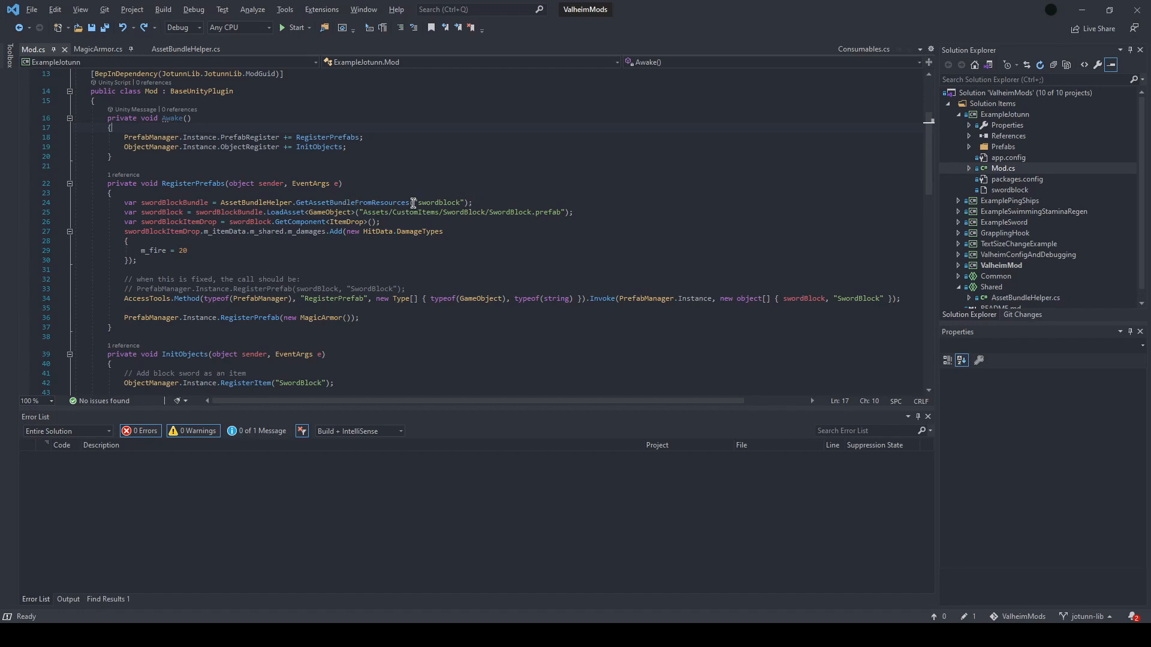
click(1009, 190)
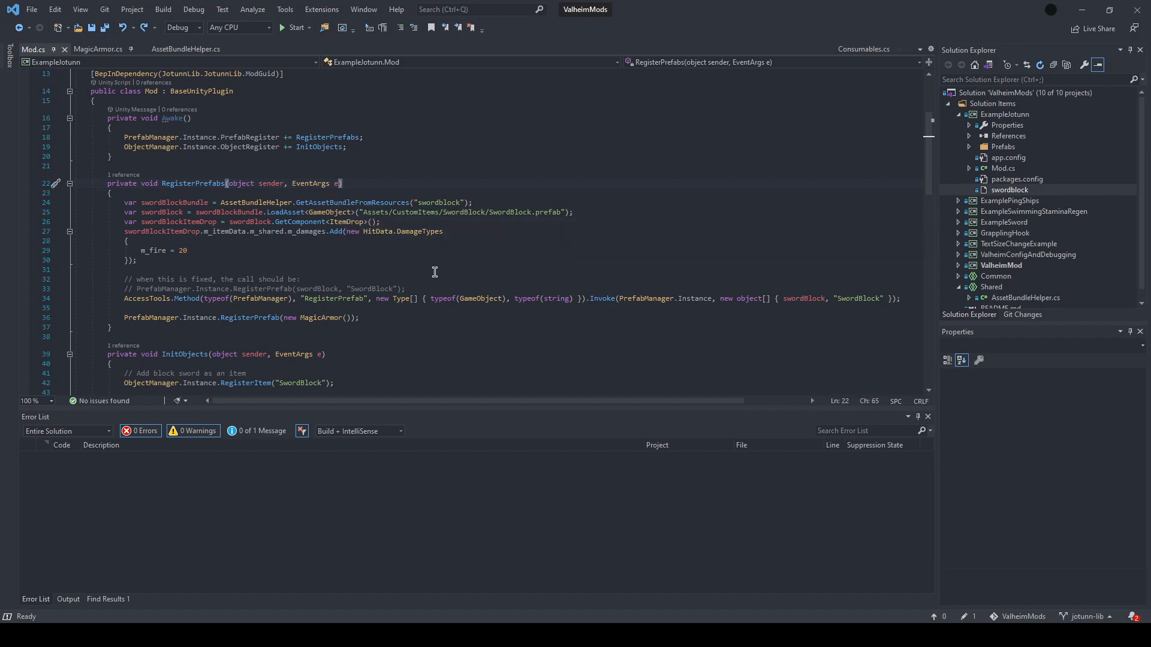
mouse_move(346, 262)
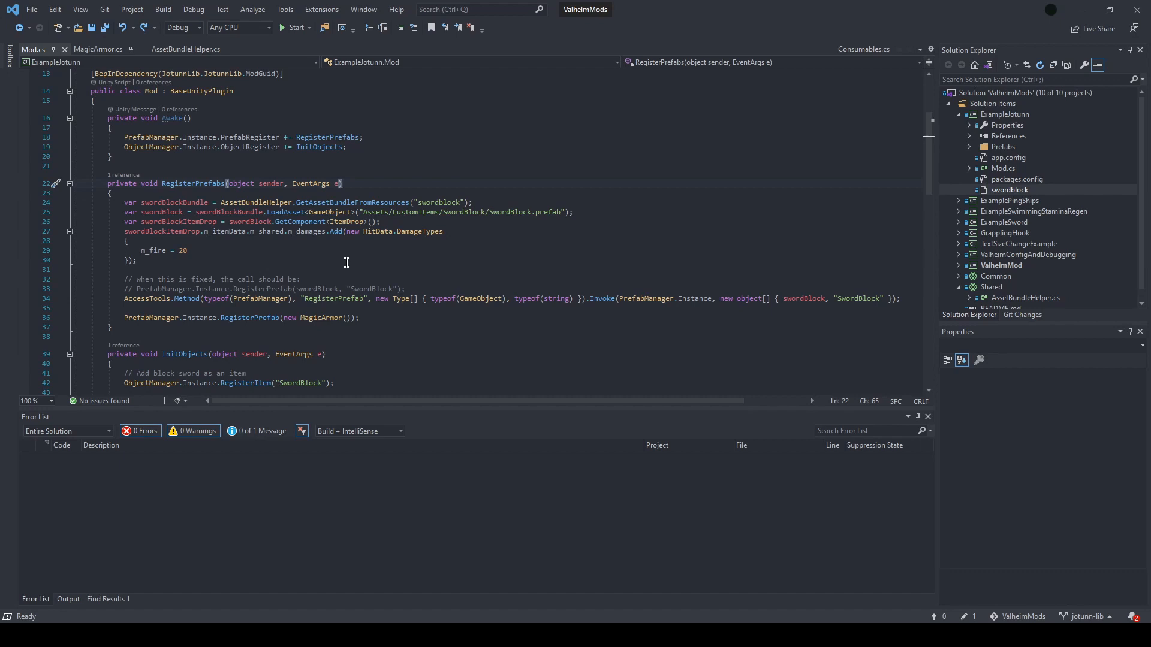
mouse_move(324, 216)
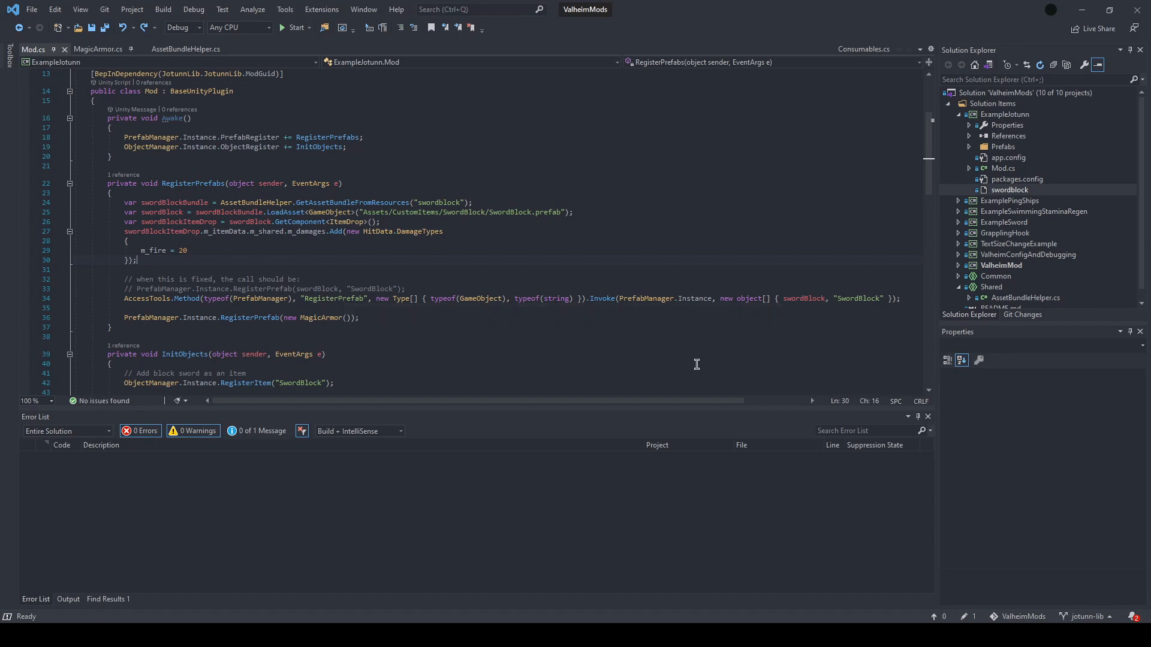
mouse_move(855, 305)
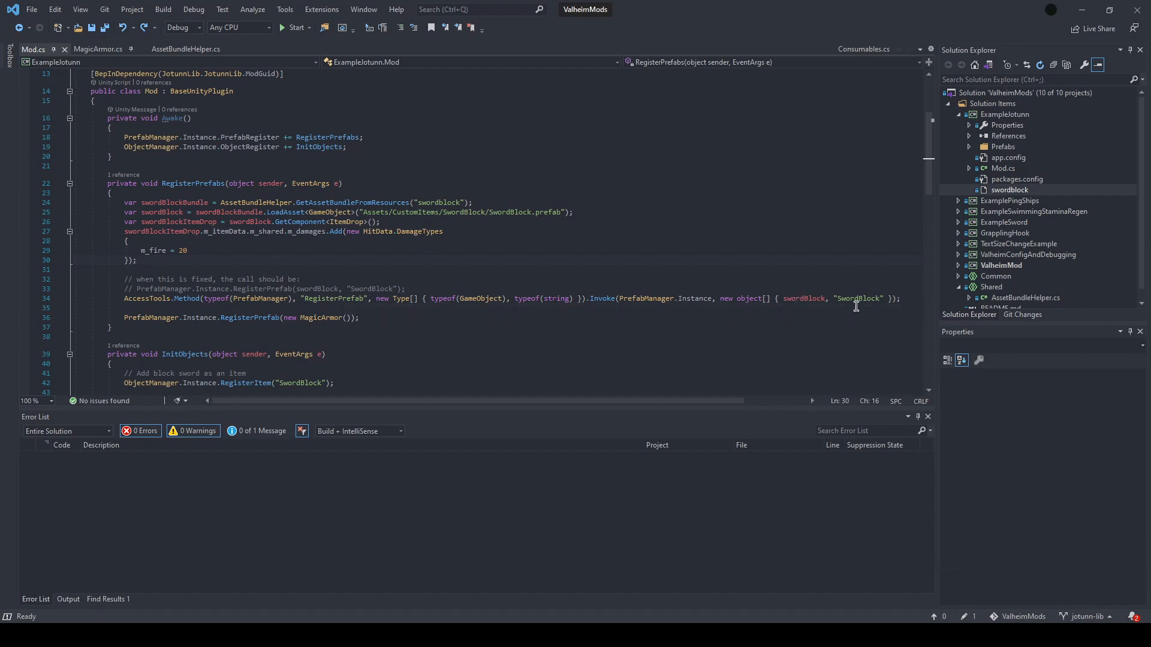
mouse_move(863, 298)
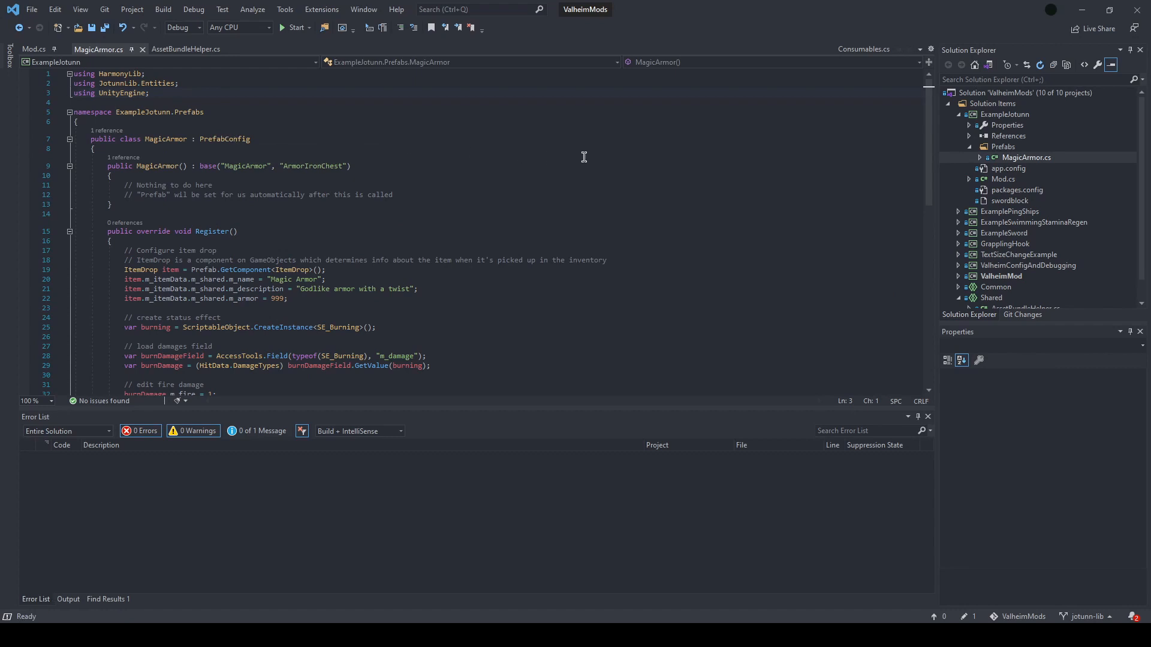
- Review MagicArmor.cs: its base item, the automatic Prefab note, 999 armor and burning effect
scroll(down, 3)
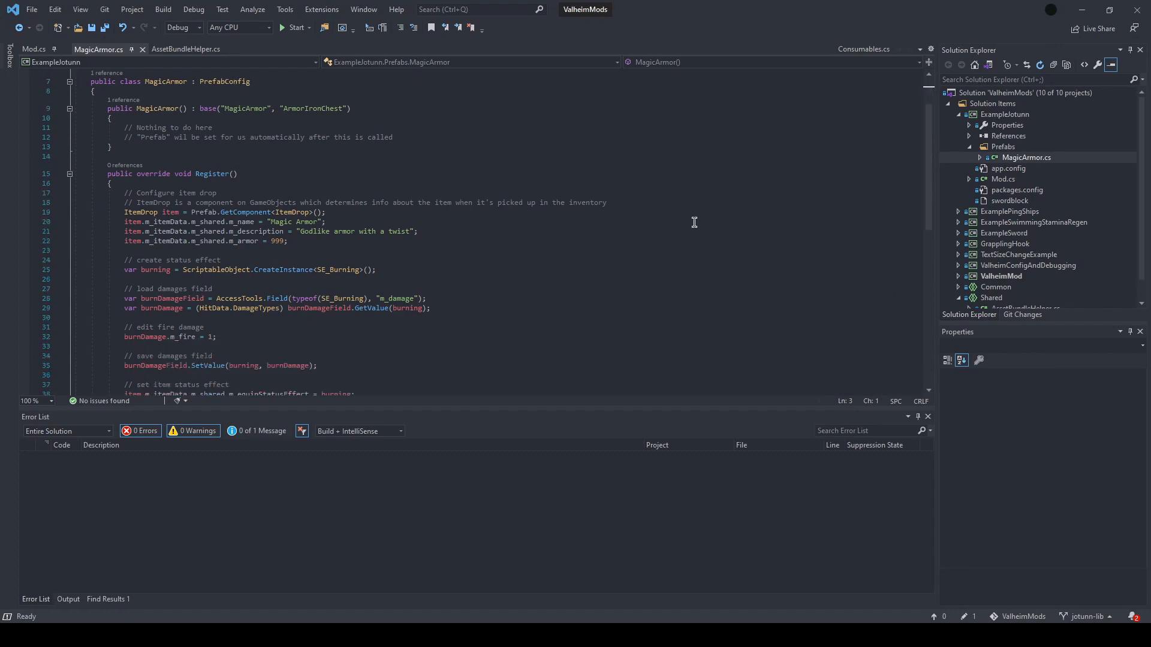
scroll(down, 3)
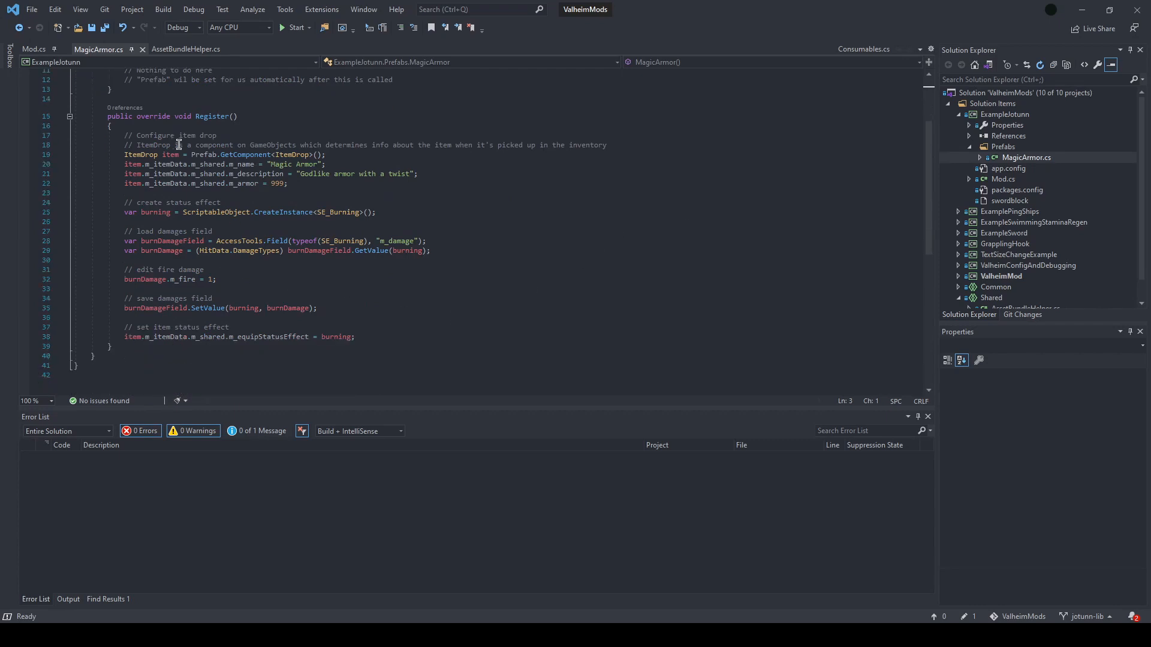
mouse_move(419, 266)
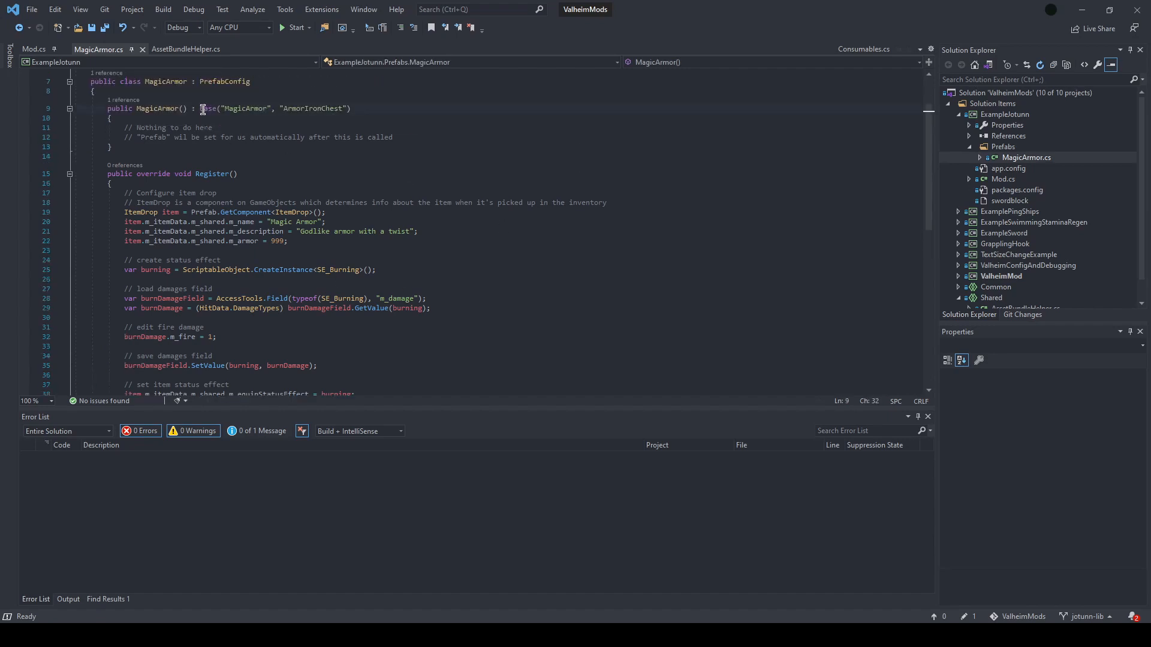
click(392, 137)
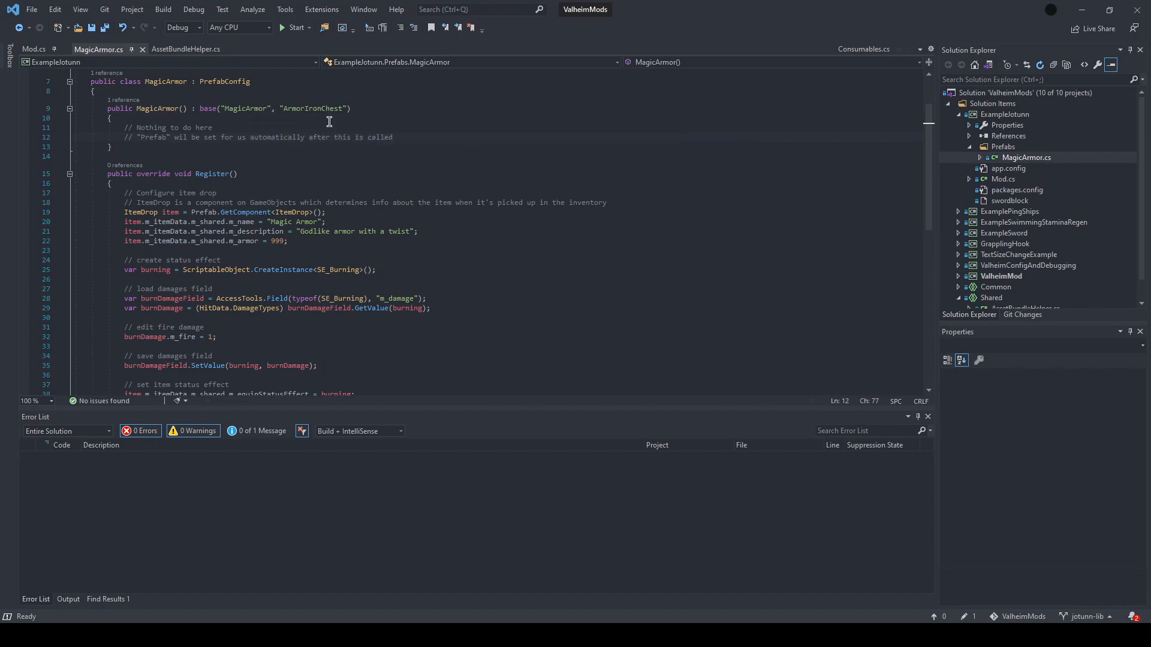
click(237, 173)
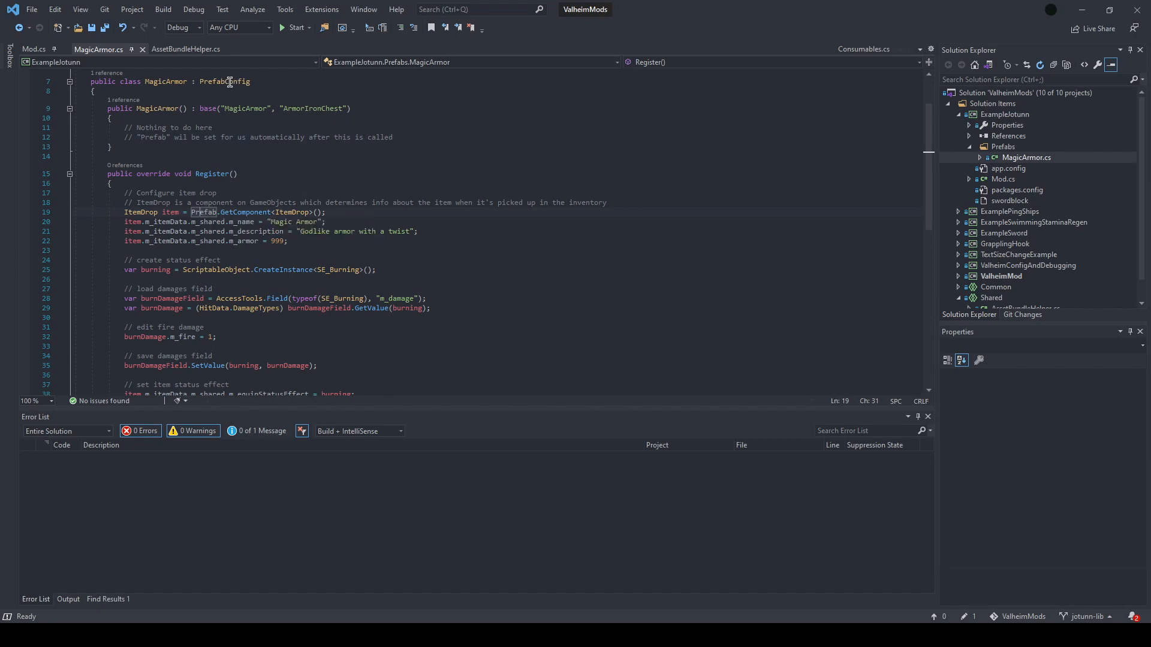
mouse_move(525, 202)
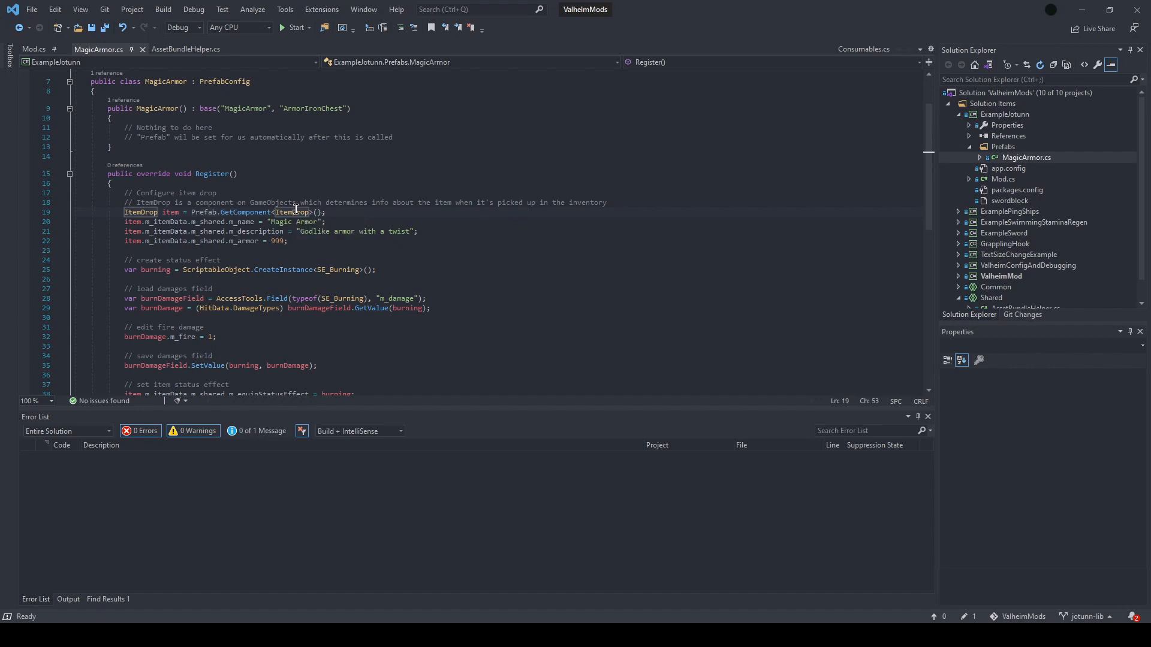
mouse_move(562, 182)
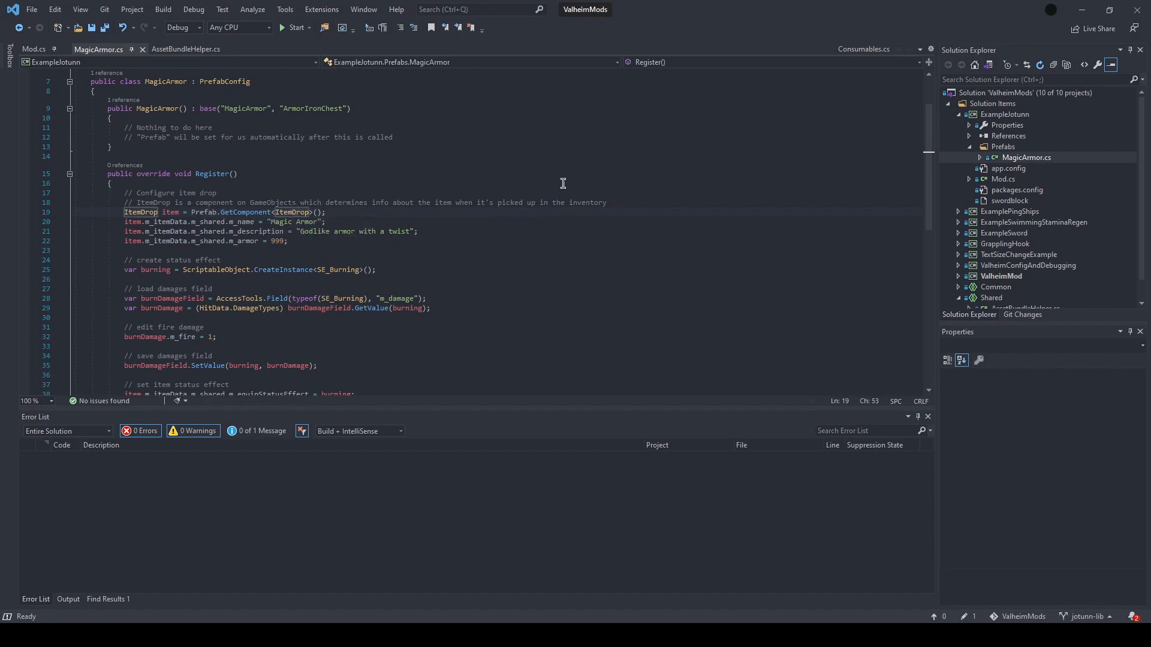
mouse_move(527, 252)
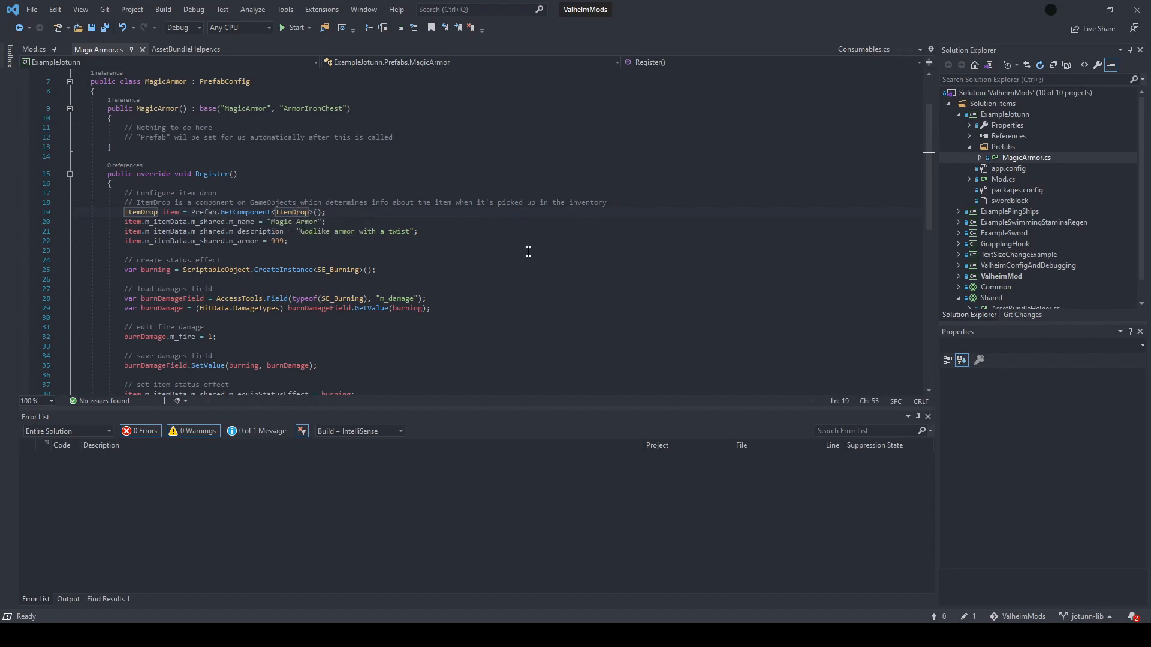
click(289, 241)
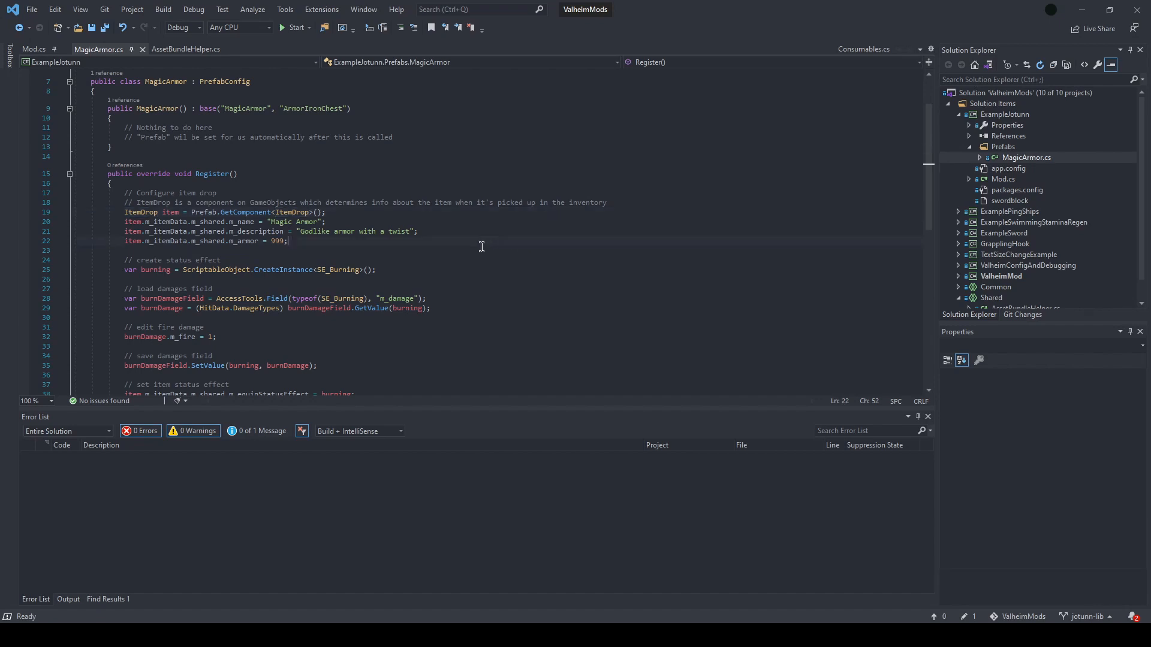
mouse_move(219, 241)
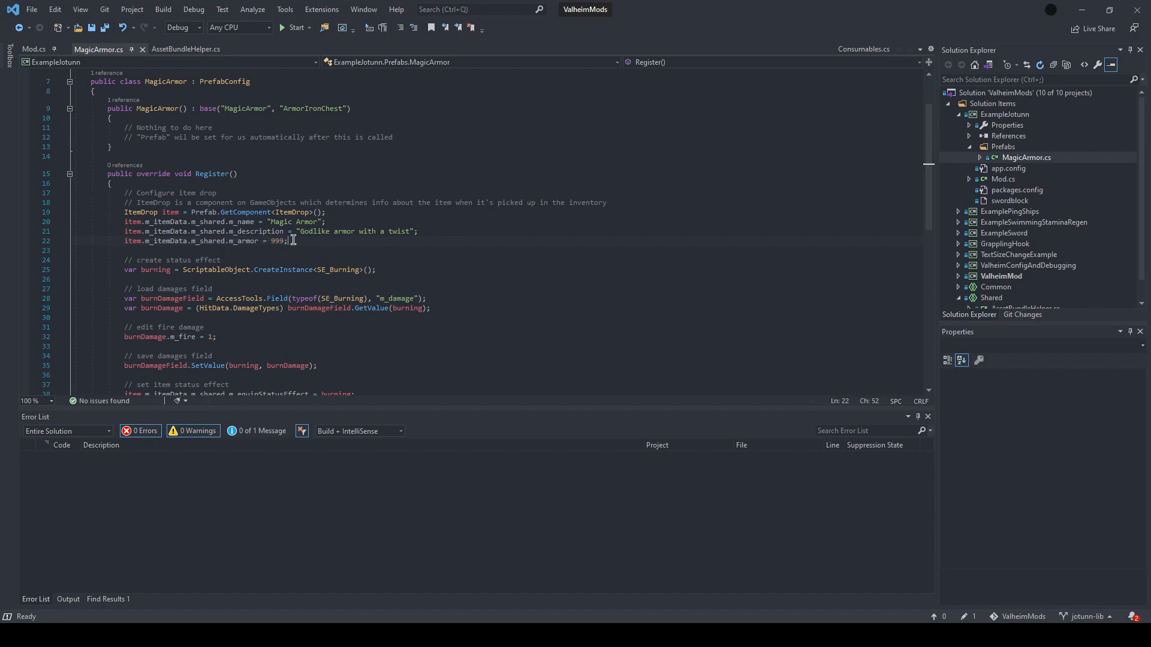
scroll(down, 3)
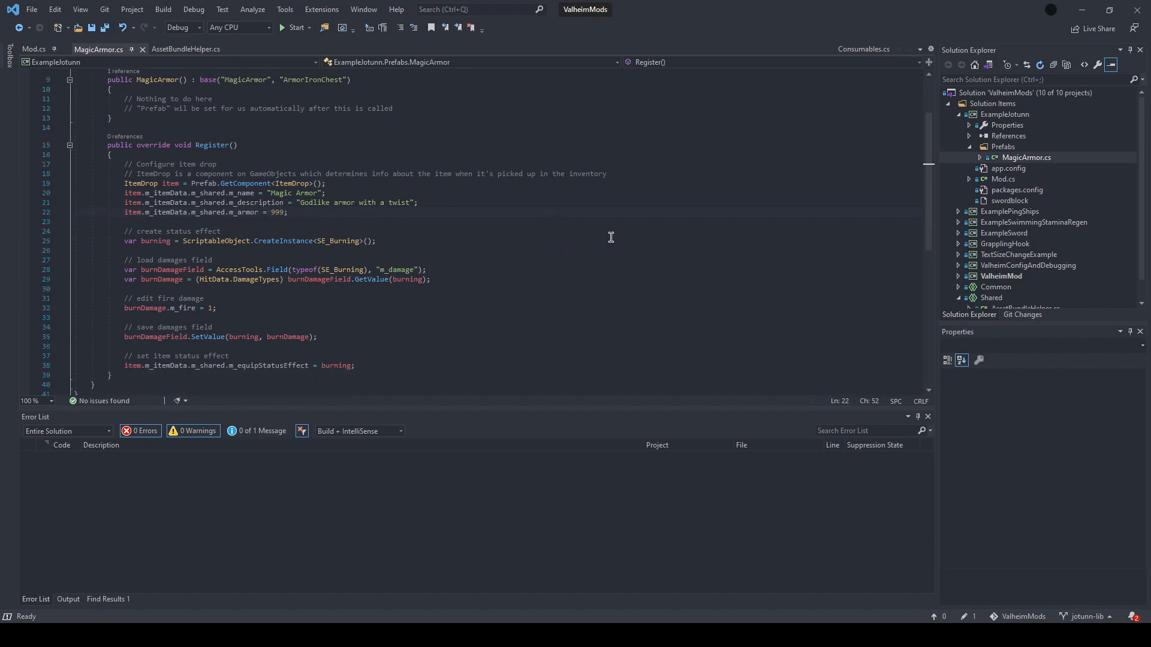
mouse_move(559, 248)
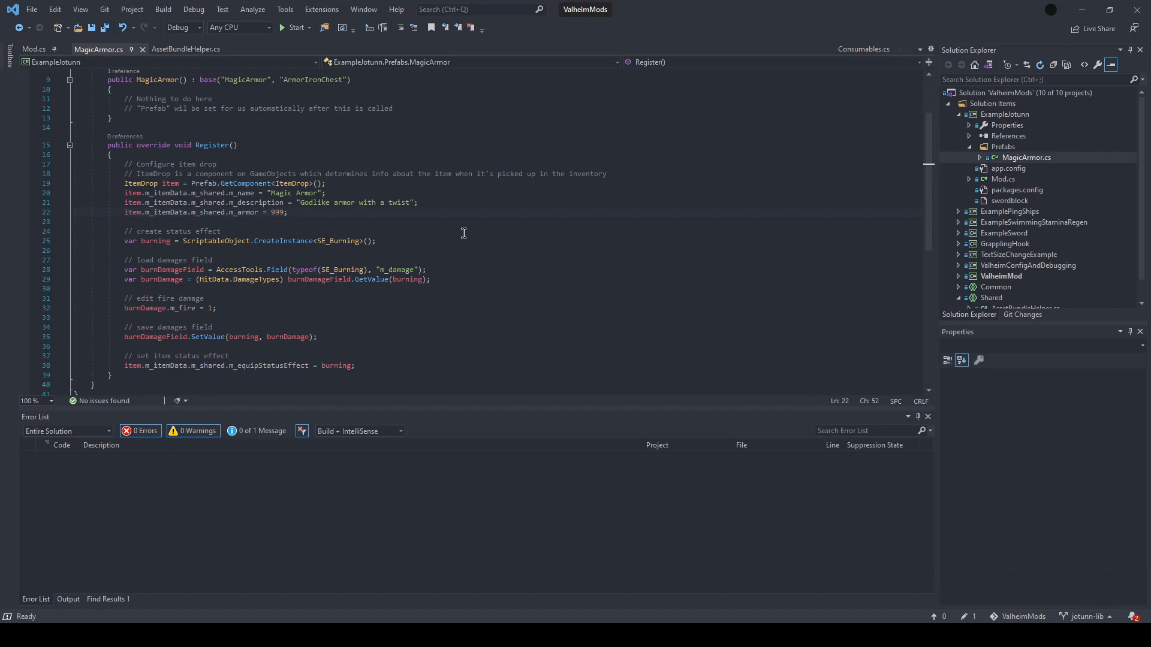
click(376, 240)
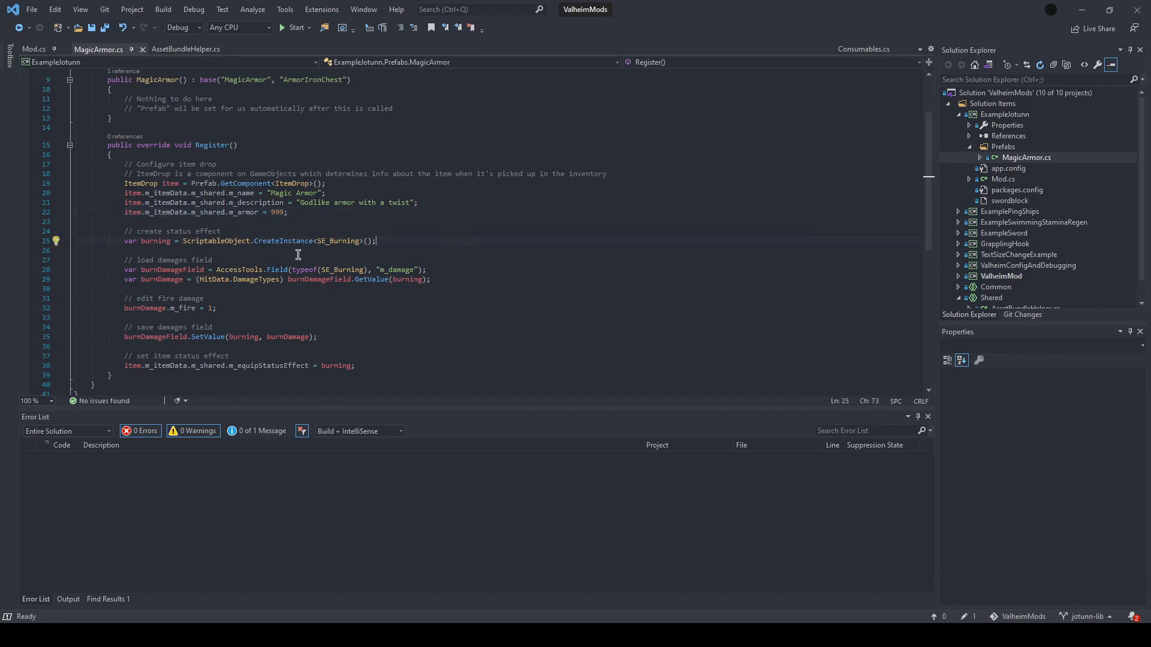
mouse_move(663, 255)
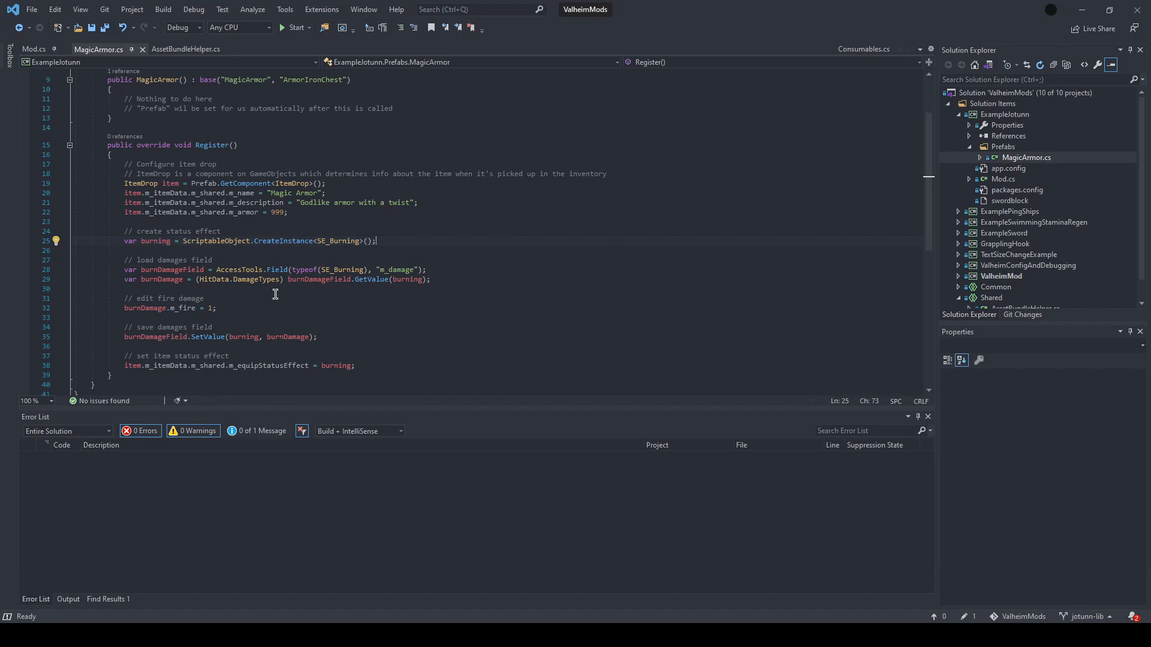
mouse_move(335, 241)
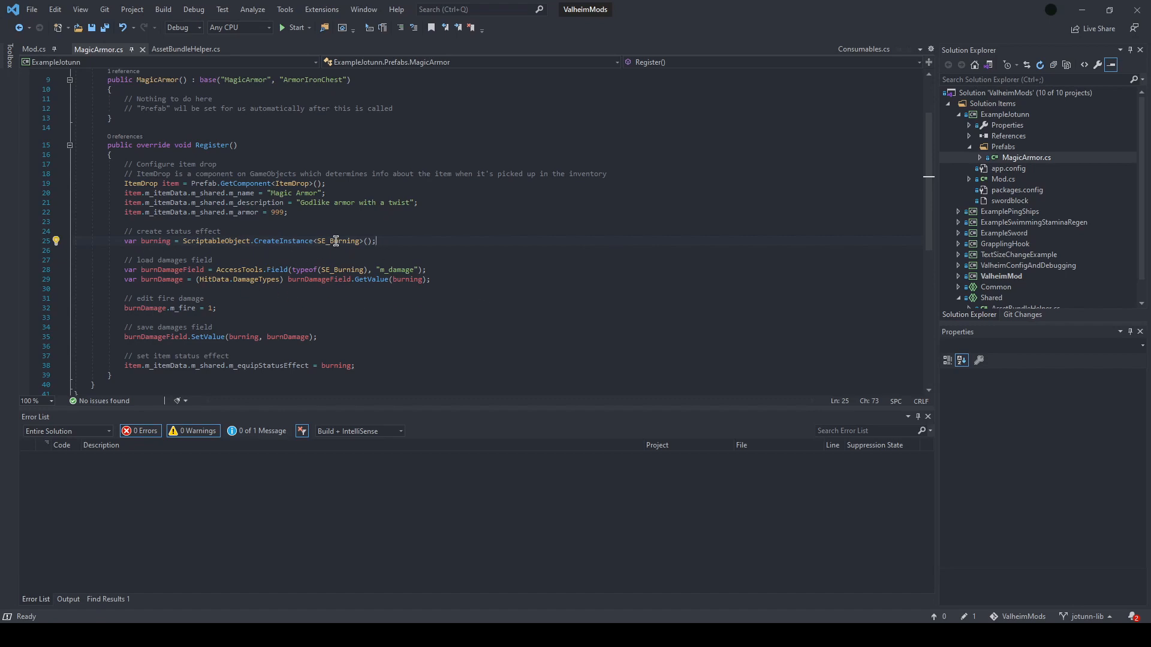
mouse_move(455, 304)
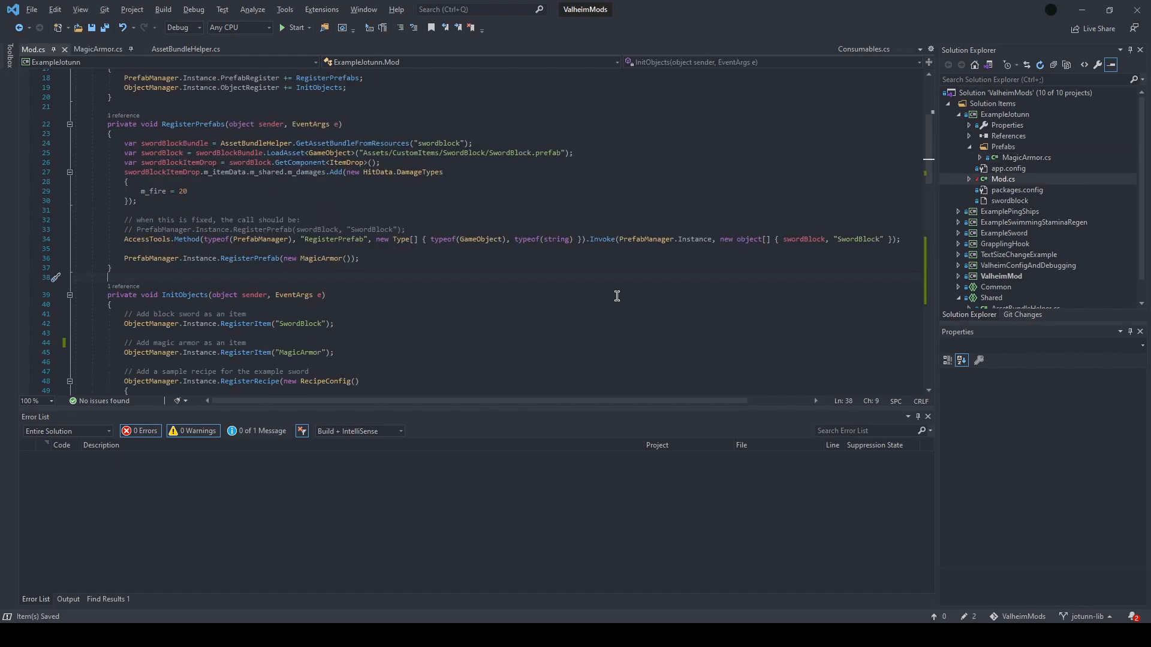
mouse_move(576, 292)
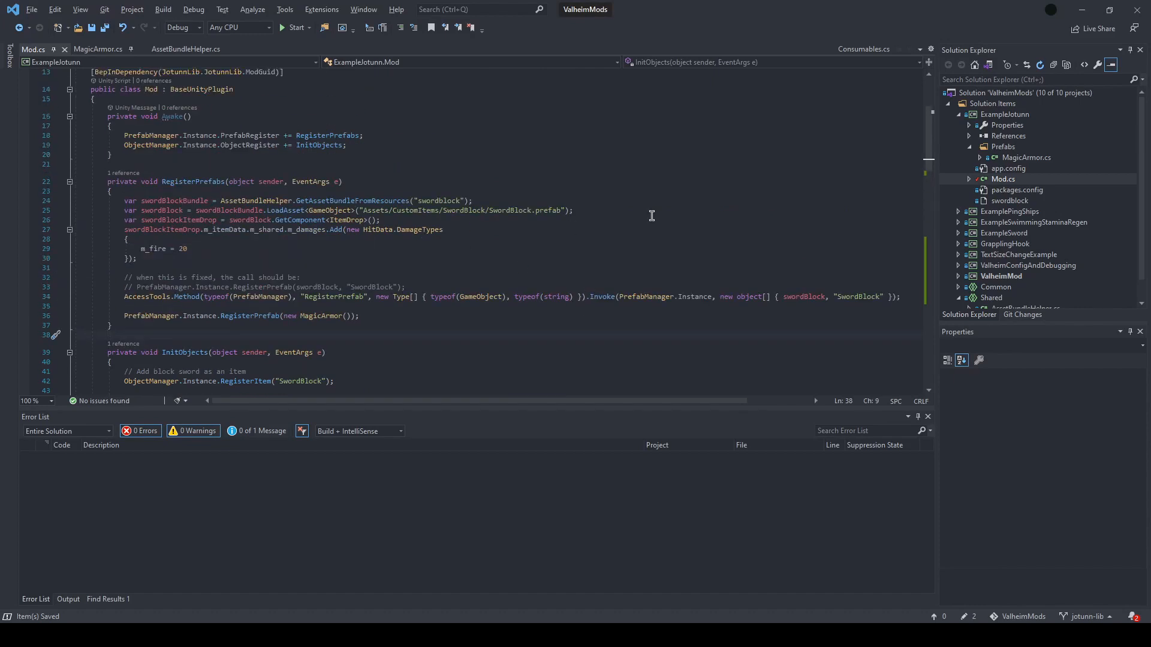
mouse_move(266, 162)
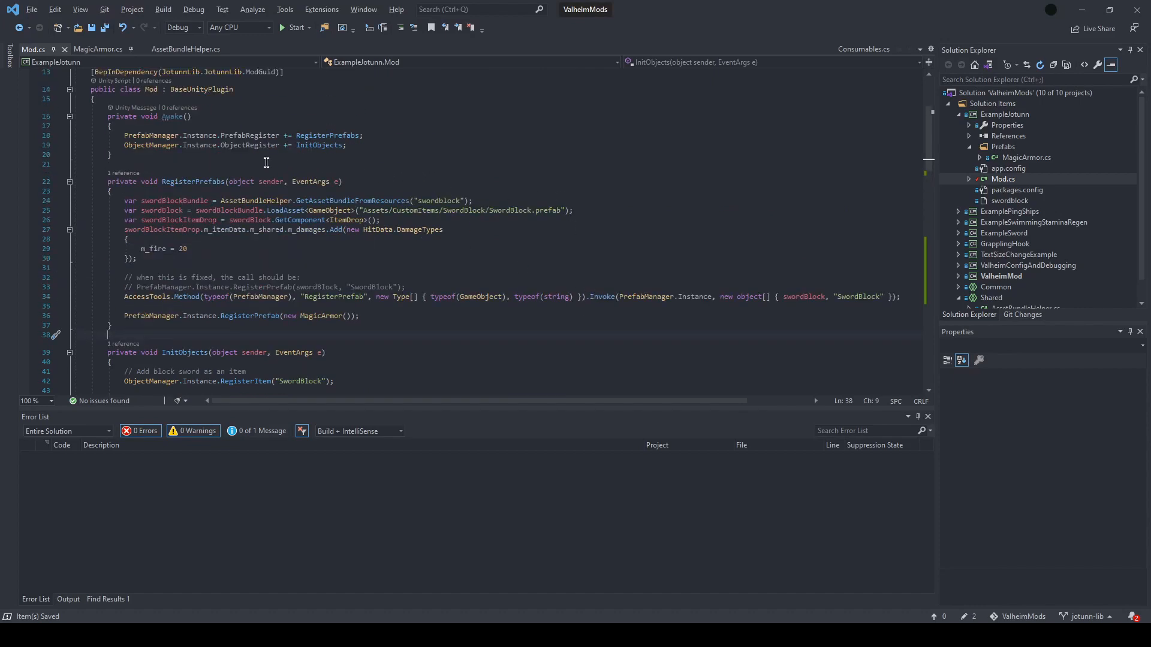
mouse_move(252, 145)
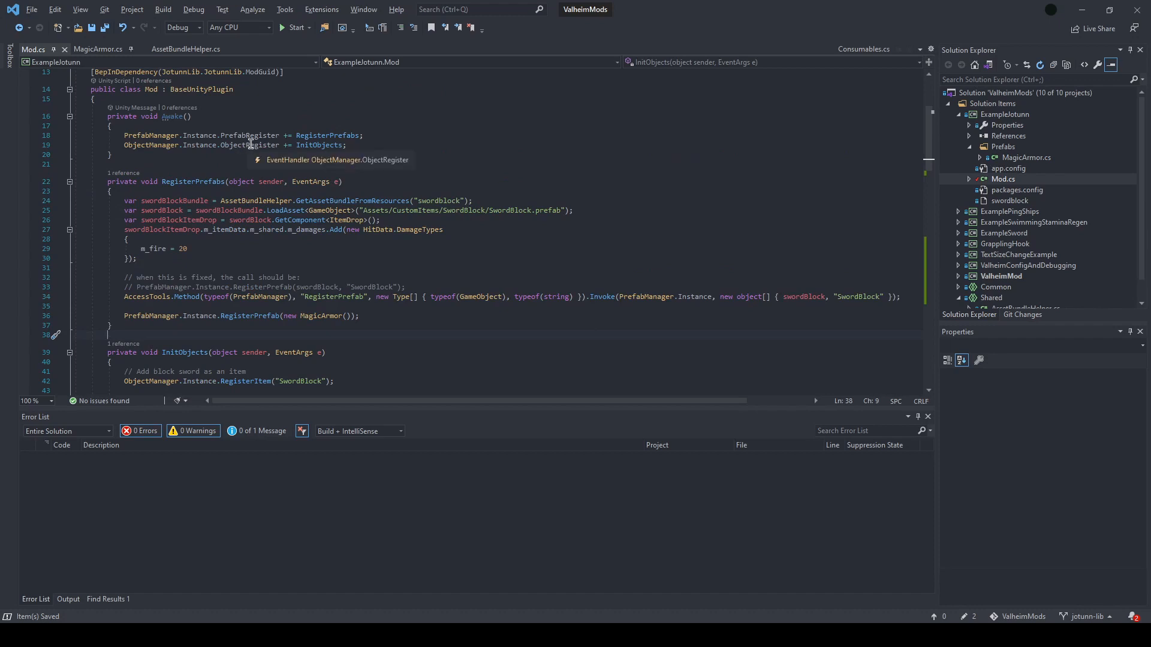
scroll(down, 3)
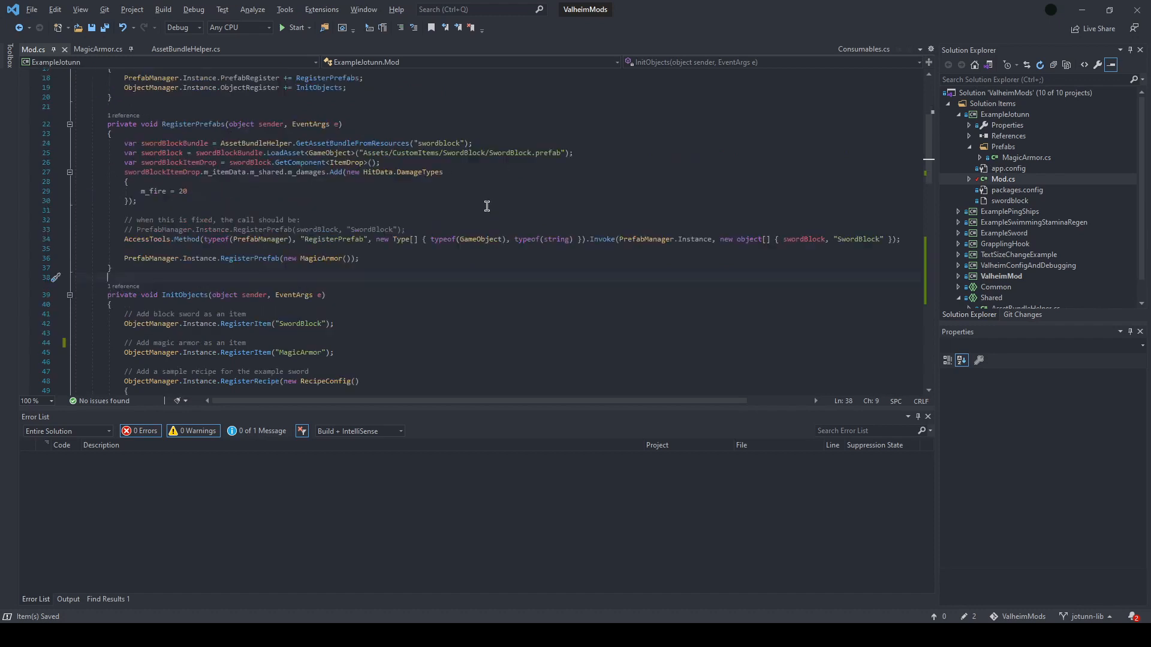
scroll(down, 3)
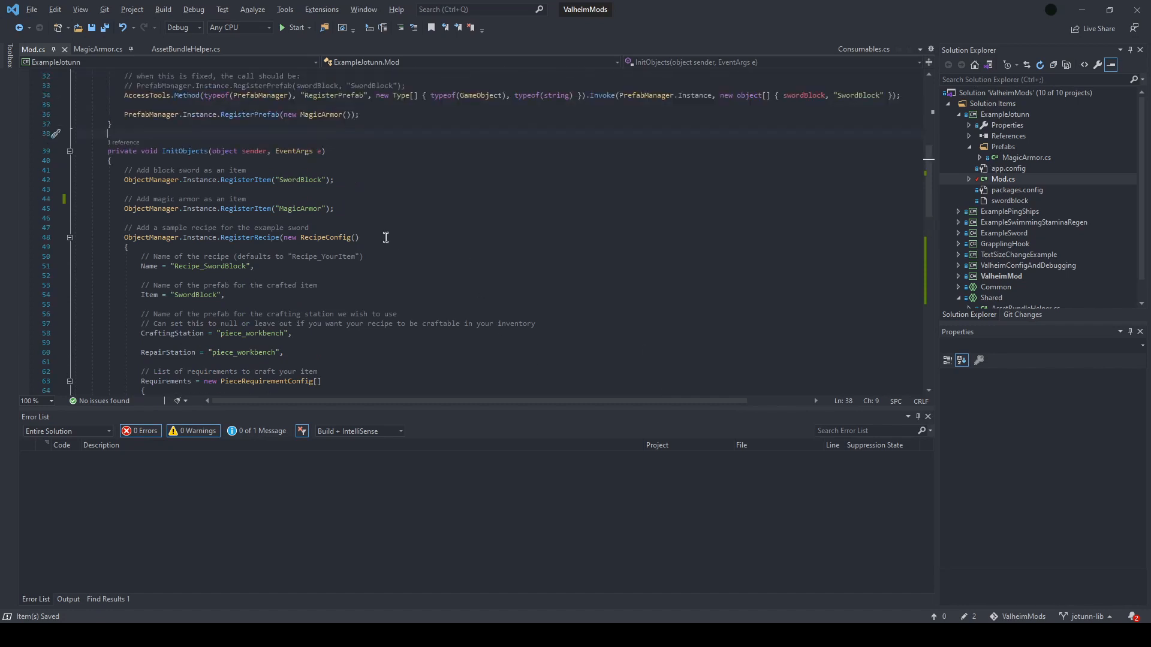
scroll(down, 3)
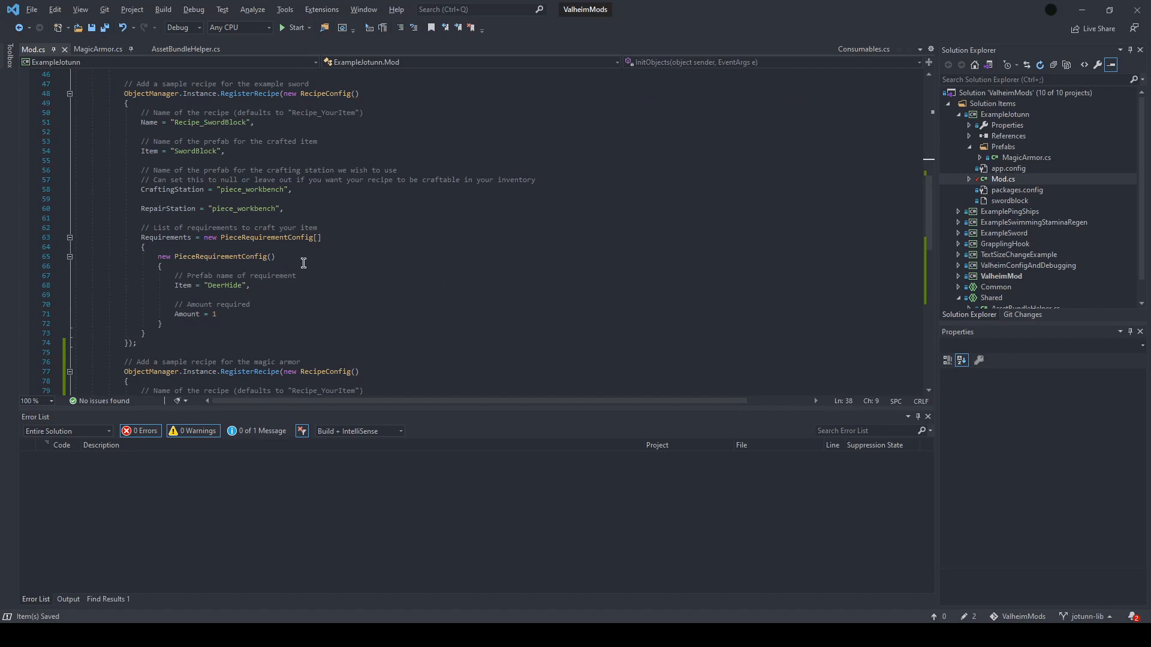
mouse_move(330, 272)
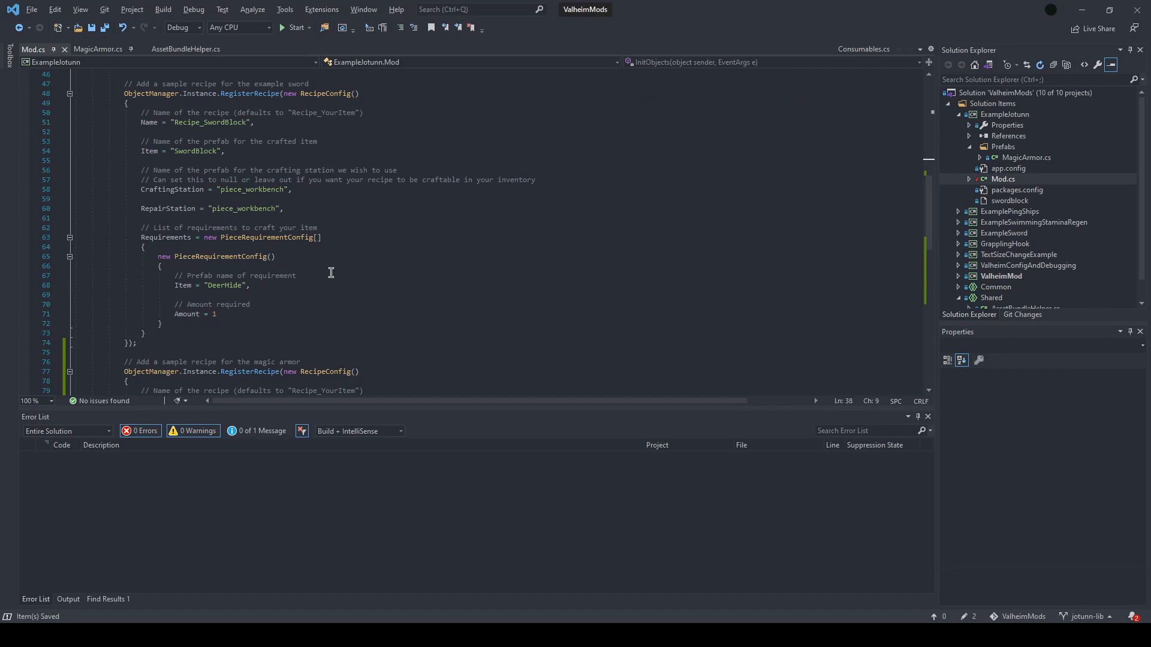
mouse_move(405, 277)
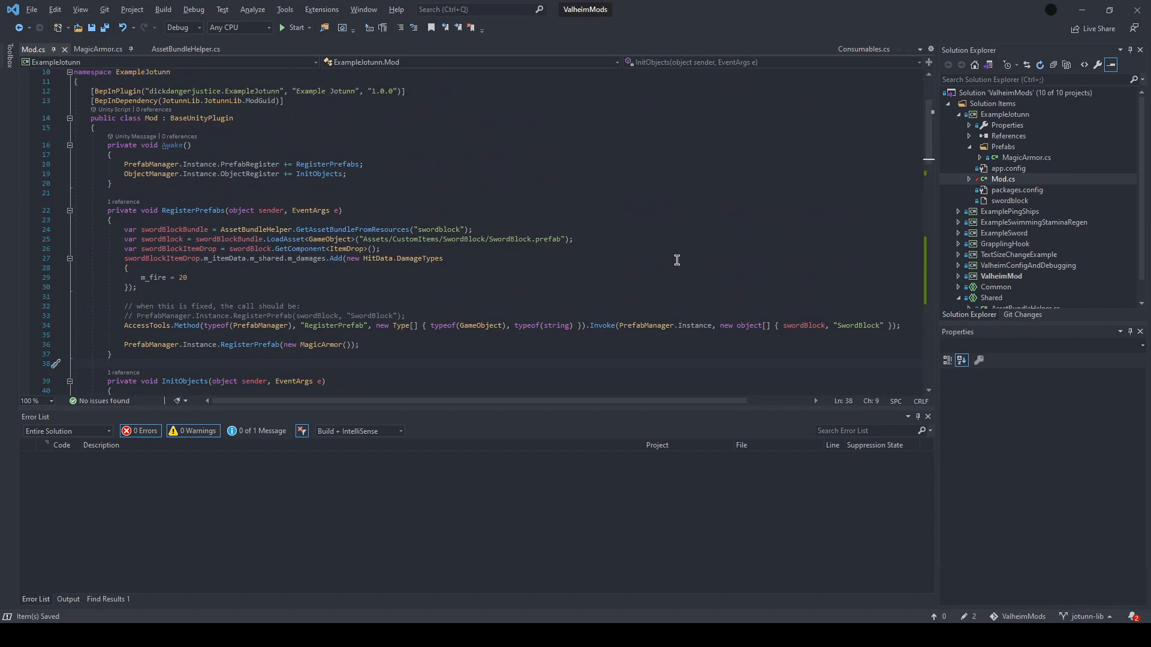
mouse_move(727, 263)
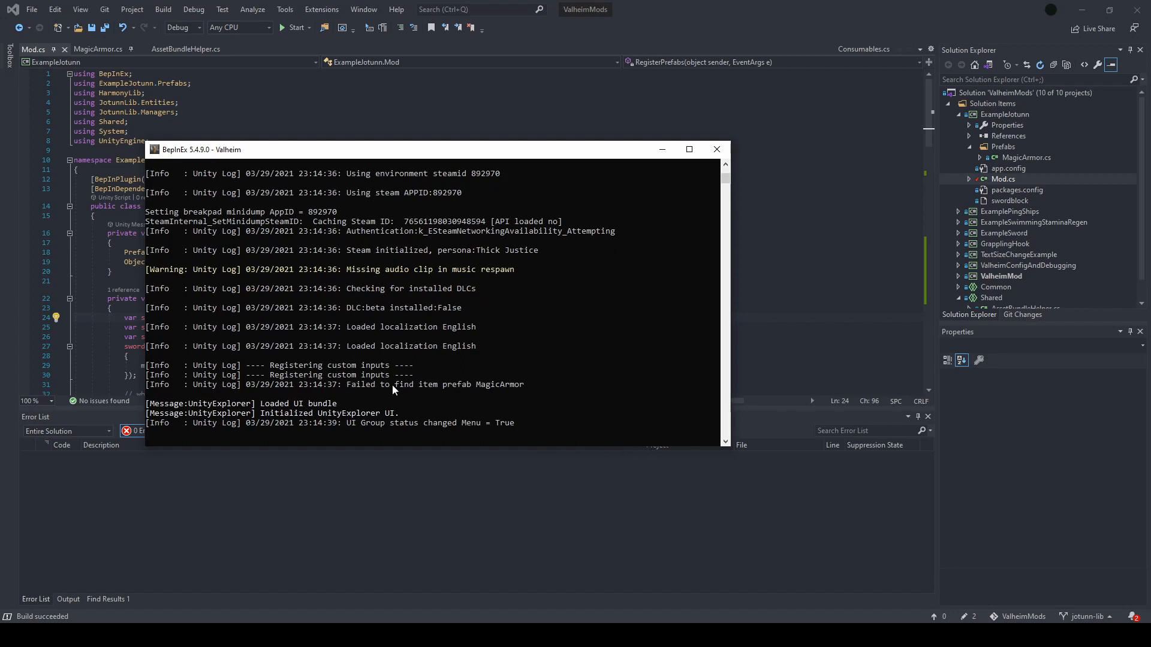
mouse_move(628, 402)
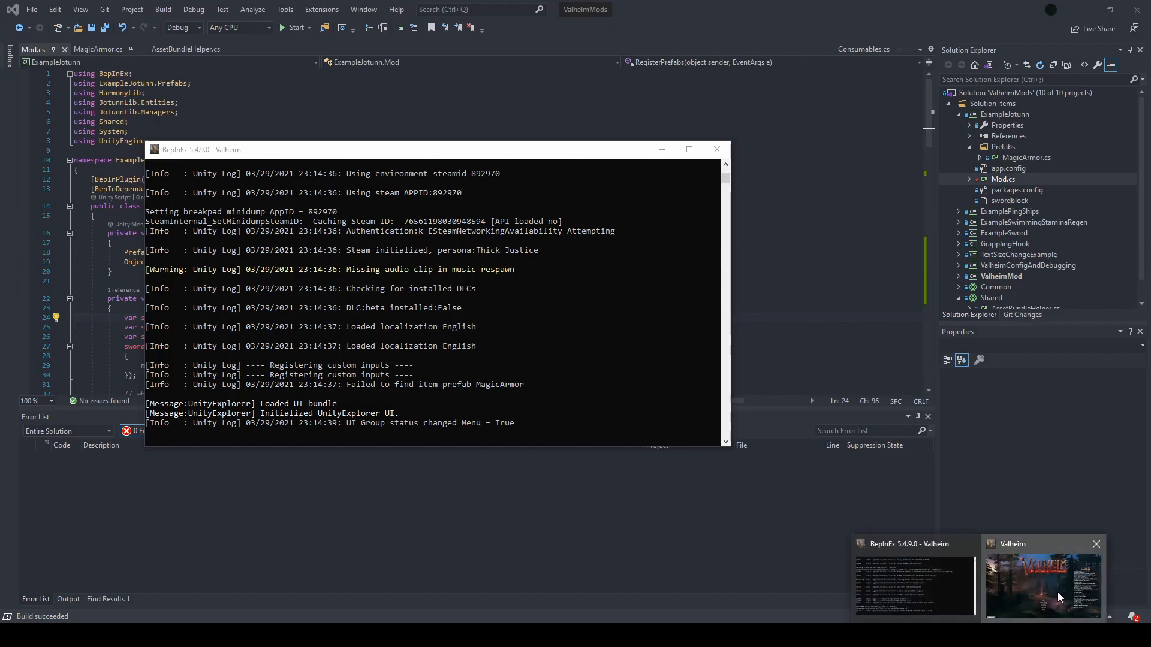
- Switch to Valheim, play the shown character and launch the chosen world
click(1043, 583)
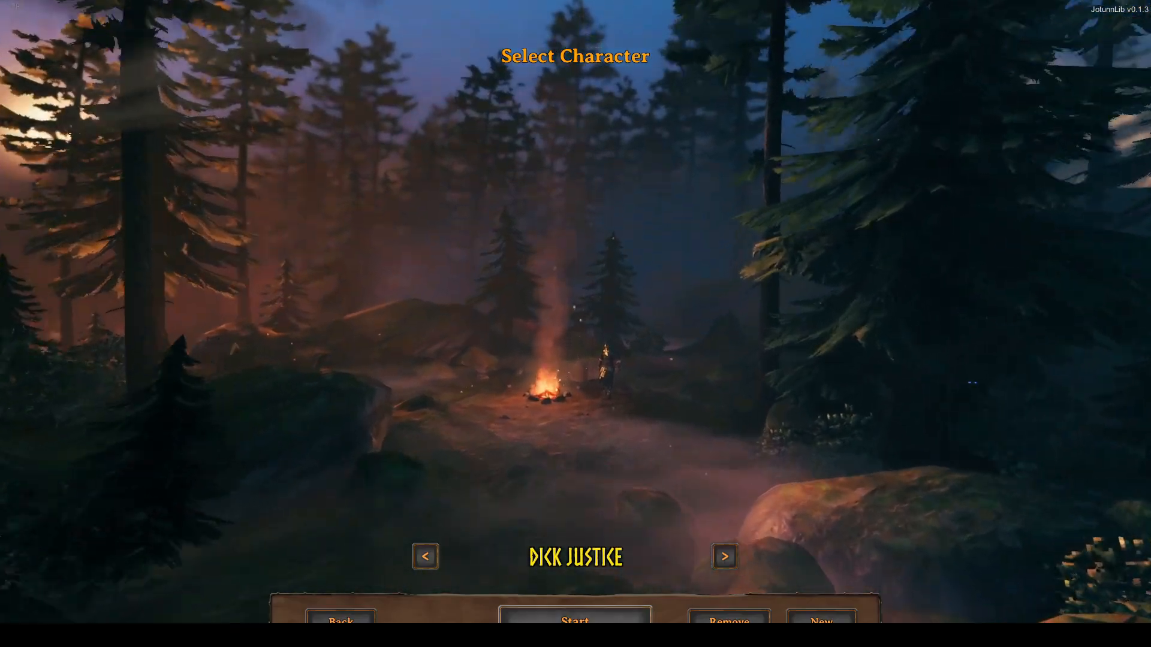
click(574, 619)
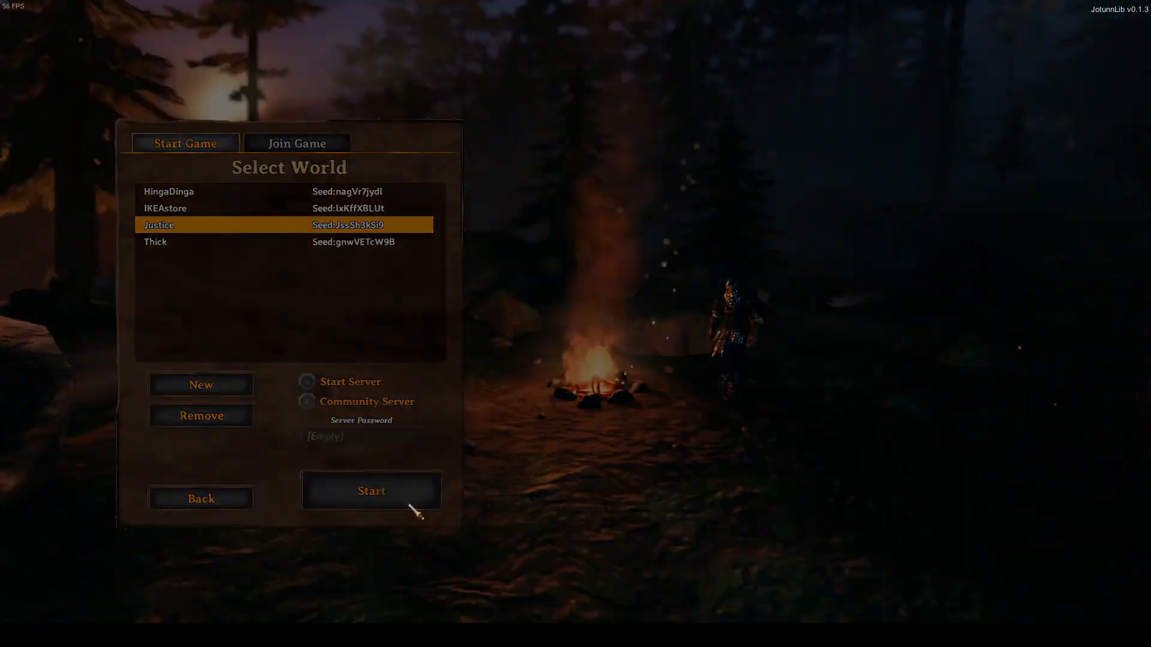
click(370, 490)
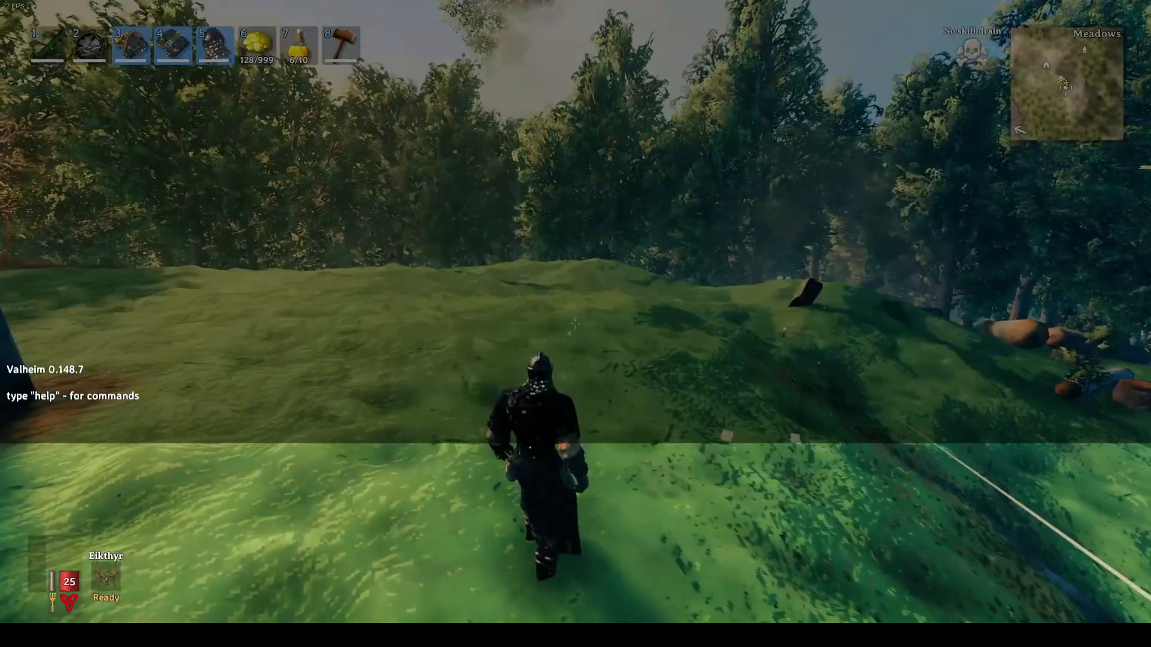
- Enable devcommands, spawn and pick up the SwordBlock, then spawn MagicArmor
text(devcommand)
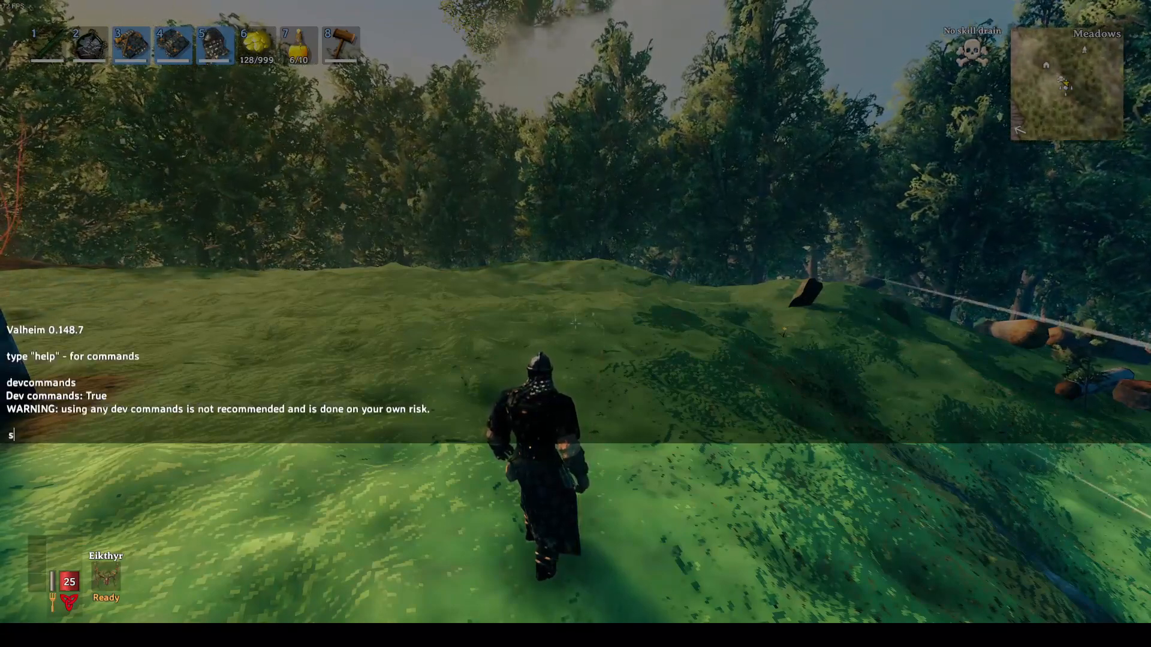
text(pawn)
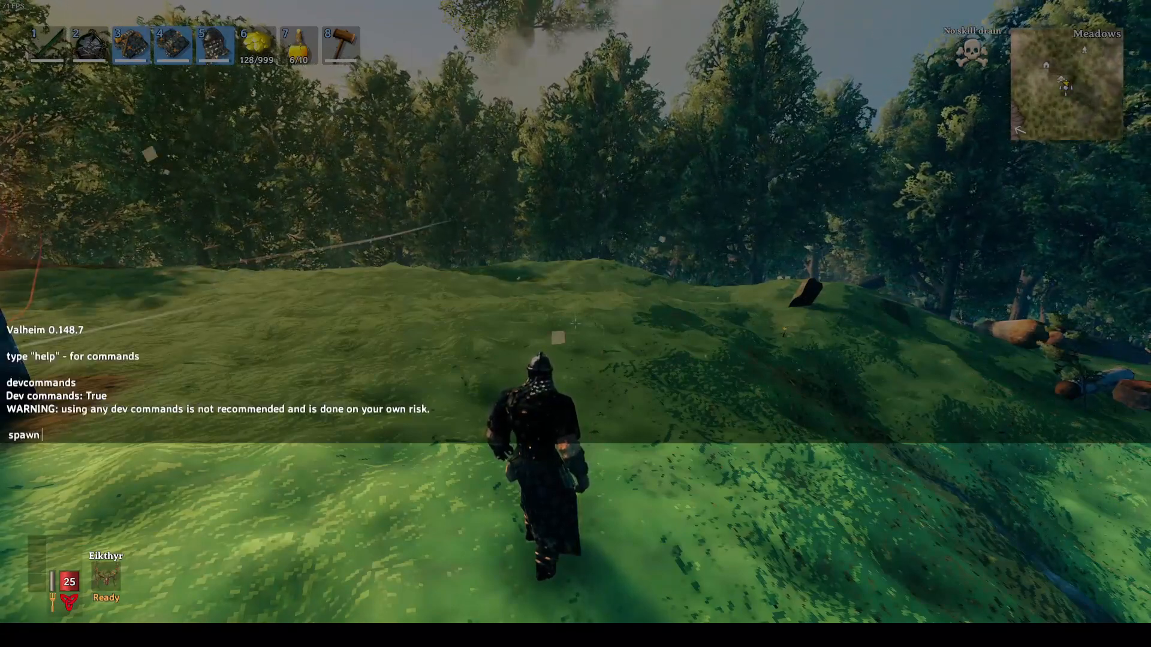
text(SwordBl)
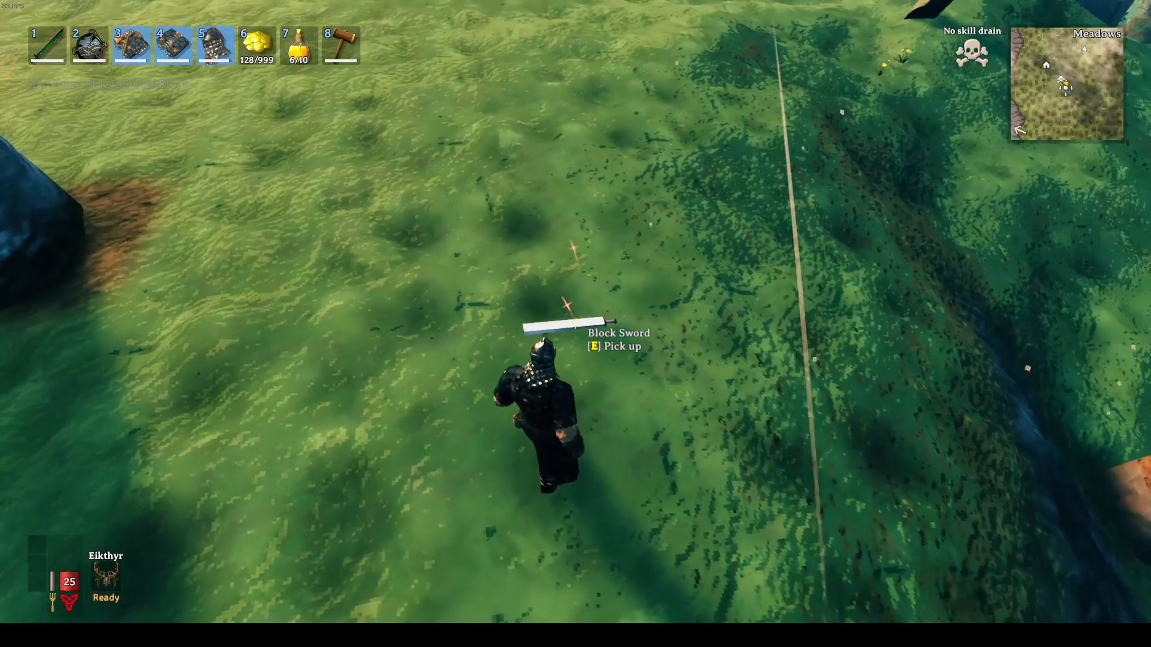
key(e)
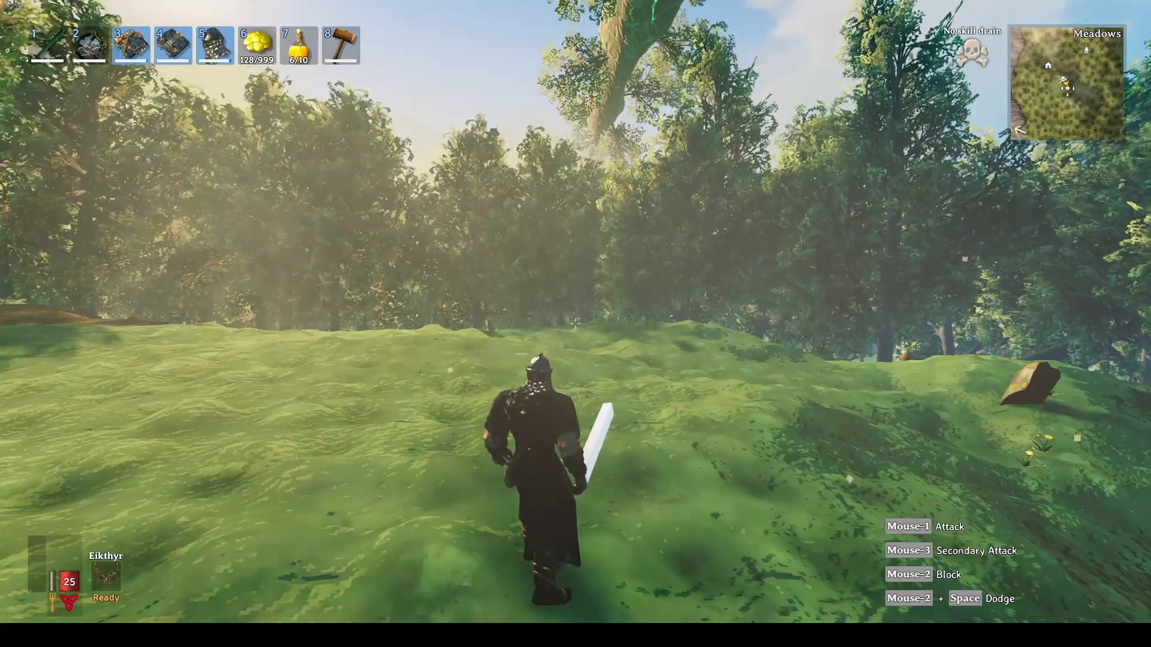
text(Magi)
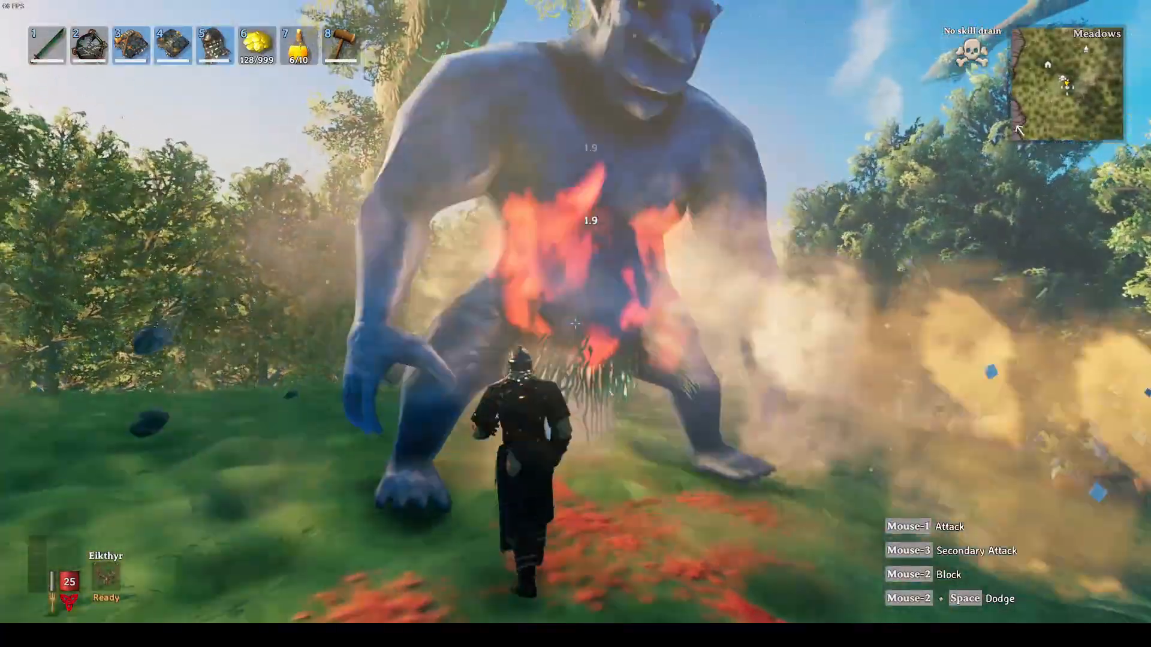
- Attack the troll, then bring up the inventory and crafting panel
click(575, 324)
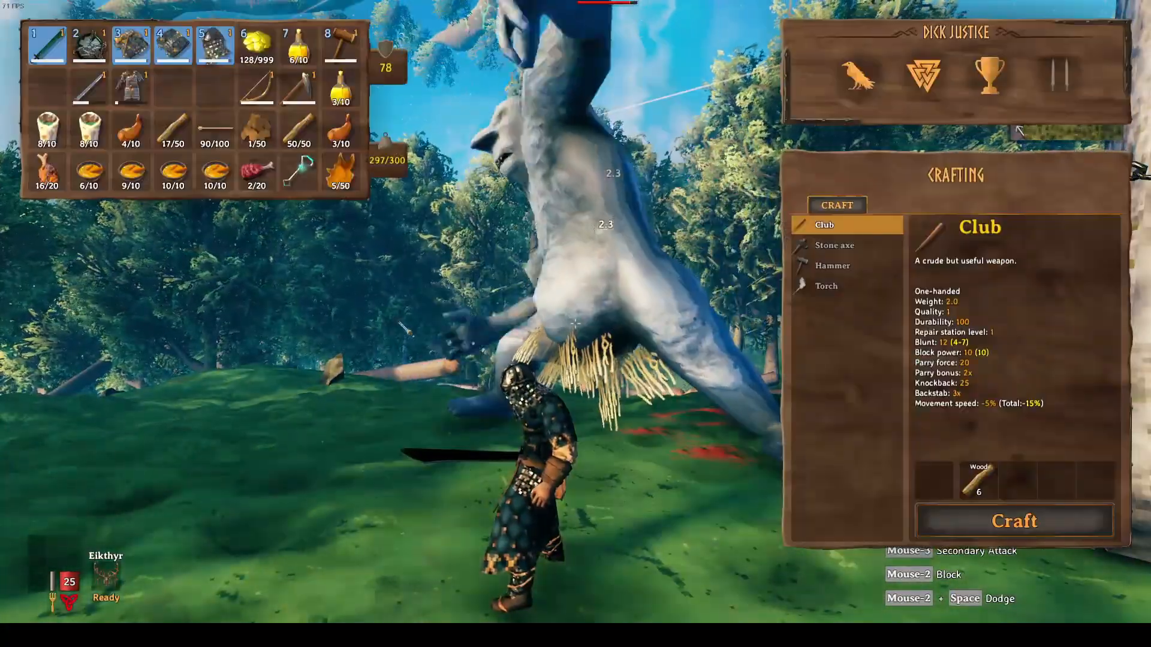
click(88, 44)
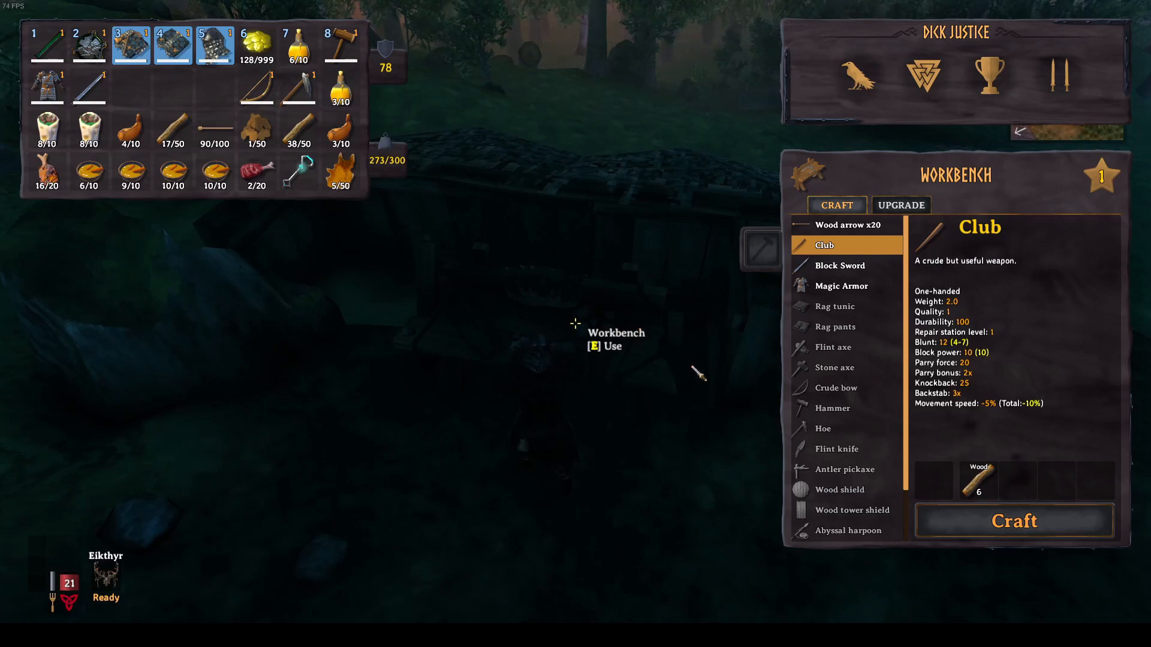
mouse_move(839, 265)
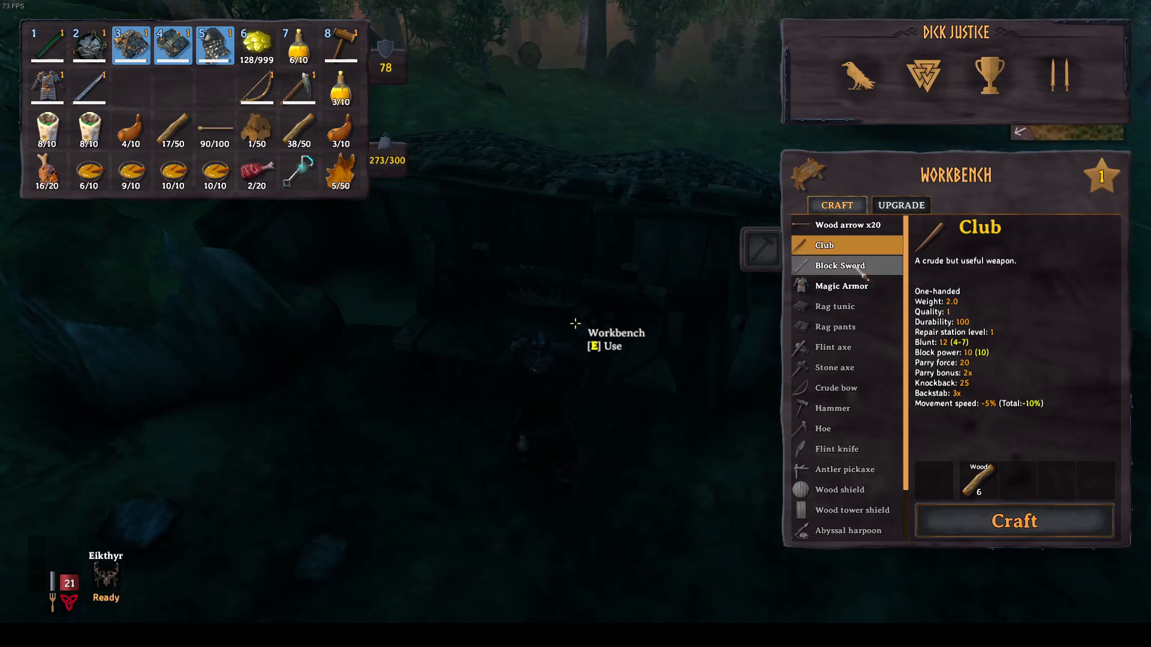
- Check the Block Sword recipe, then Magic Armor's: 999 armor, 1000 durability, one Wood
click(839, 265)
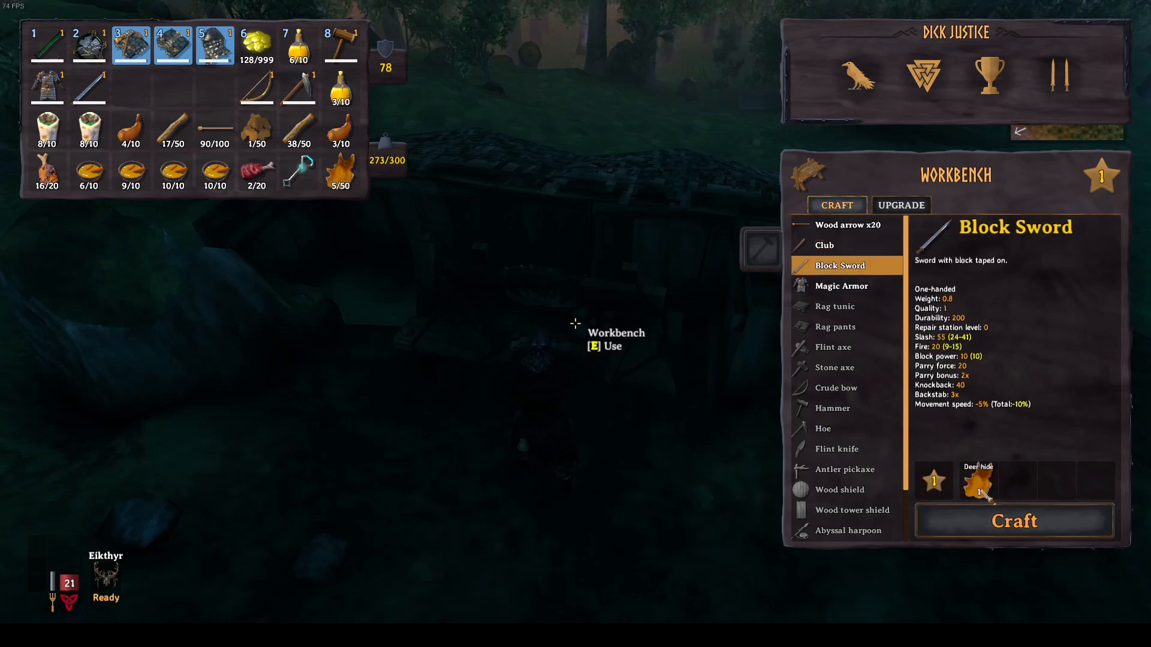
click(841, 285)
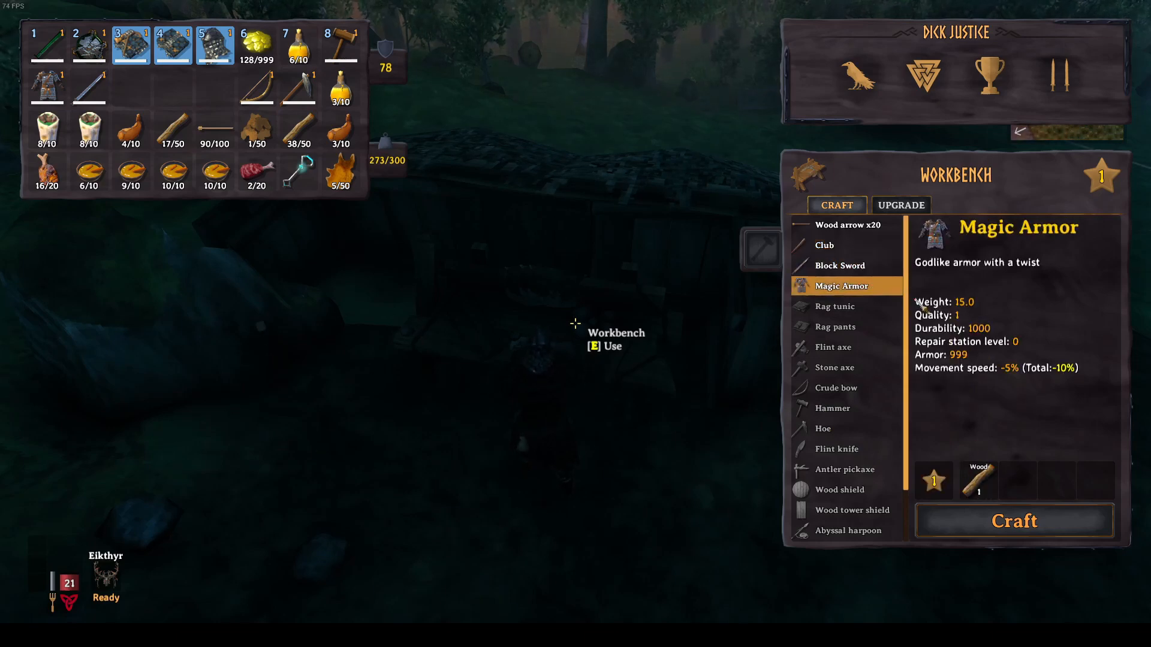